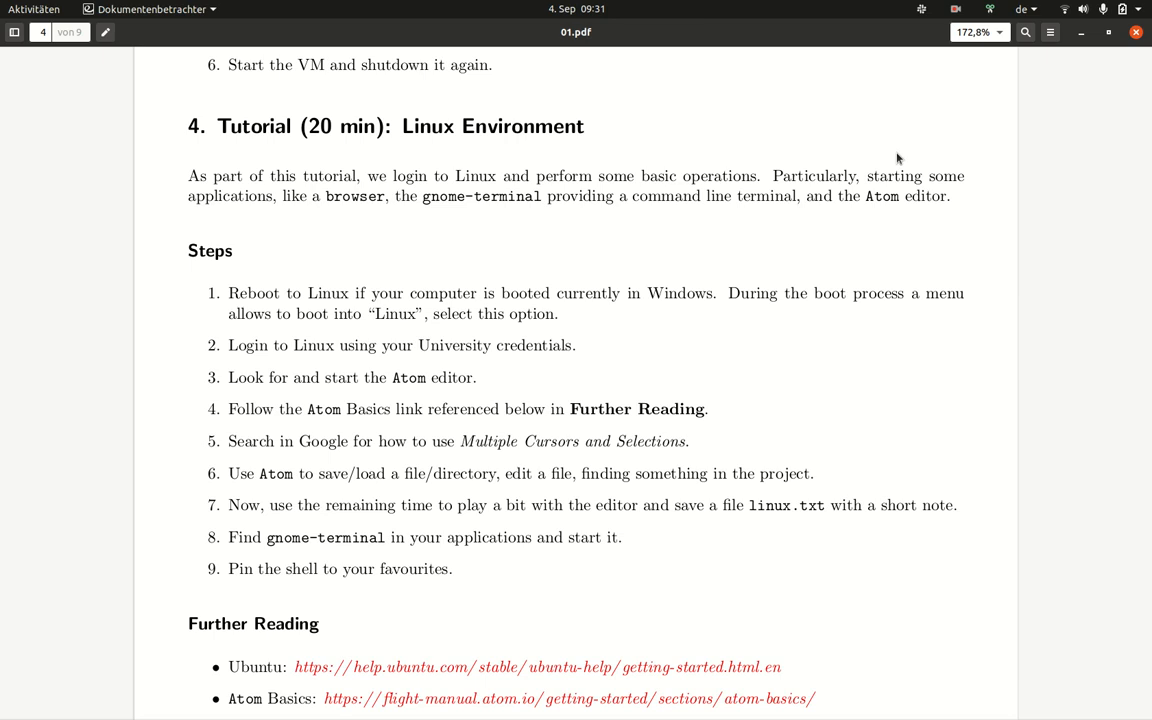
pyautogui.moveTo(302, 135)
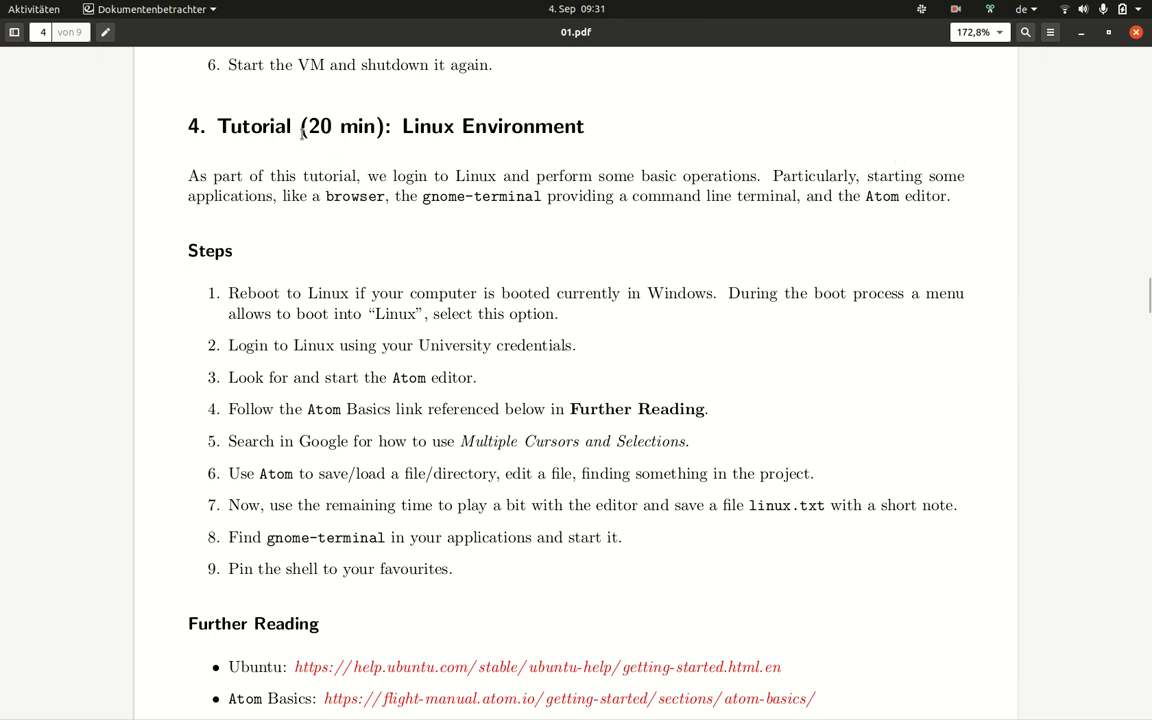
# Step: Leave the tutorial PDF and show the GNOME overview of all open windows
pyautogui.click(33, 9)
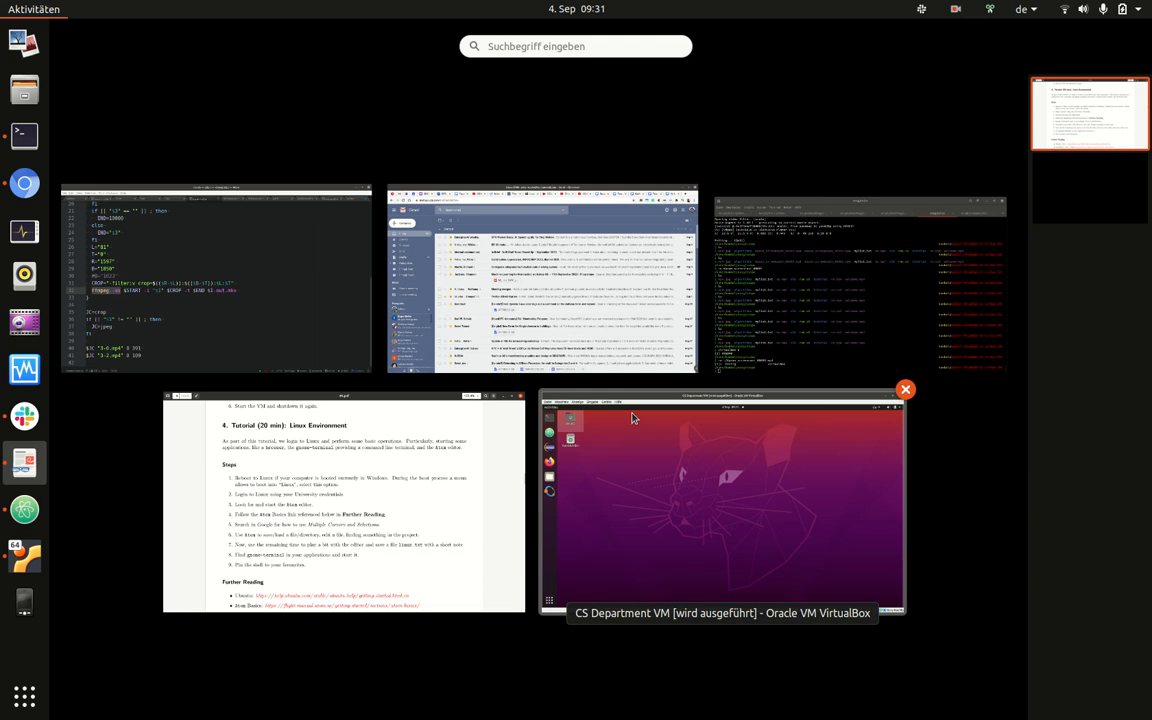
# Step: Switch to the CS Department VM window showing the Ubuntu guest desktop
pyautogui.click(722, 500)
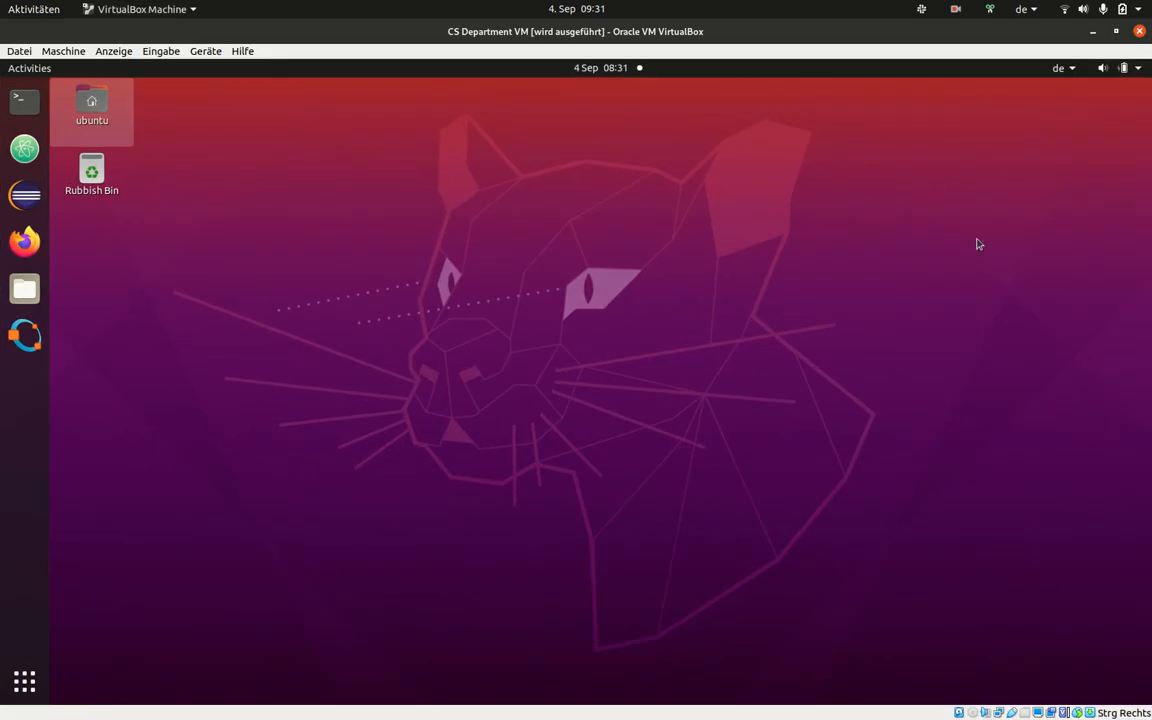
pyautogui.moveTo(350, 352)
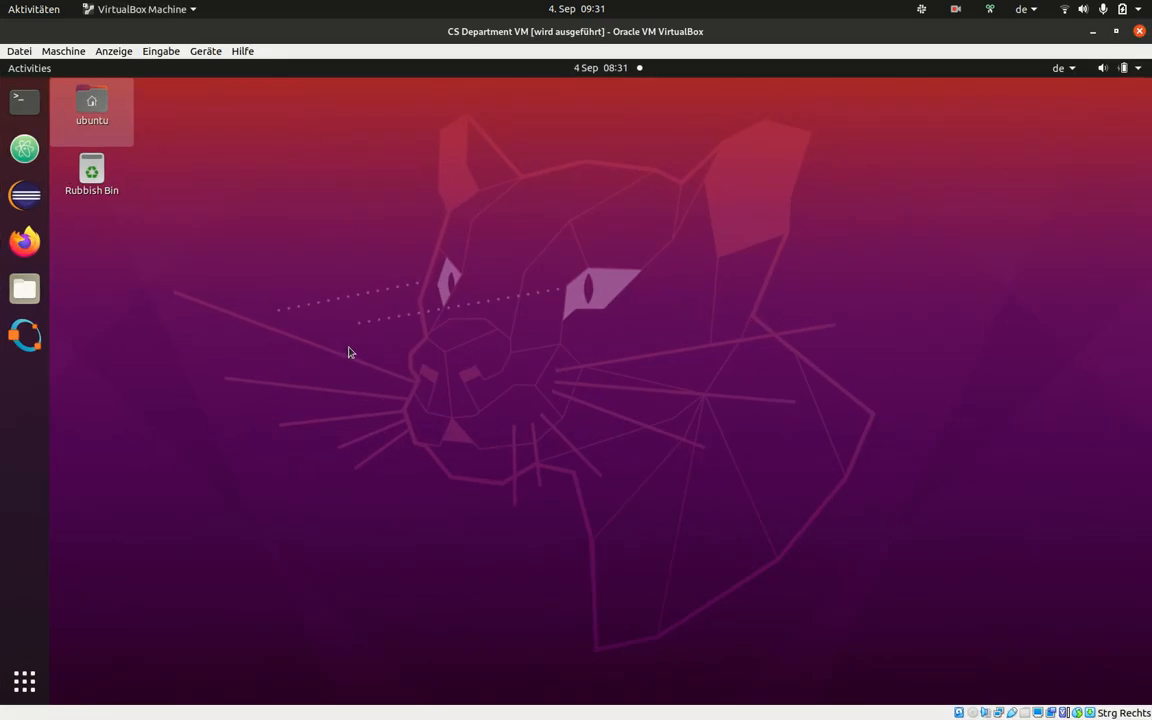
pyautogui.moveTo(280, 154)
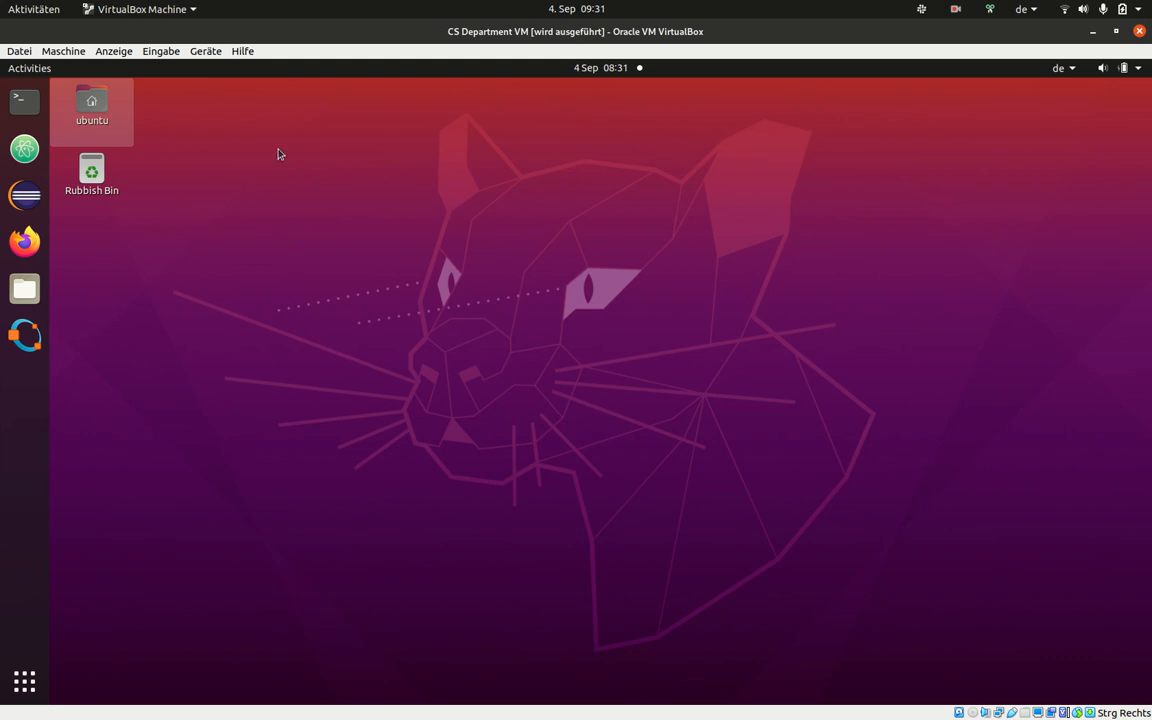
pyautogui.moveTo(555, 449)
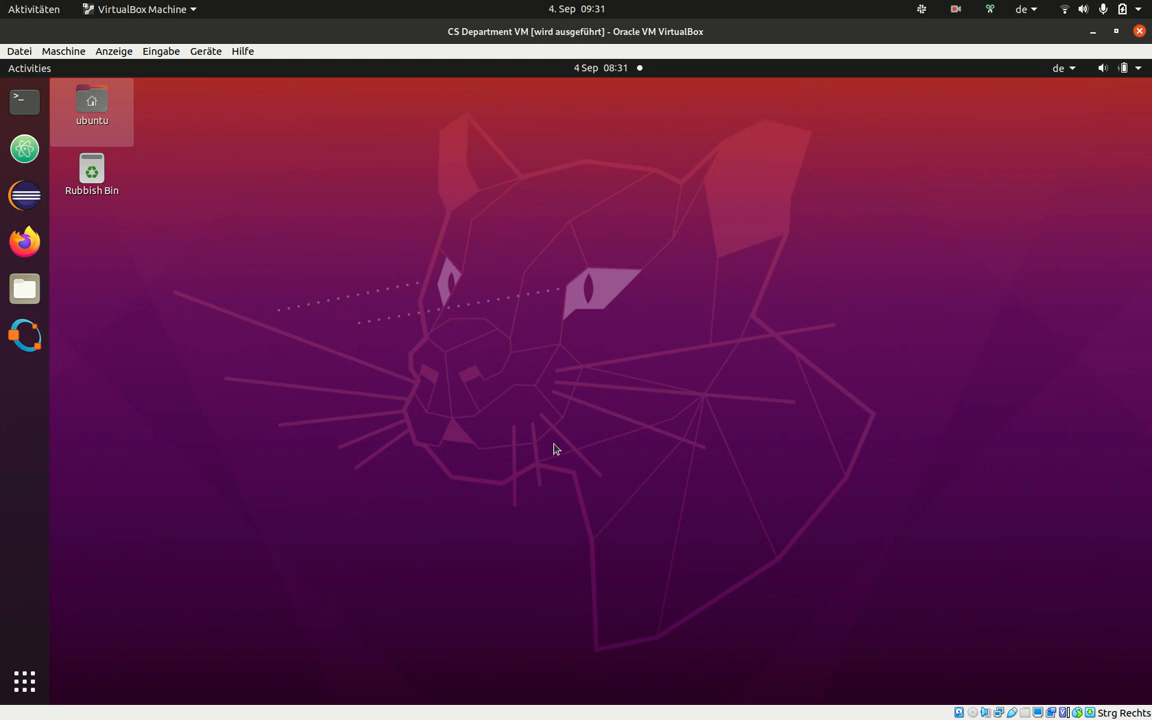
pyautogui.moveTo(341, 319)
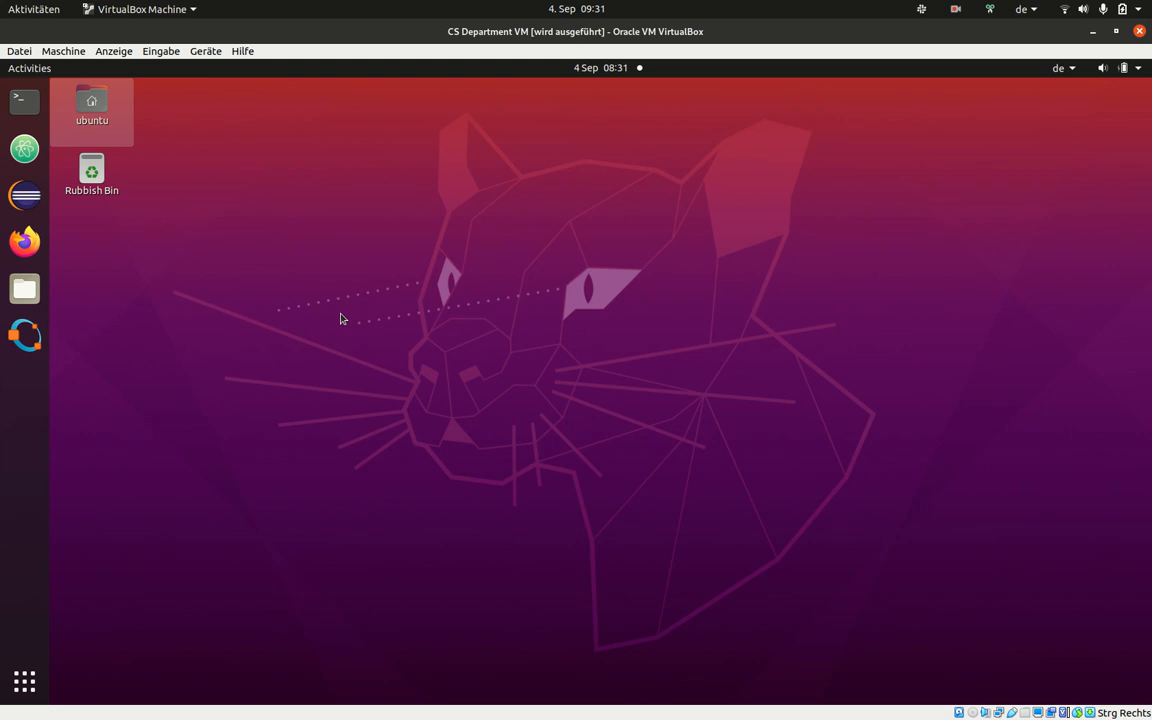
pyautogui.moveTo(300, 242)
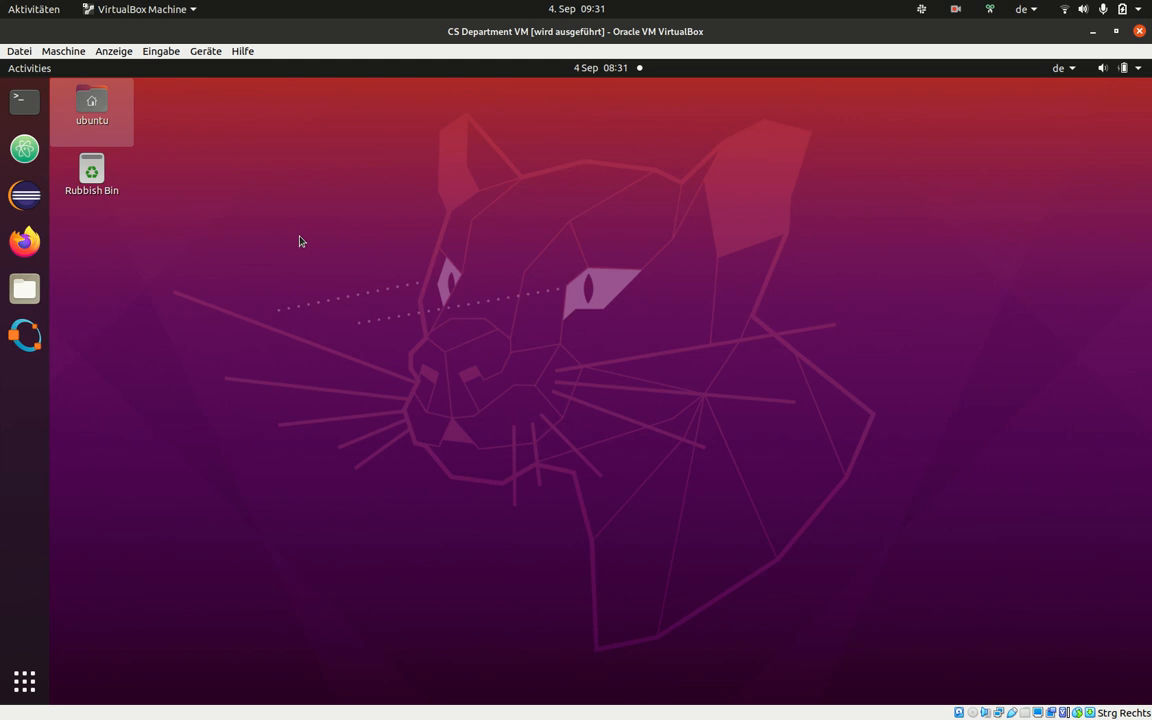
pyautogui.moveTo(24, 101)
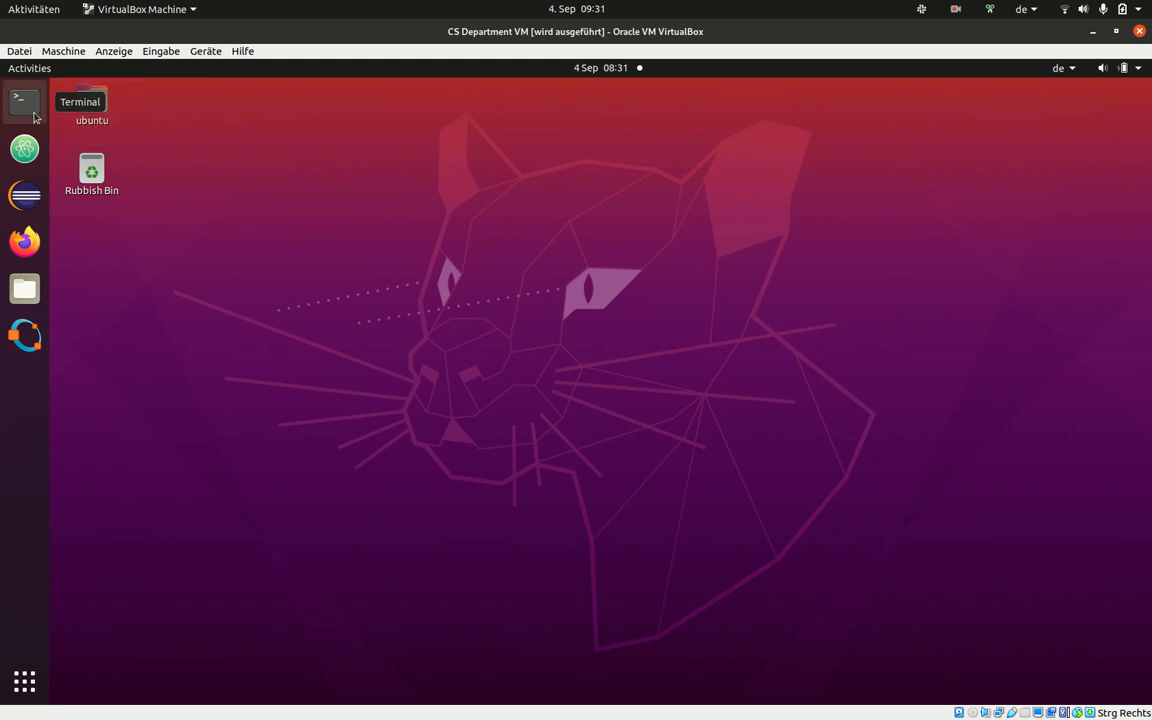
# Step: Launch a terminal in the VM, enlarge and centre it, and run ls
pyautogui.click(24, 100)
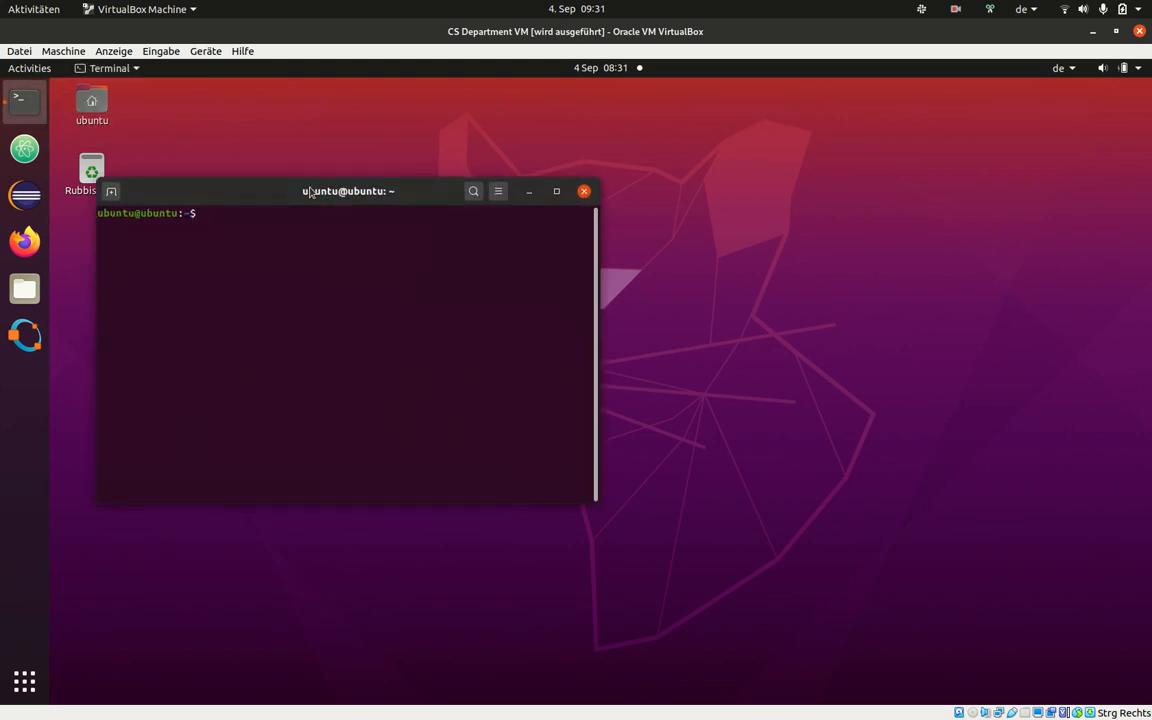
pyautogui.moveTo(348, 191); pyautogui.dragTo(600, 227)
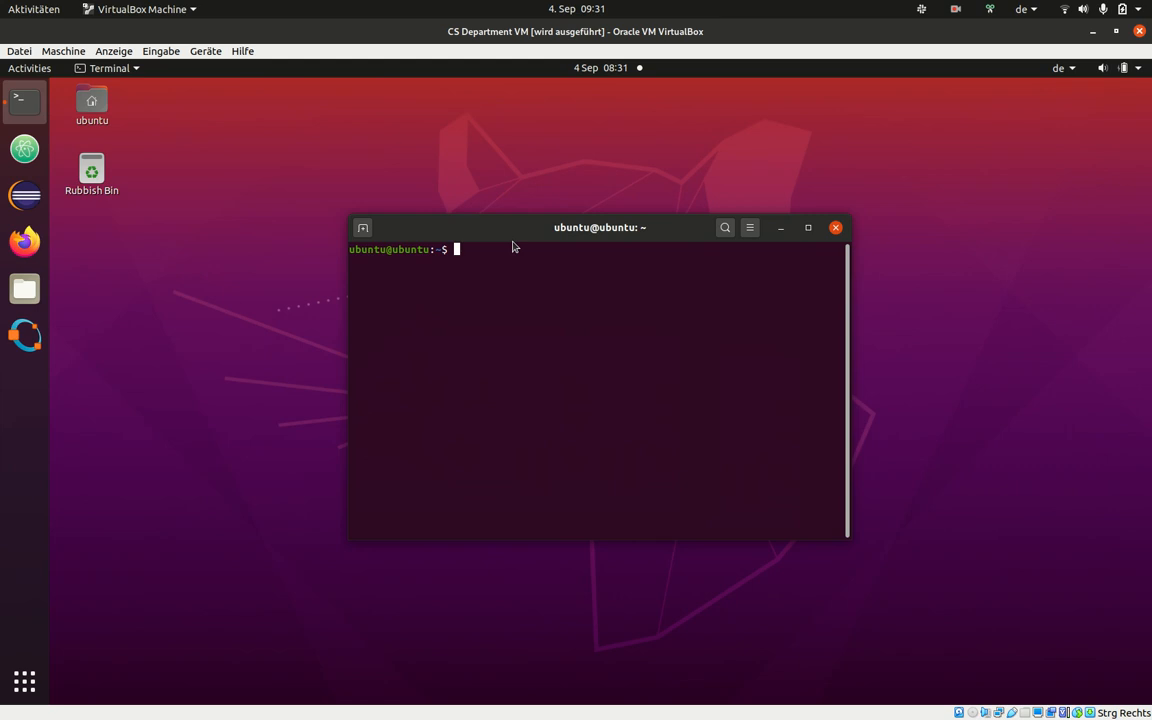
pyautogui.moveTo(535, 294)
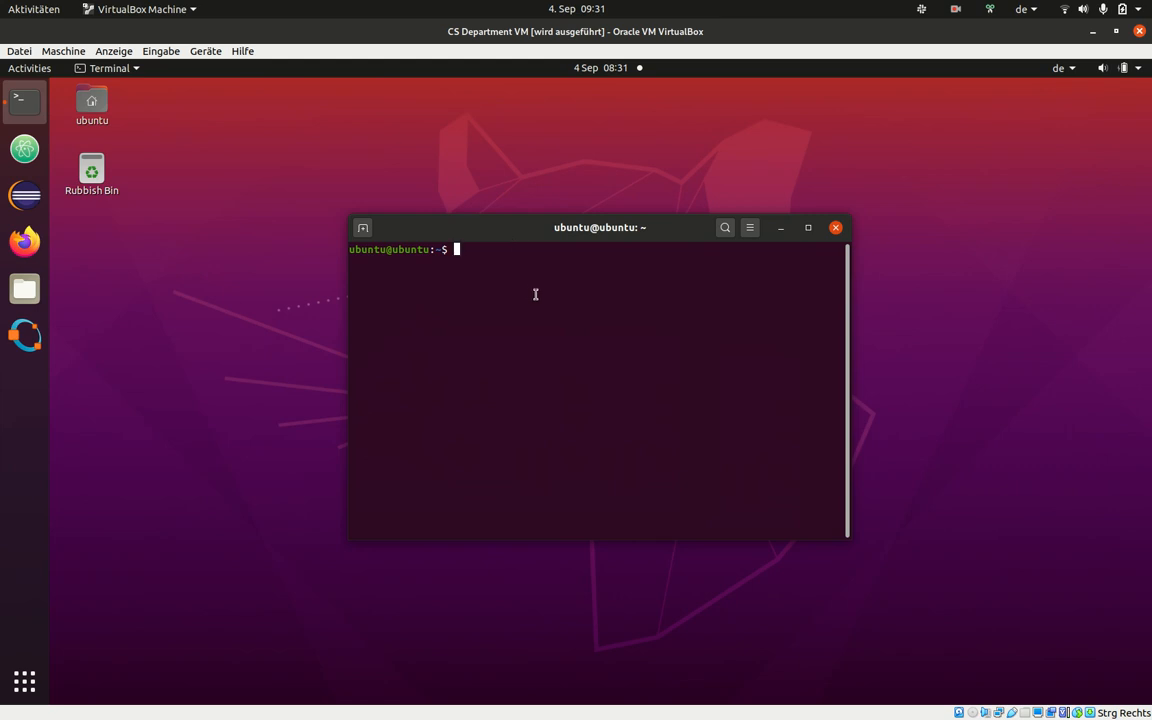
pyautogui.moveTo(848, 537); pyautogui.dragTo(900, 607)
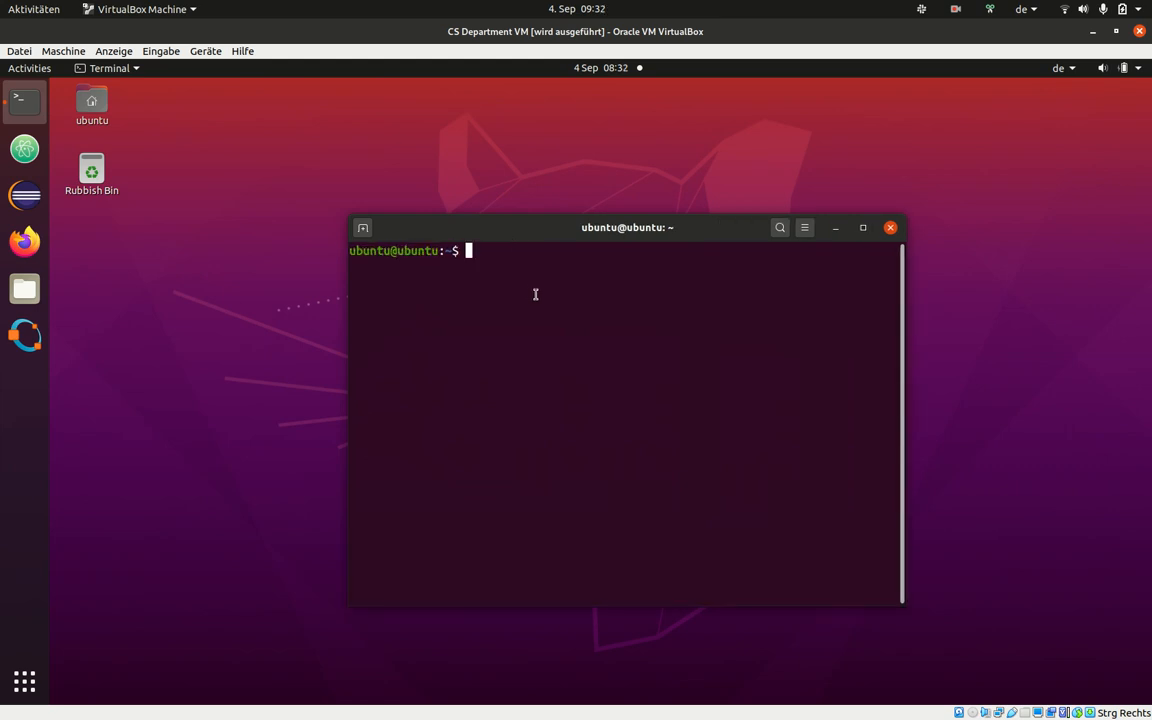
pyautogui.moveTo(627, 227); pyautogui.dragTo(673, 220)
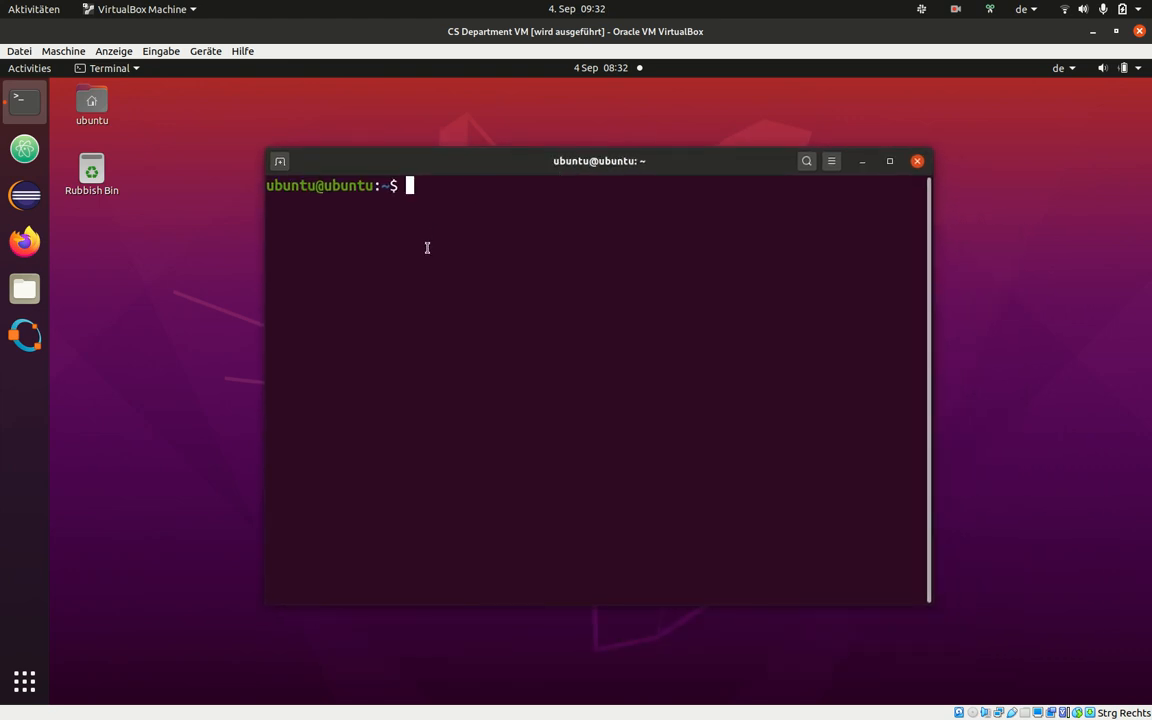
pyautogui.write('ls')
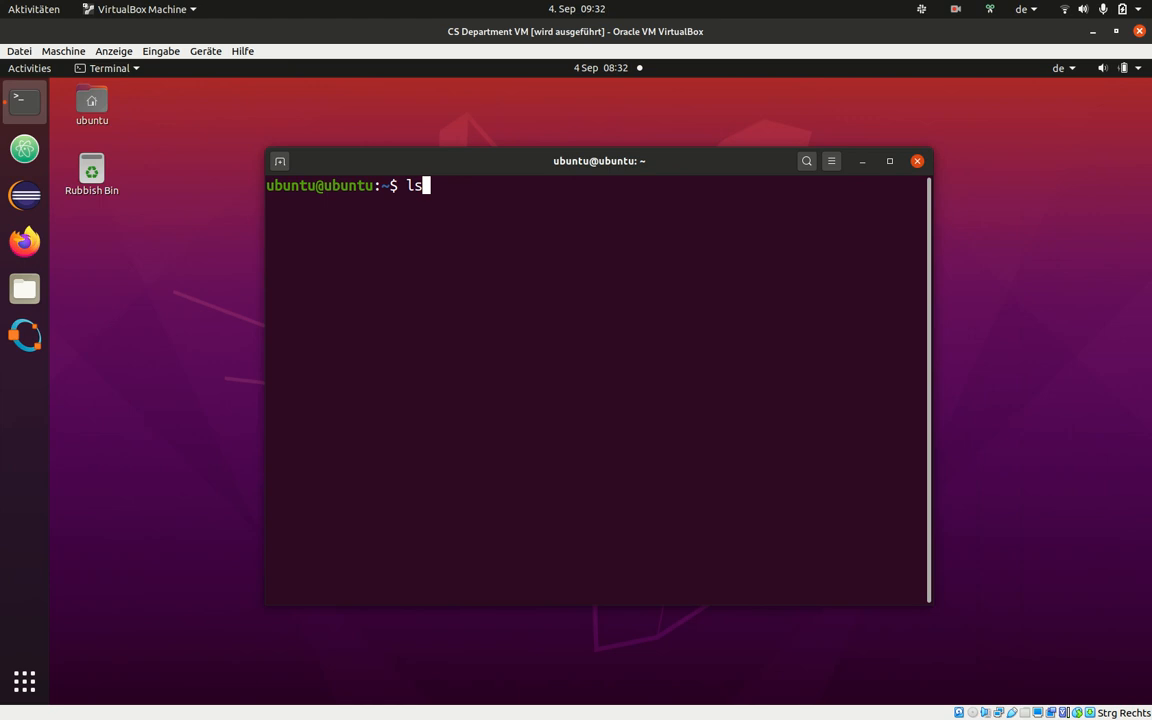
pyautogui.press('Return')
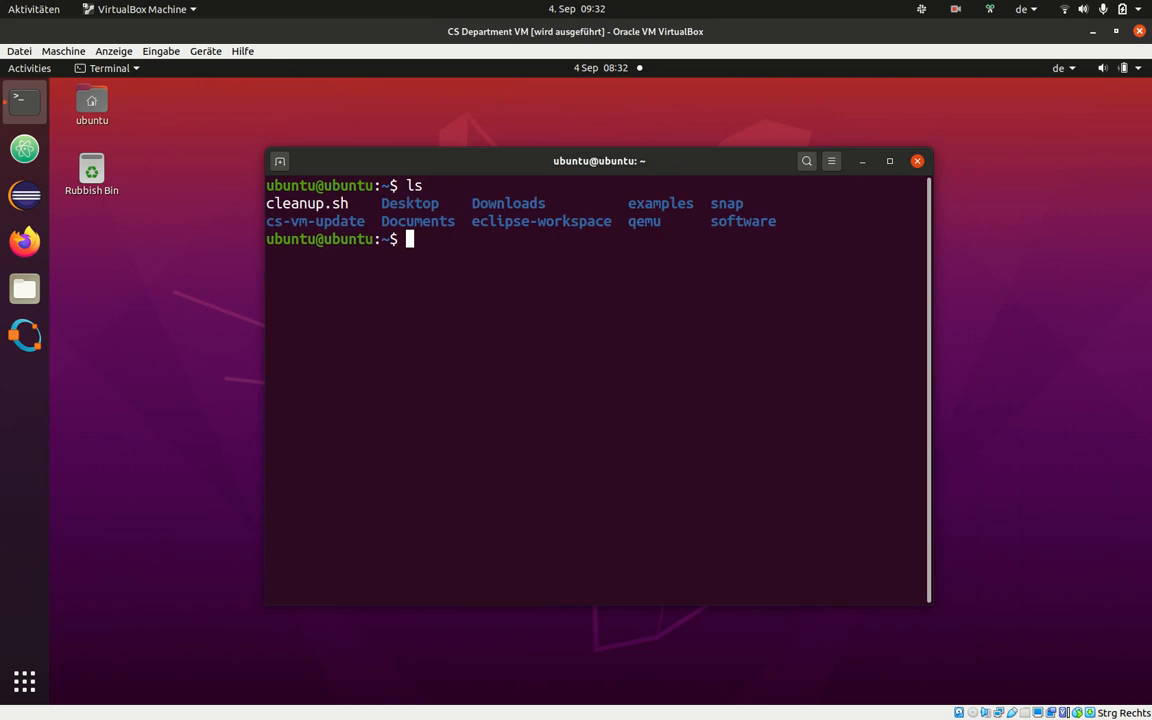
pyautogui.moveTo(279, 178)
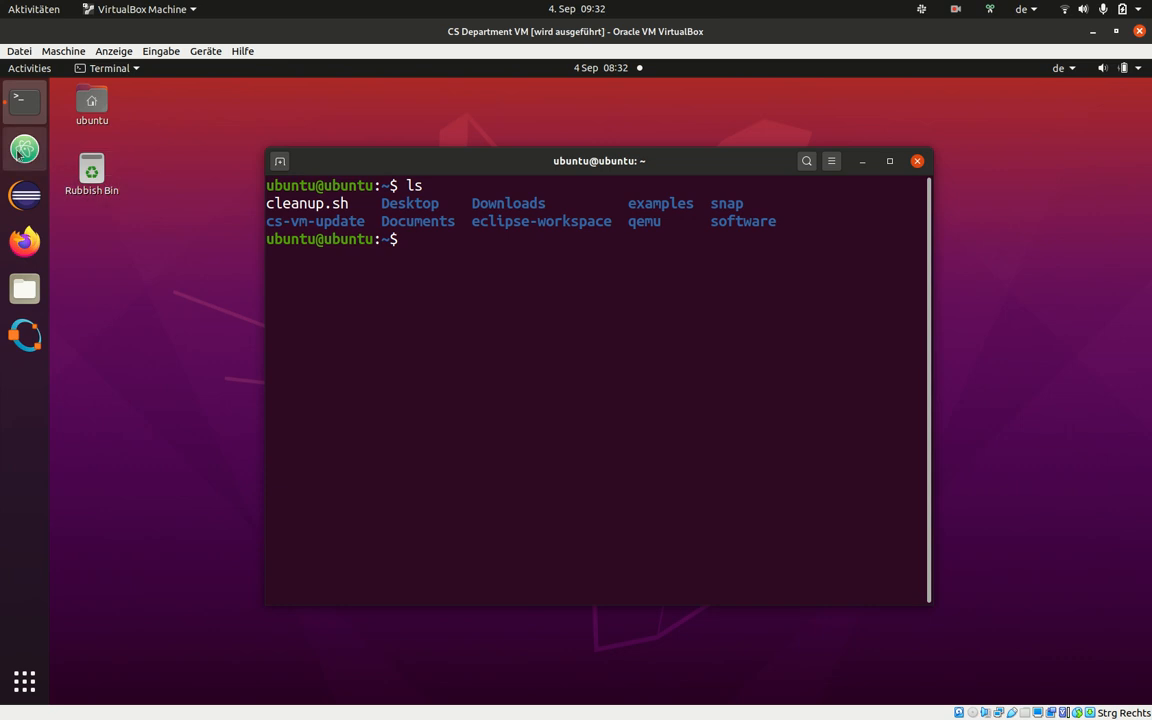
pyautogui.moveTo(24, 149)
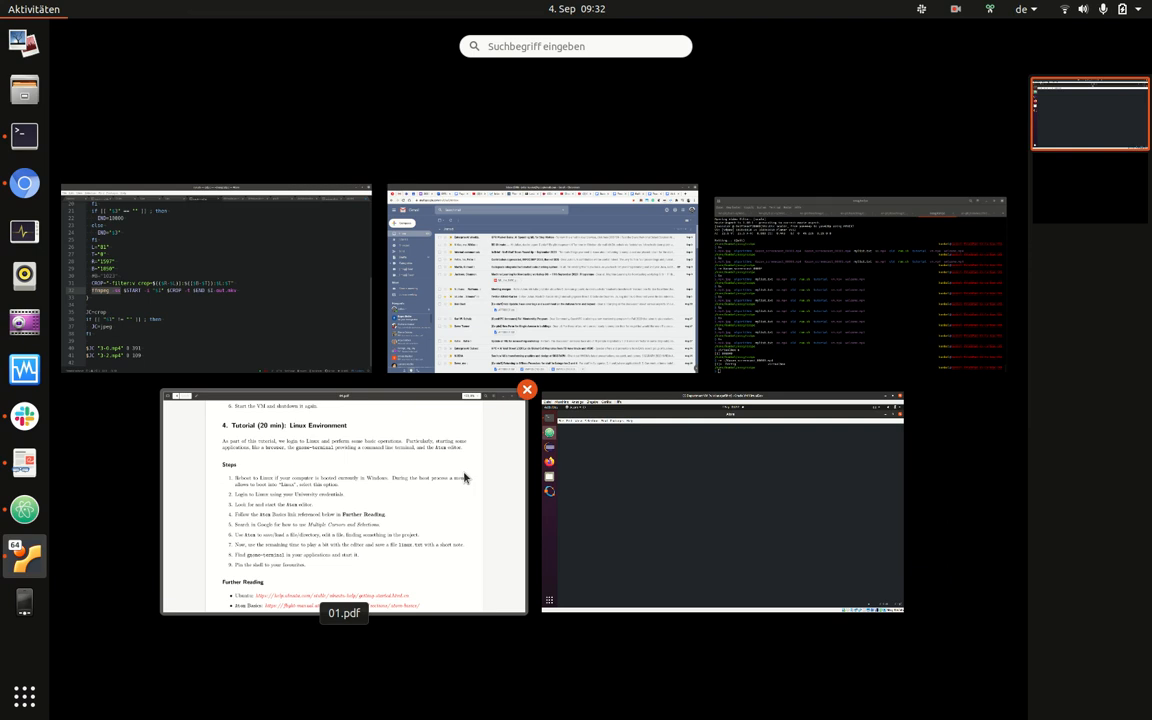
# Step: Return to the VM window and open the guest's Activities search
pyautogui.click(343, 503)
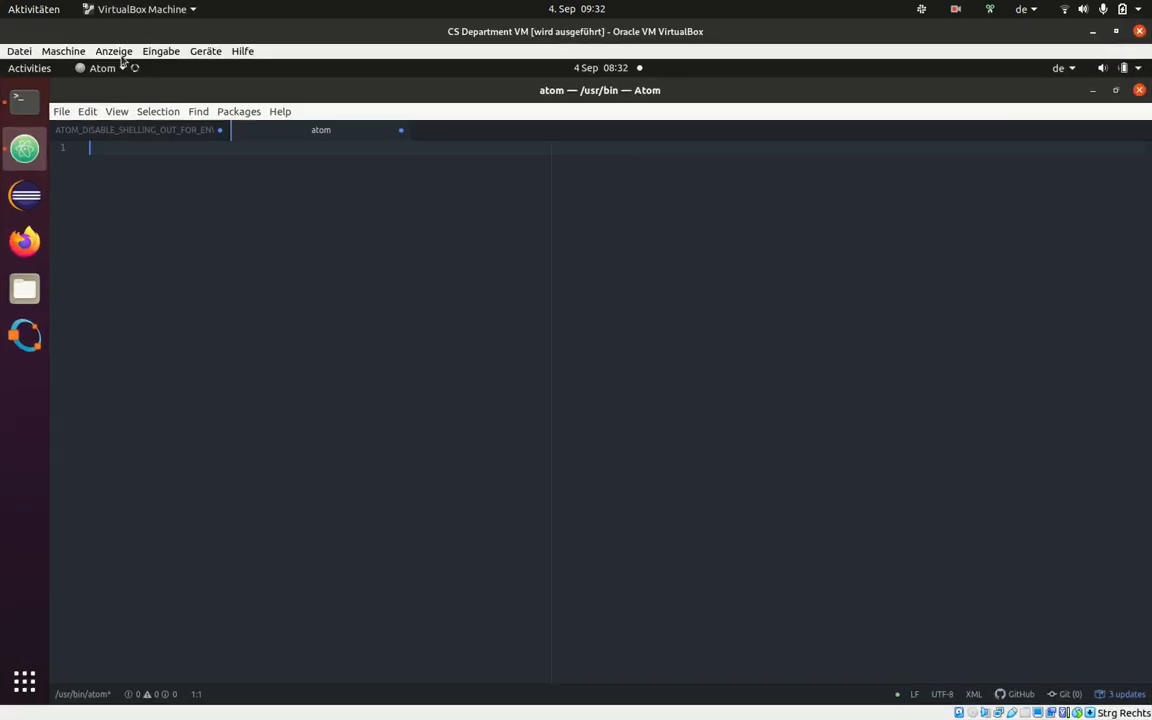
pyautogui.click(29, 68)
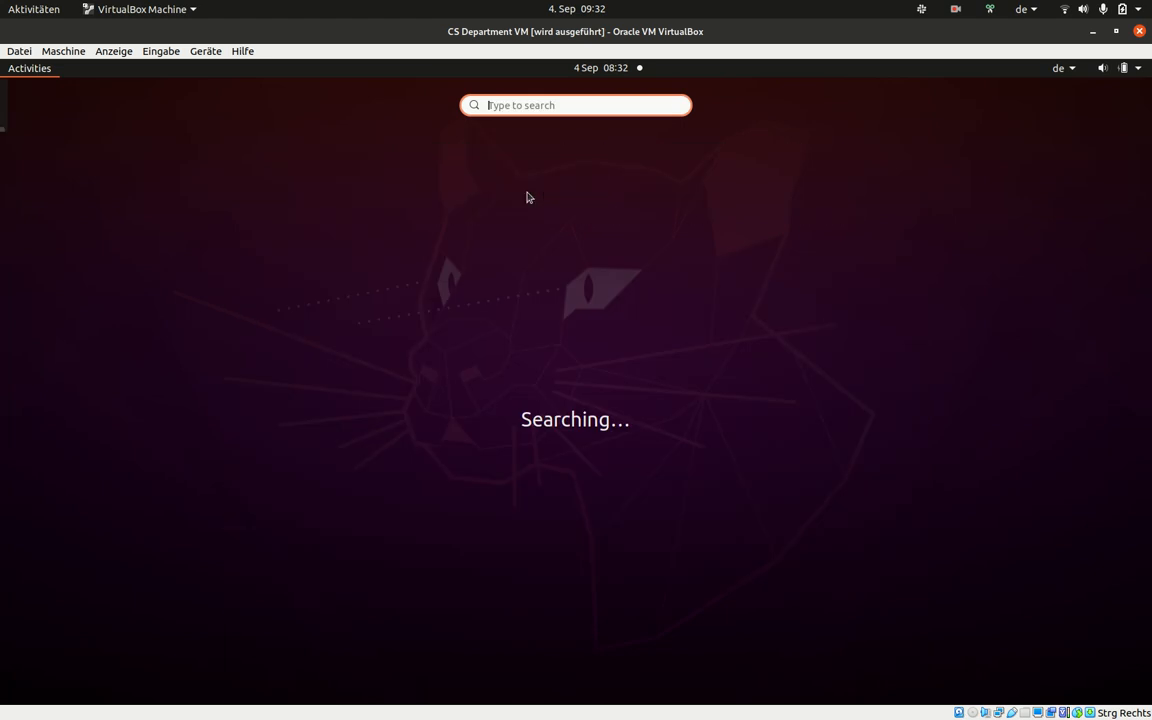
# Step: Search for 't' in the guest overview, then cancel back to Atom
pyautogui.write('t')
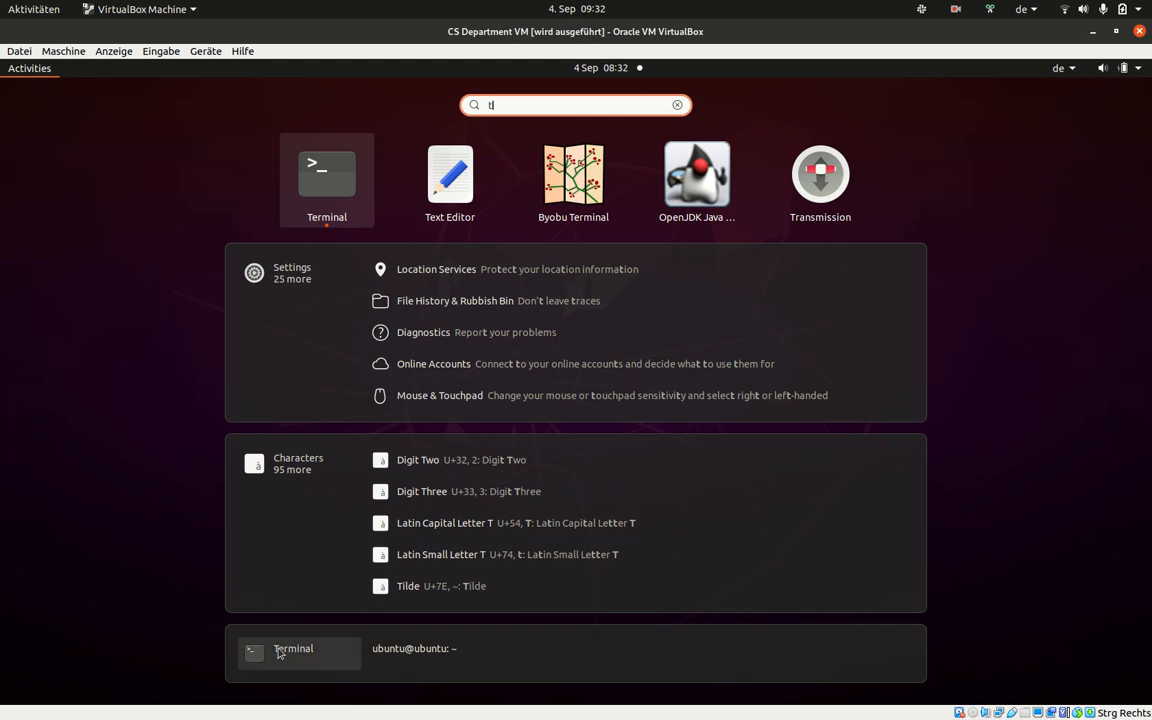
pyautogui.moveTo(197, 414)
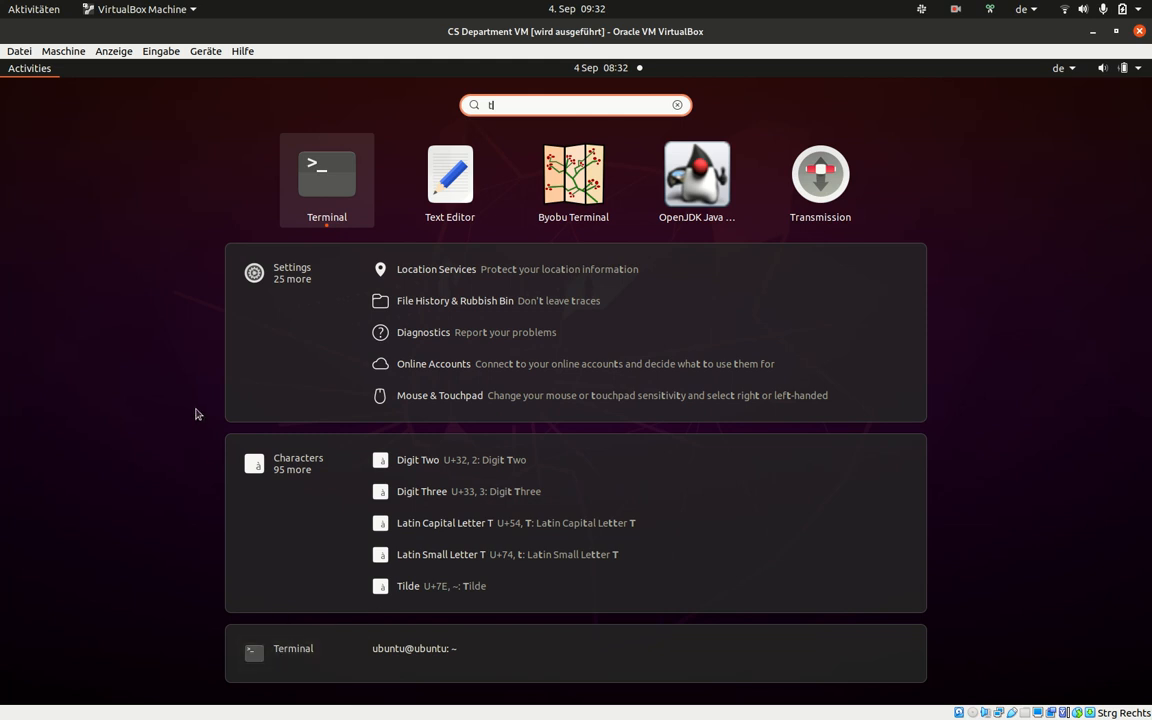
pyautogui.press('Escape')
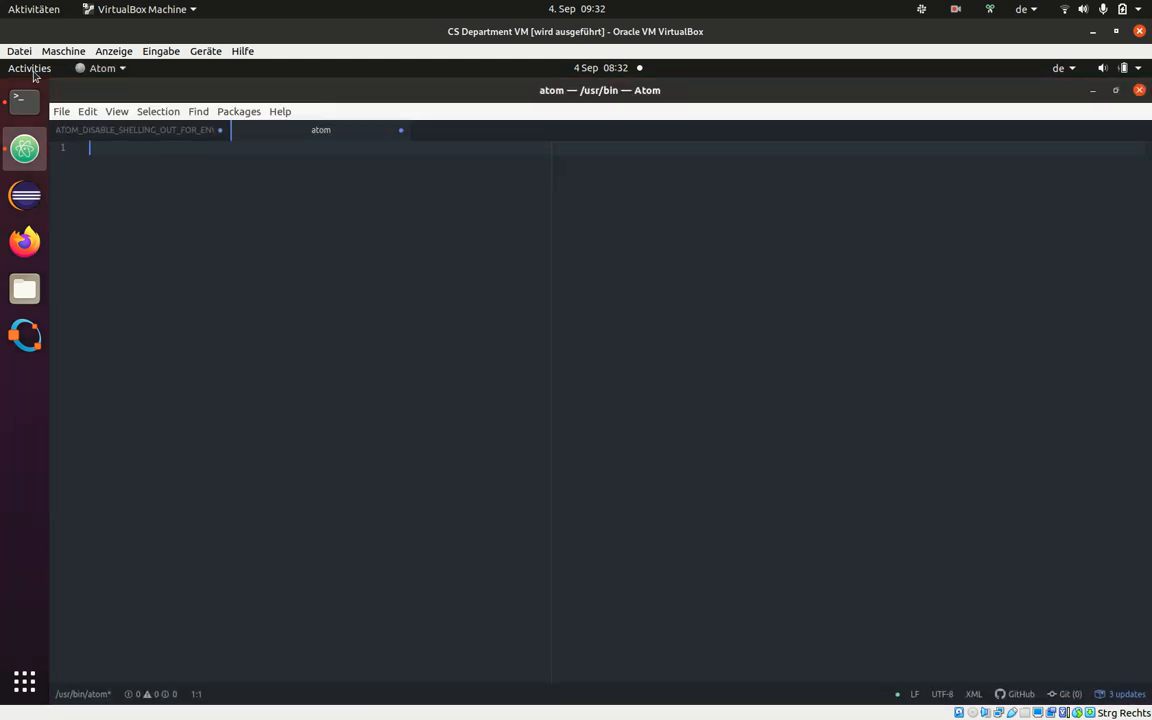
# Step: Close Atom's two empty tabs and open the Welcome Guide from Help
pyautogui.click(29, 67)
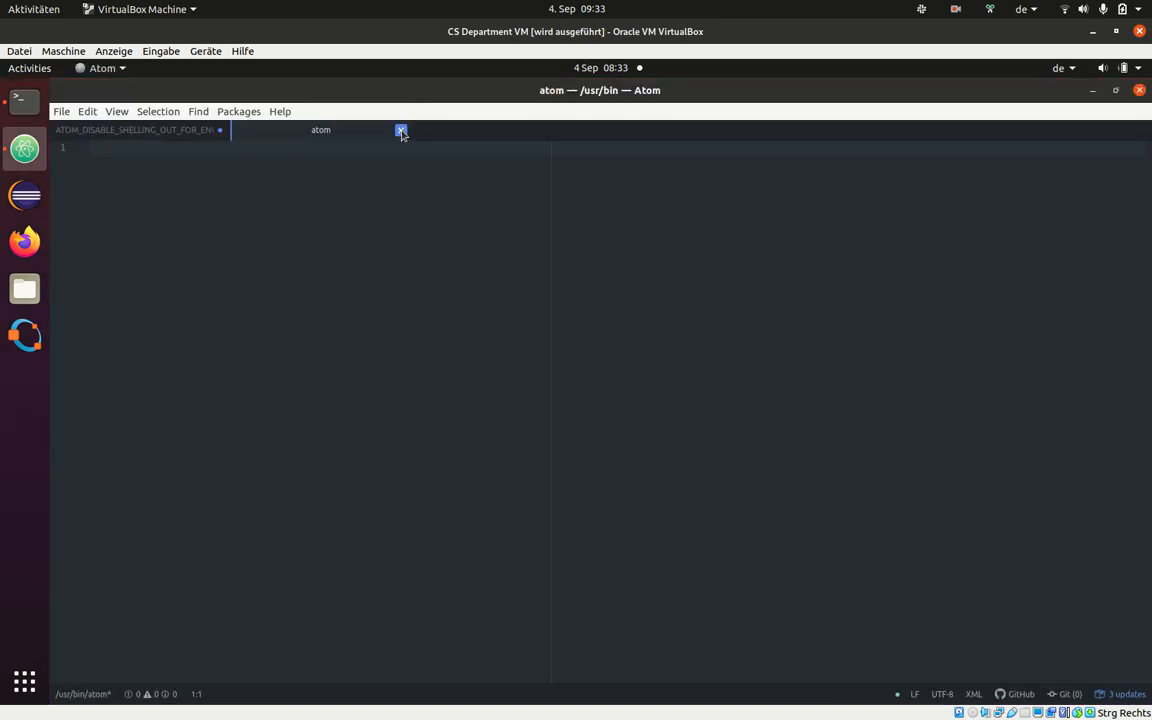
pyautogui.click(401, 130)
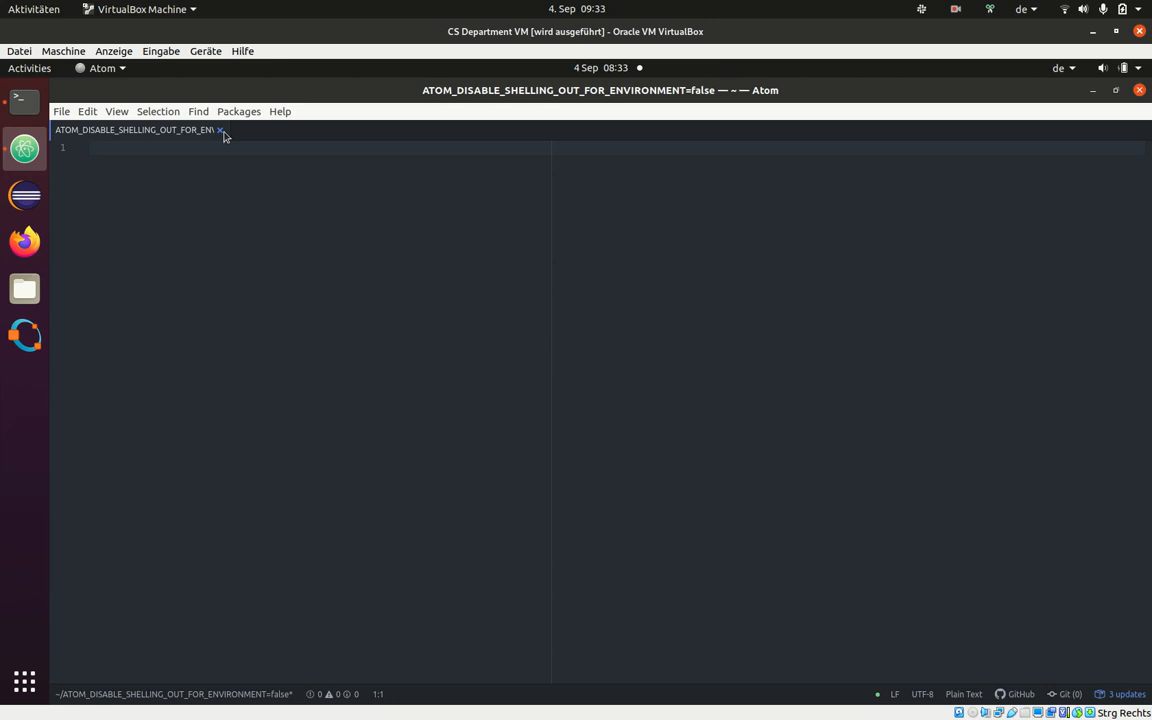
pyautogui.click(220, 130)
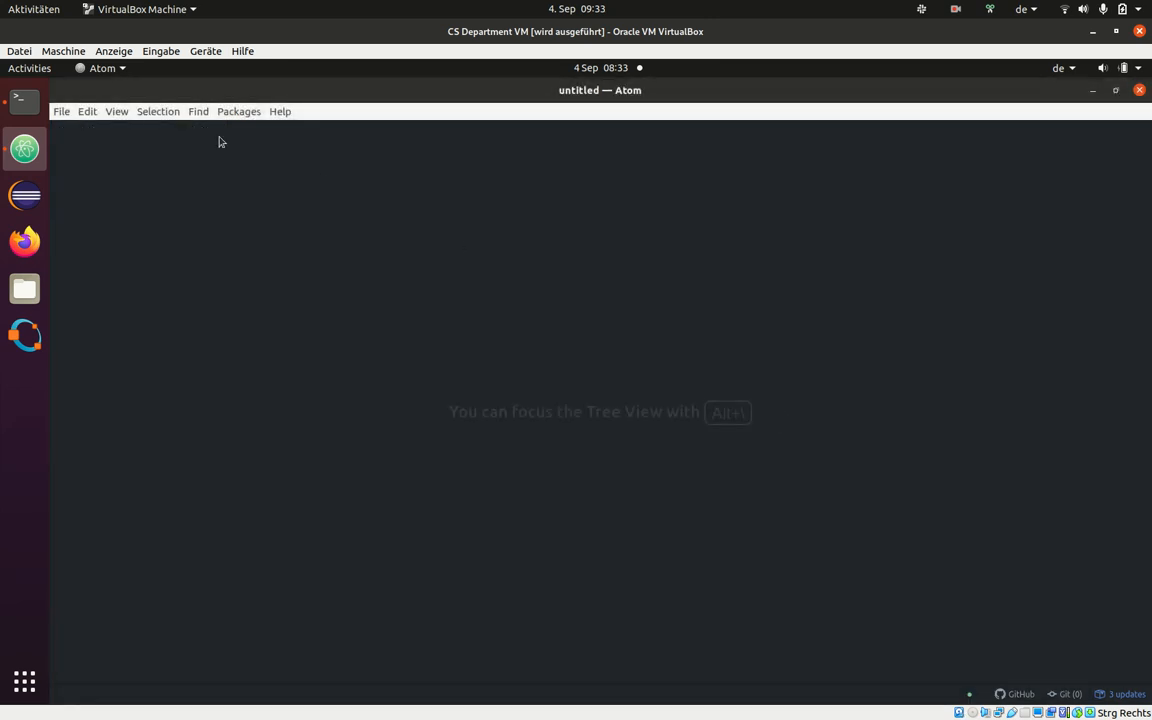
pyautogui.click(280, 111)
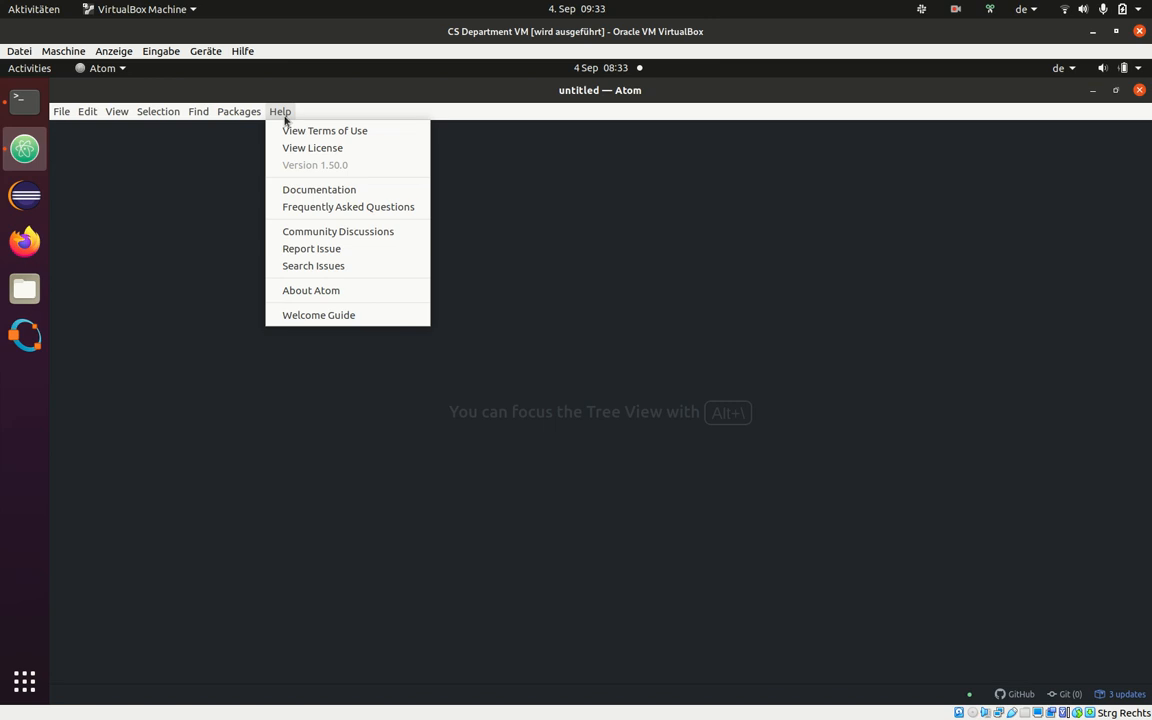
pyautogui.moveTo(318, 223)
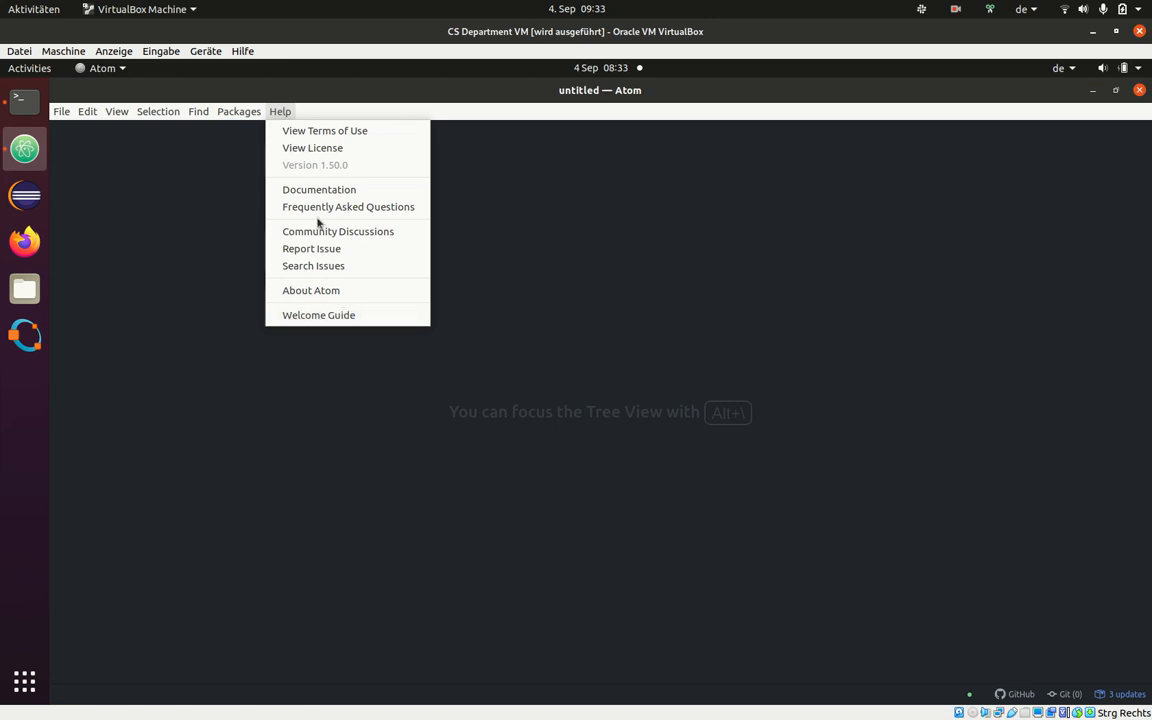
pyautogui.click(318, 314)
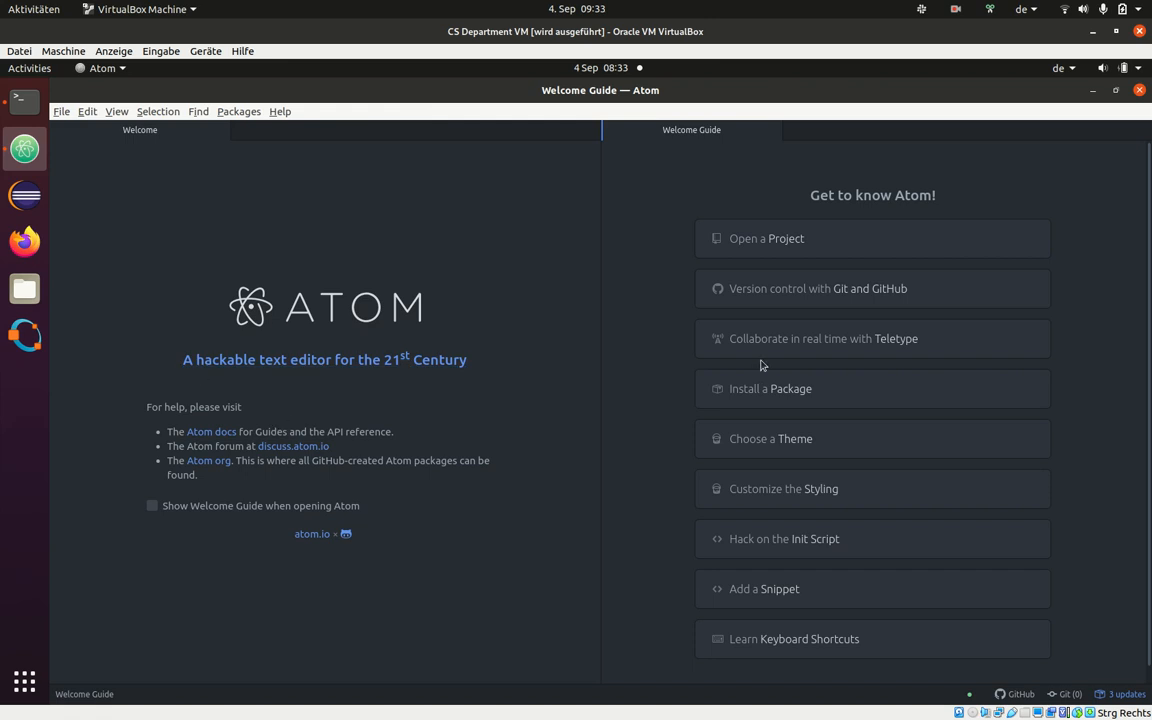
pyautogui.moveTo(886, 639)
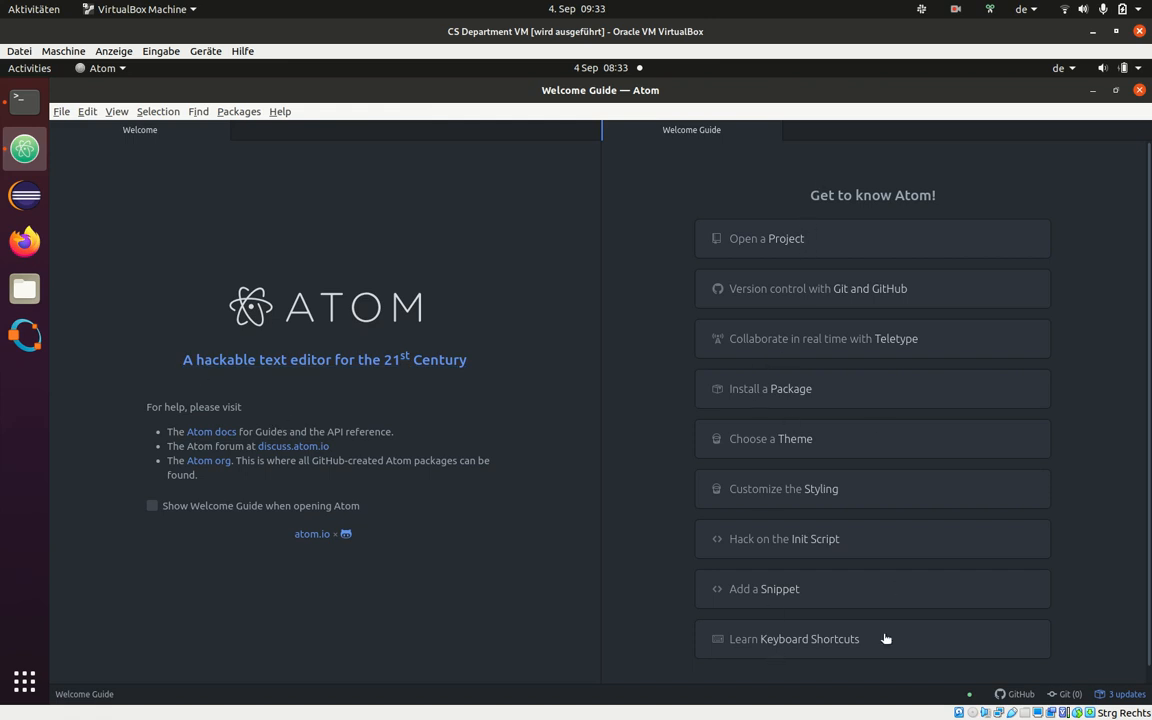
pyautogui.moveTo(334, 461)
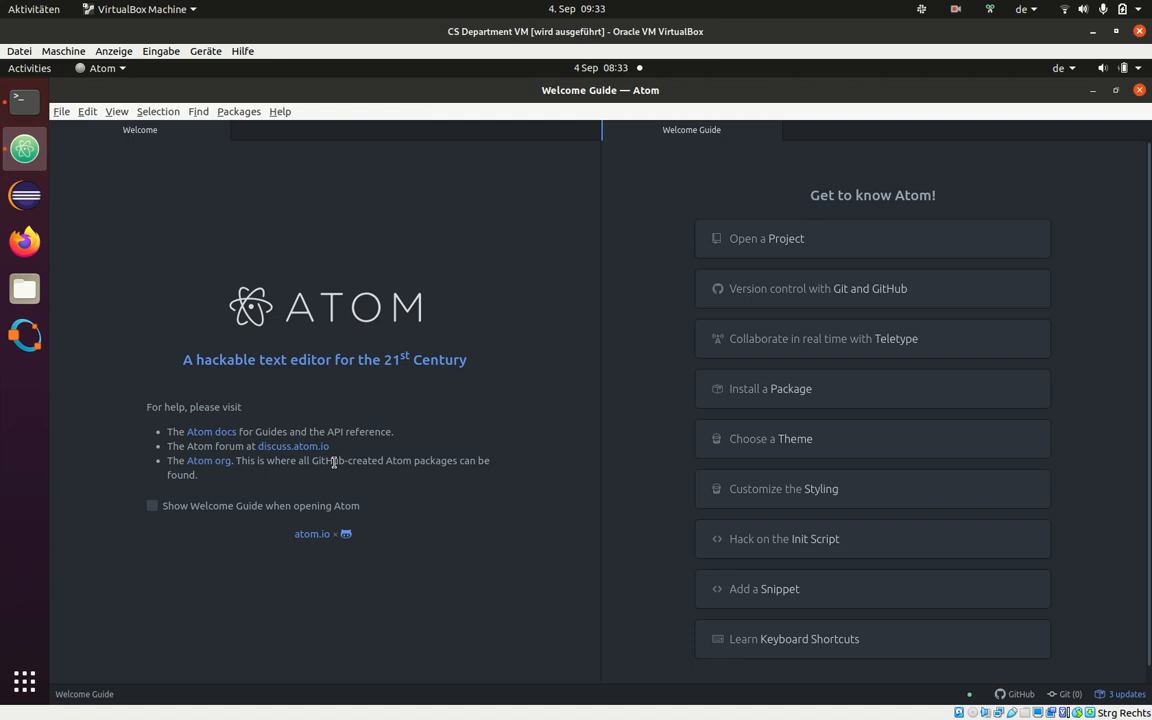
pyautogui.moveTo(188, 425)
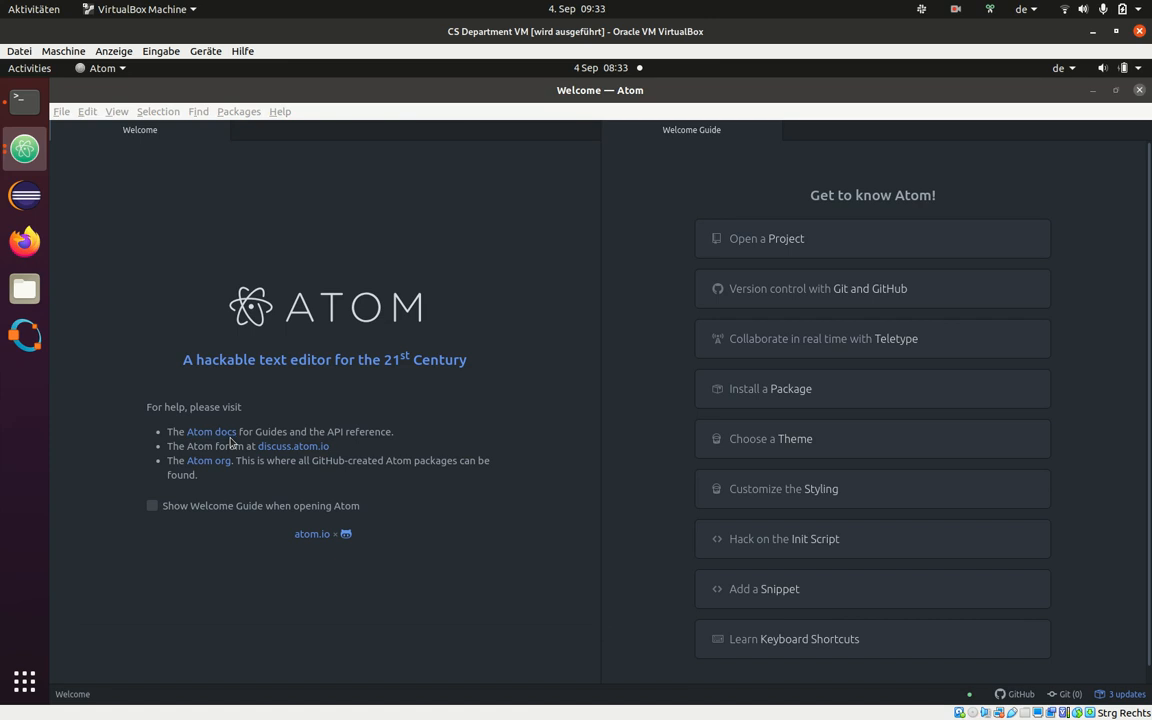
# Step: Follow the Atom docs link to the Flight Manual's Atom Basics page in Firefox
pyautogui.click(211, 431)
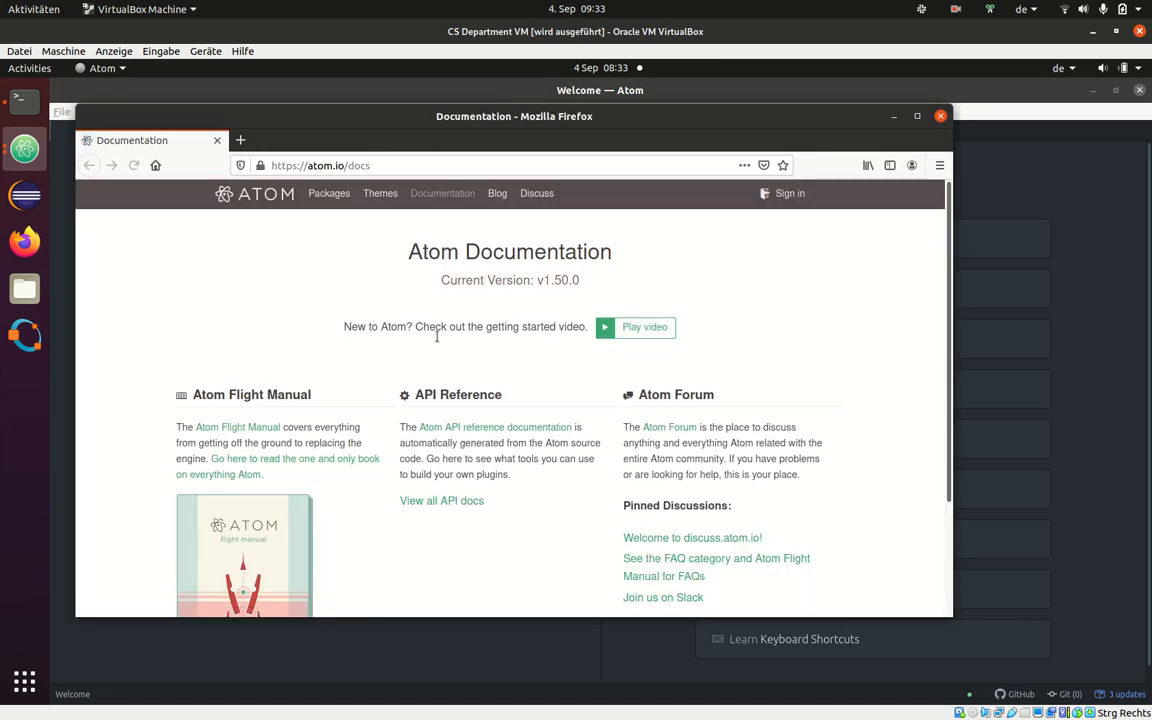
pyautogui.moveTo(237, 427)
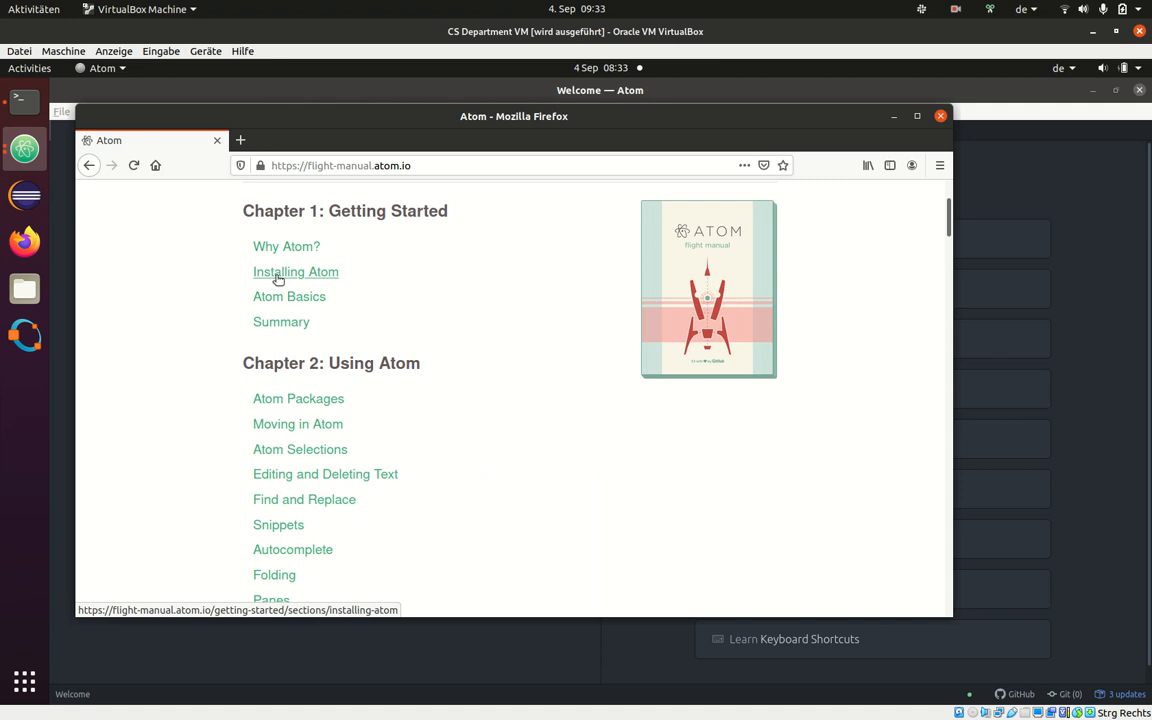
pyautogui.moveTo(289, 296)
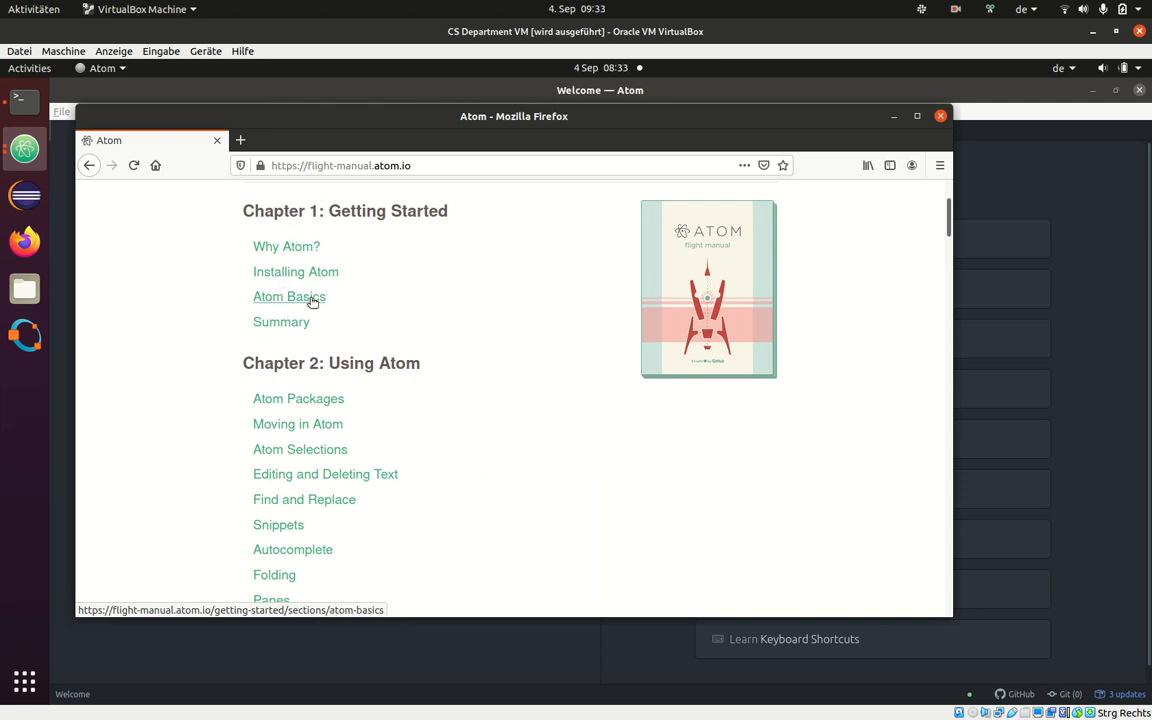
pyautogui.click(289, 296)
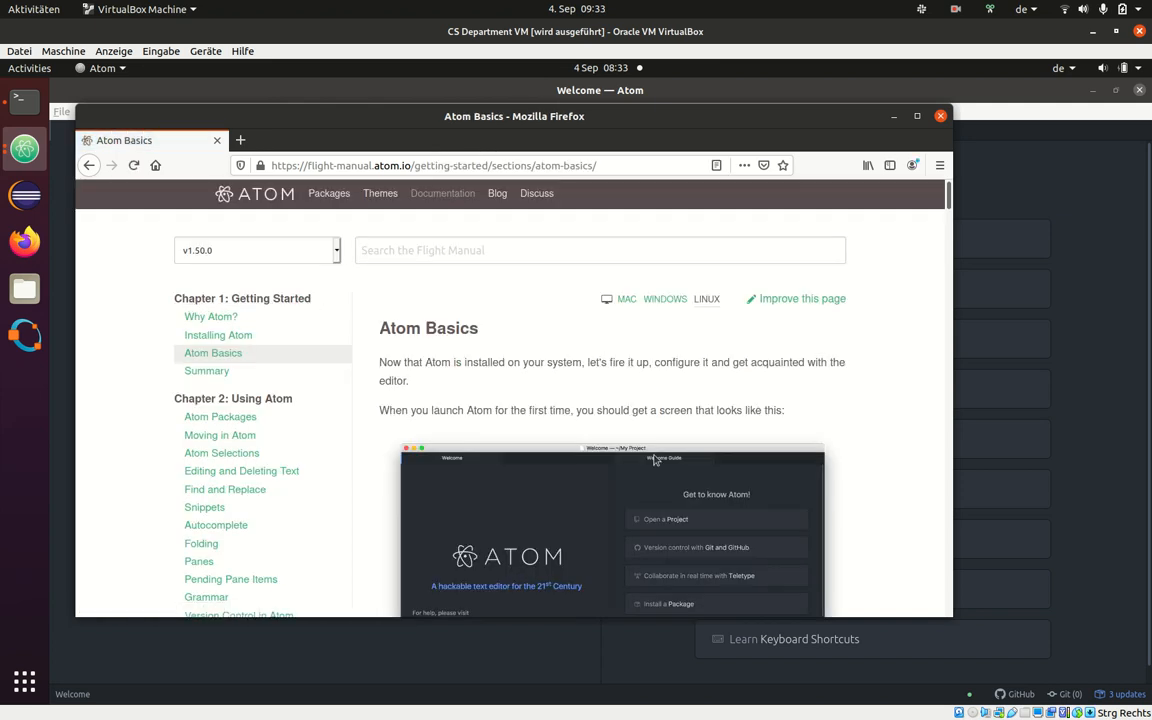
pyautogui.scroll(-3)
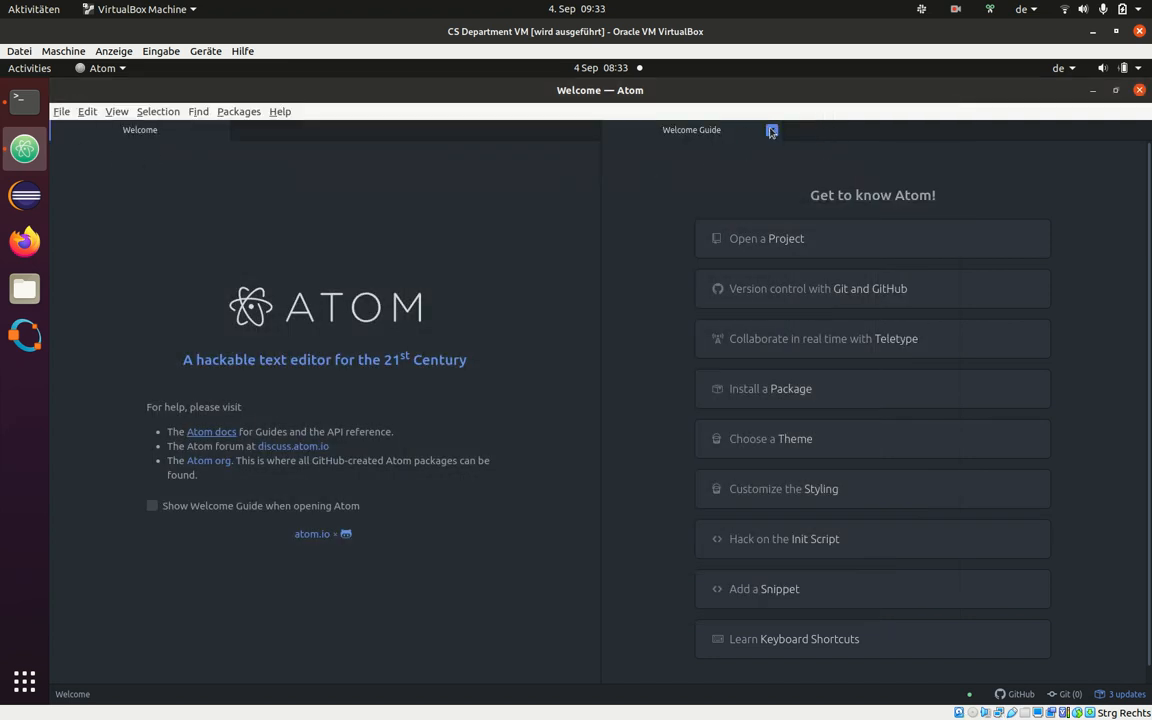
# Step: Close the Get to know Atom guide and the Welcome page tabs
pyautogui.click(771, 130)
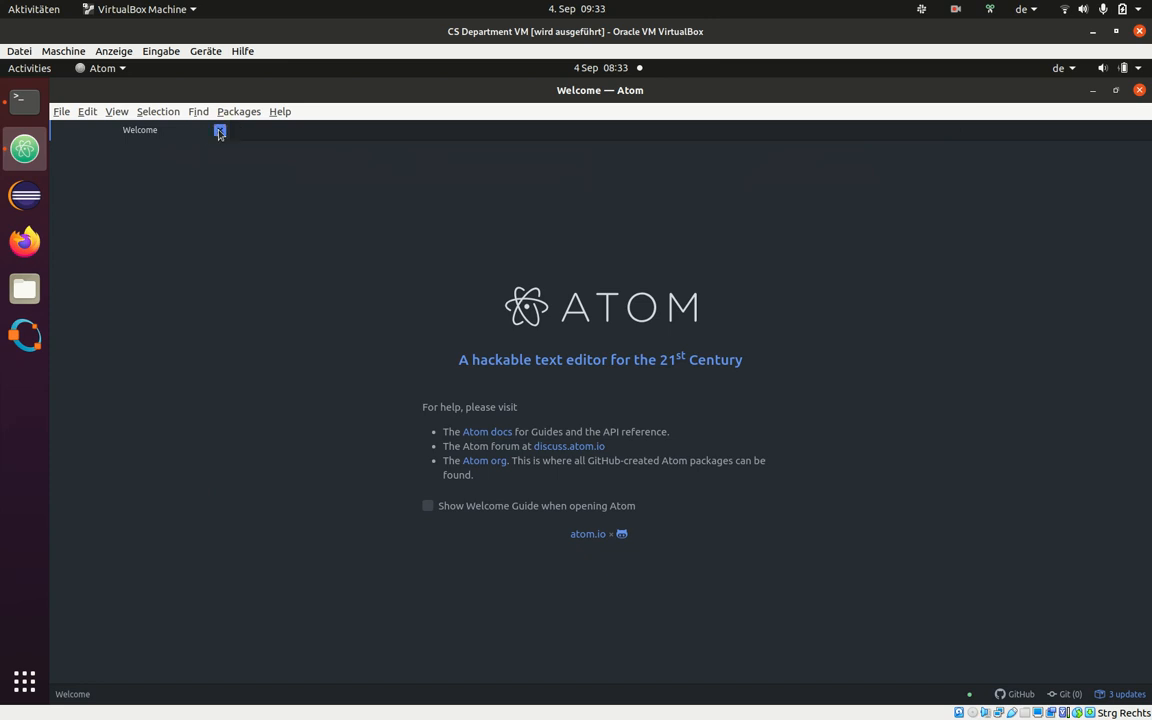
pyautogui.click(61, 111)
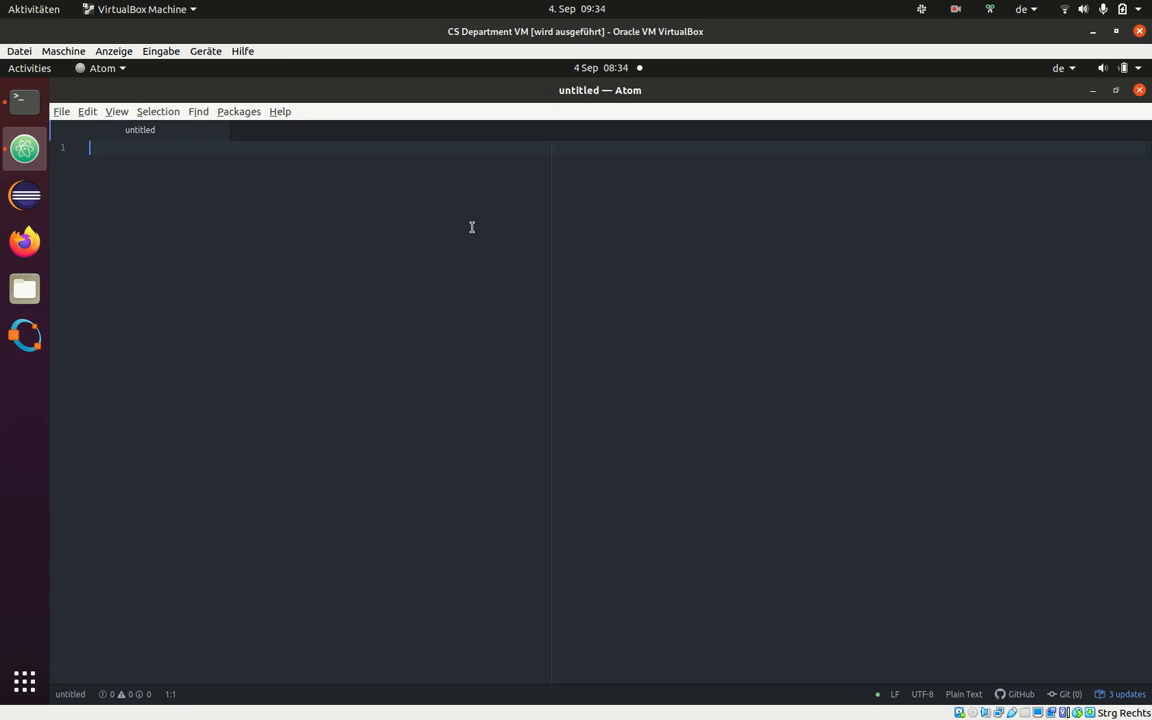
# Step: In the save dialog, create a new cs1pc folder in home and enter it
pyautogui.press('ctrl+shift+s')
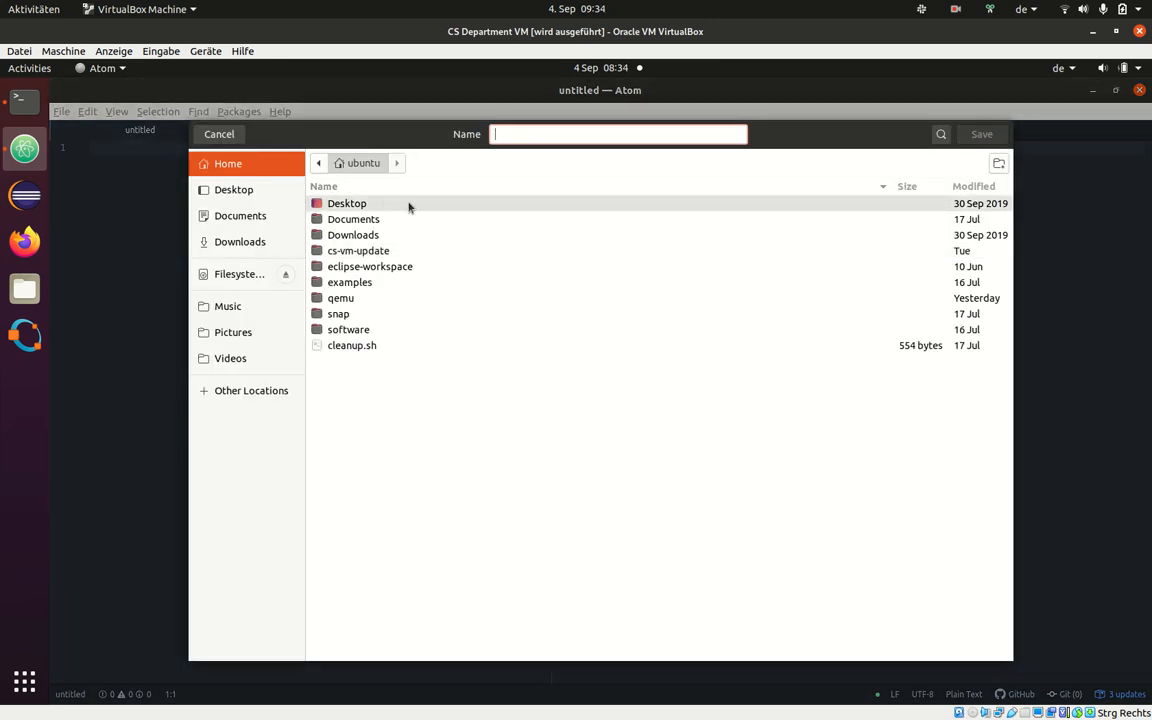
pyautogui.write('at')
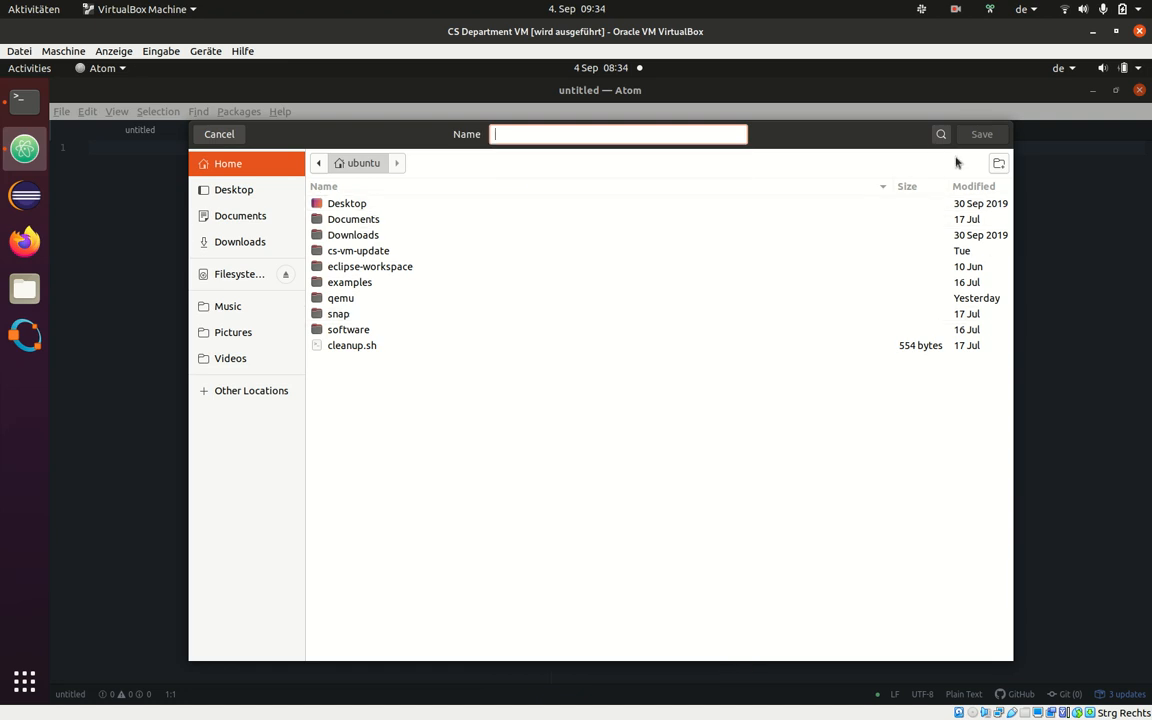
pyautogui.moveTo(1000, 178)
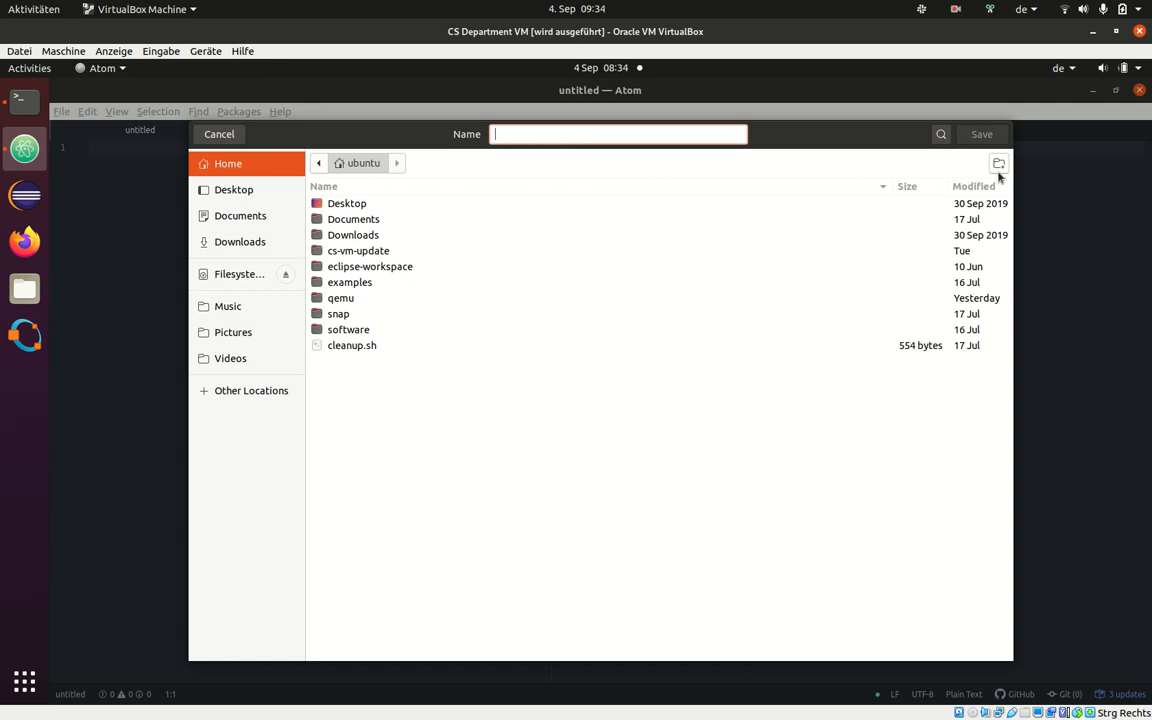
pyautogui.moveTo(998, 163)
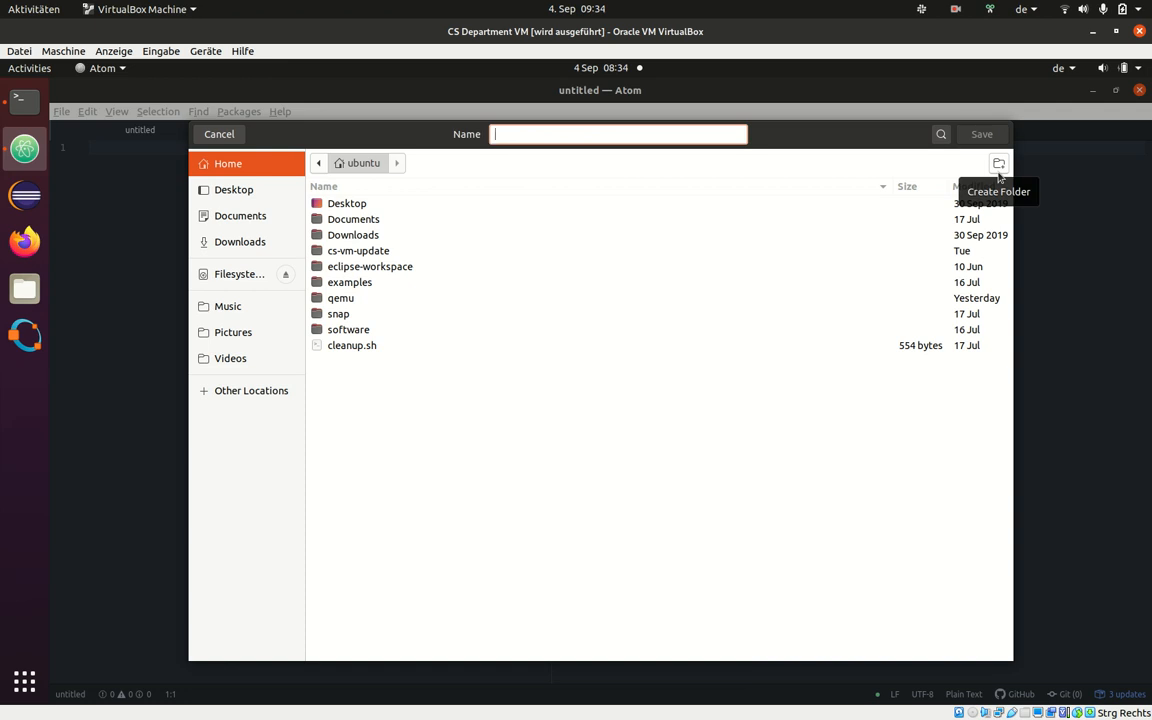
pyautogui.click(998, 163)
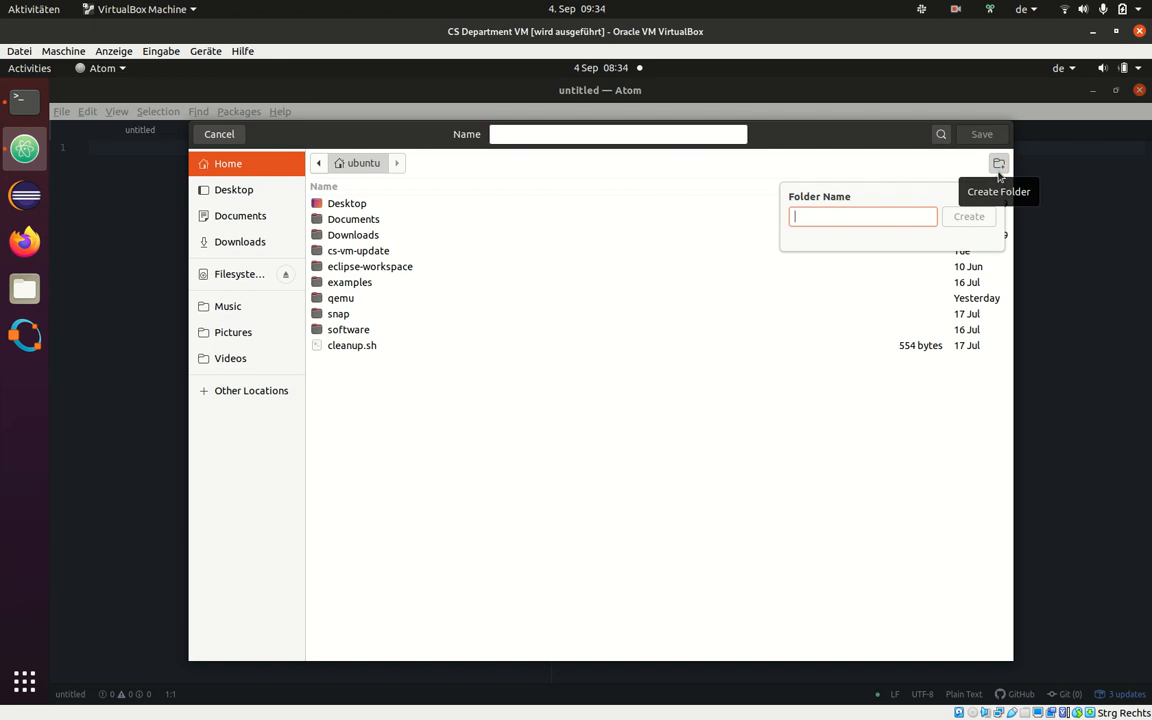
pyautogui.write('cs1pd')
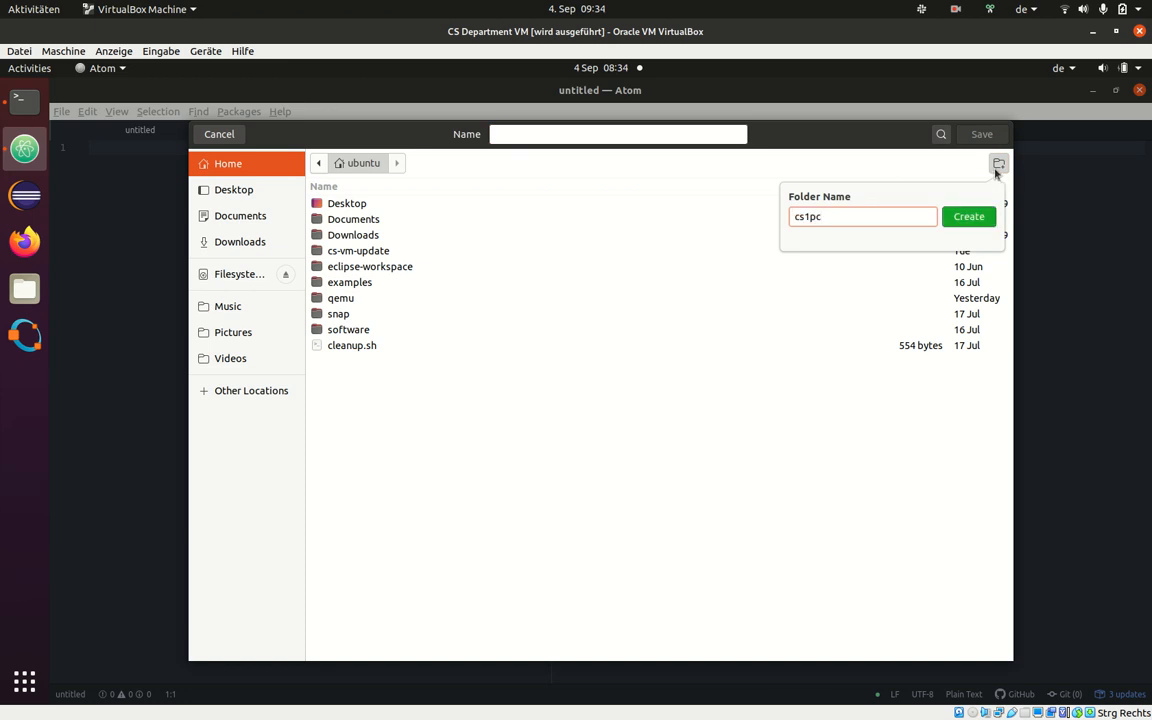
pyautogui.click(967, 216)
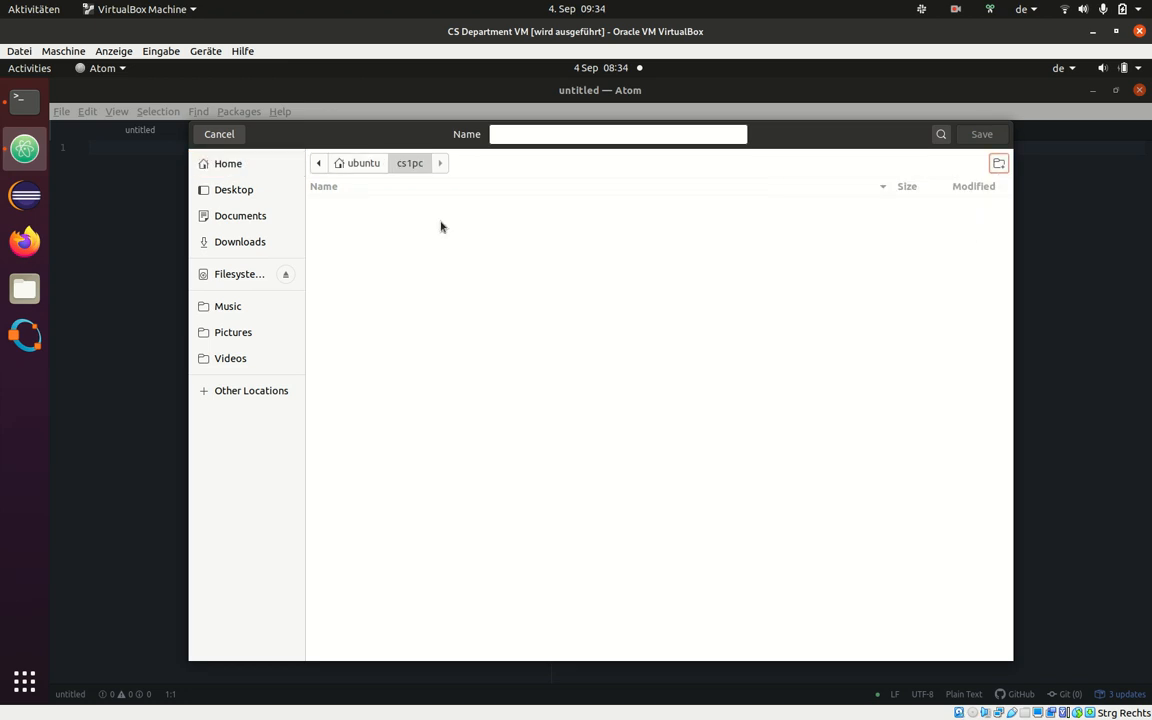
# Step: Save the file as atom-description.txt in cs1pc
pyautogui.click(617, 134)
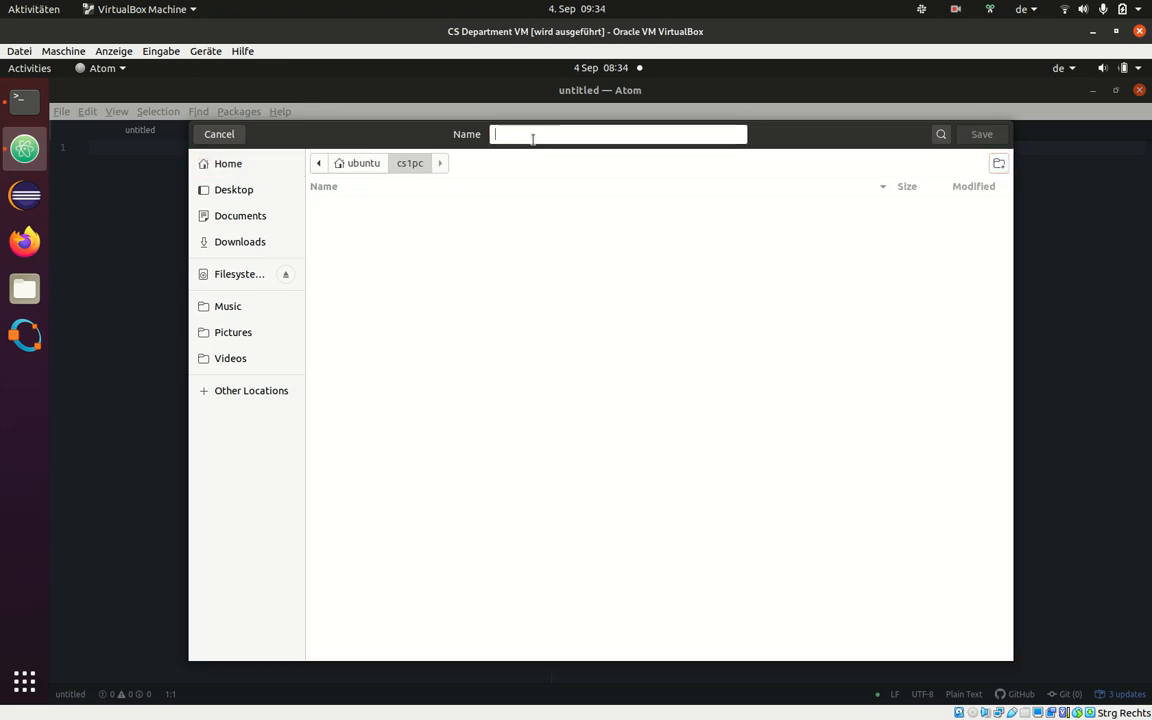
pyautogui.write('atom-description.txt')
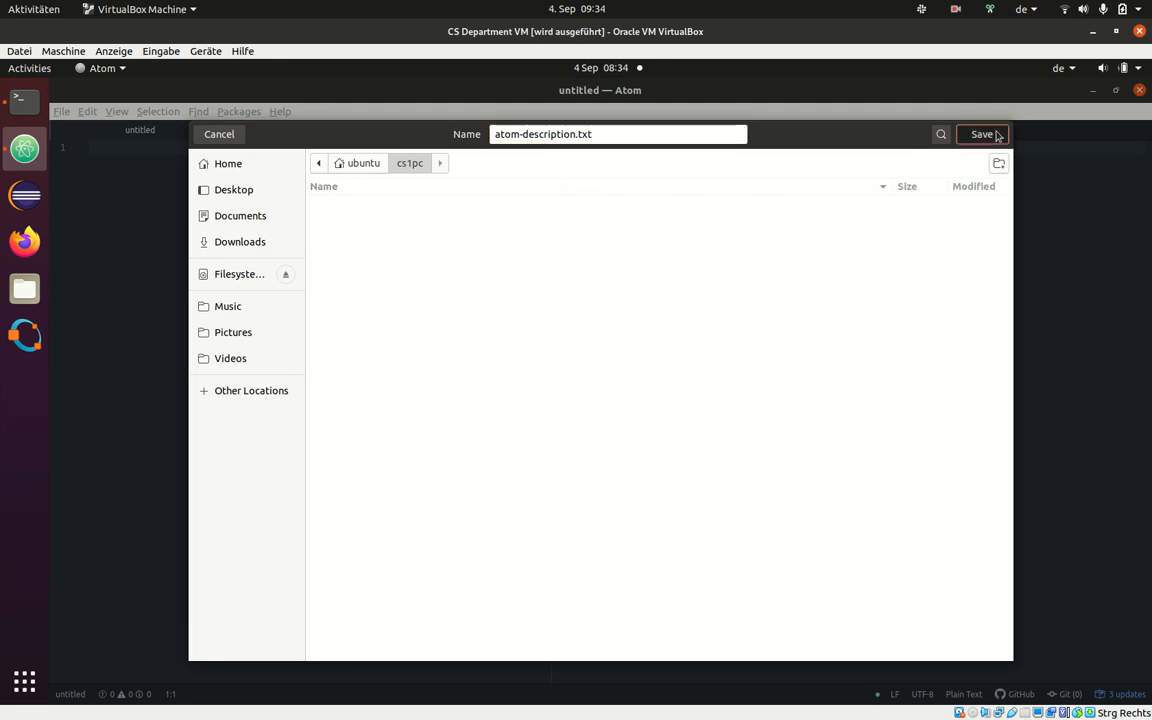
pyautogui.click(982, 134)
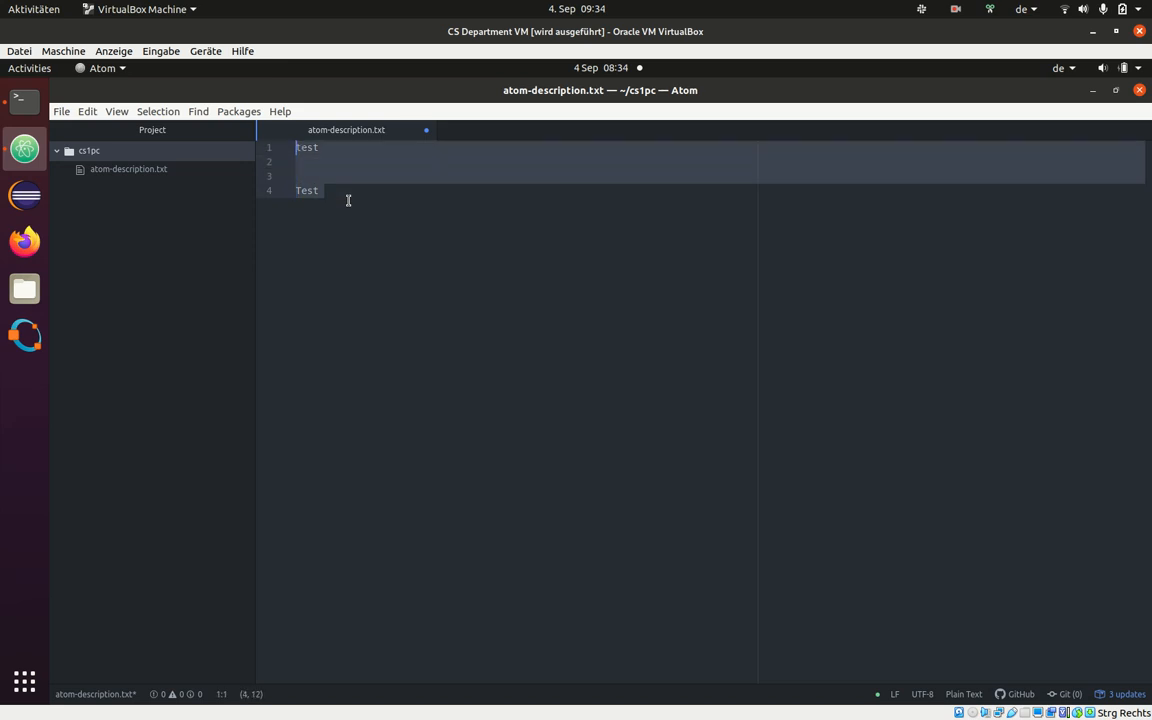
# Step: Type 'Atom is very nice.' and begin a 'Key feature' line
pyautogui.write('Atom is very n')
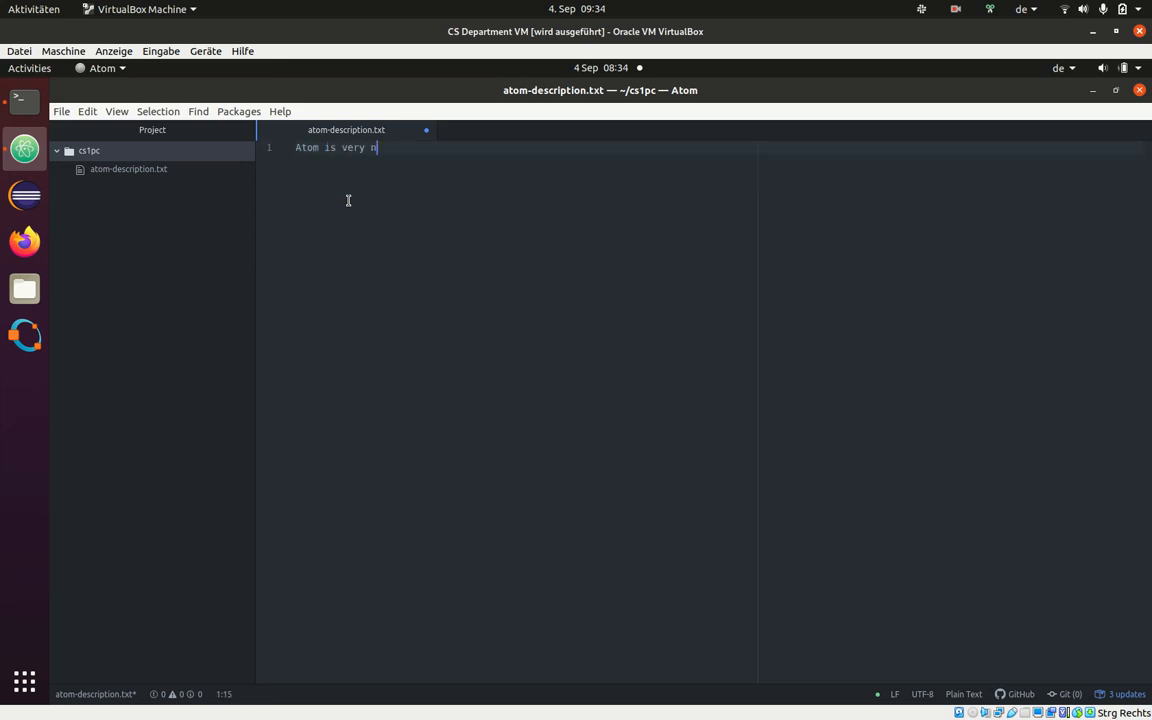
pyautogui.write('ice.')
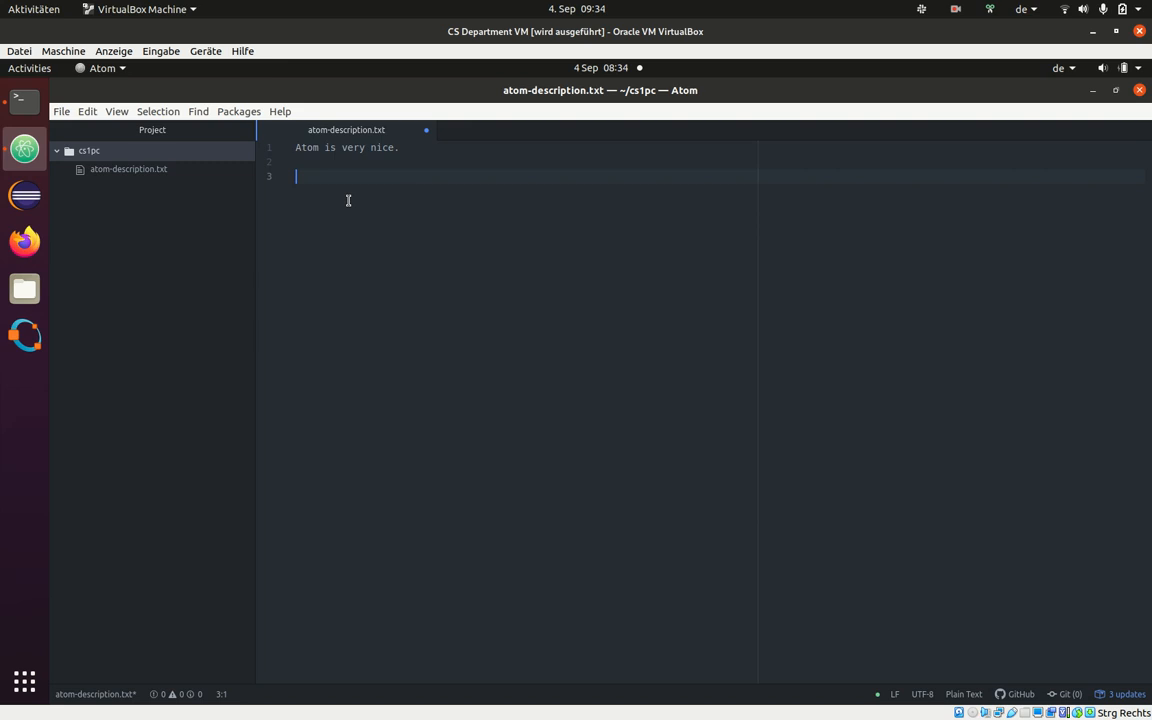
pyautogui.write('Key feature')
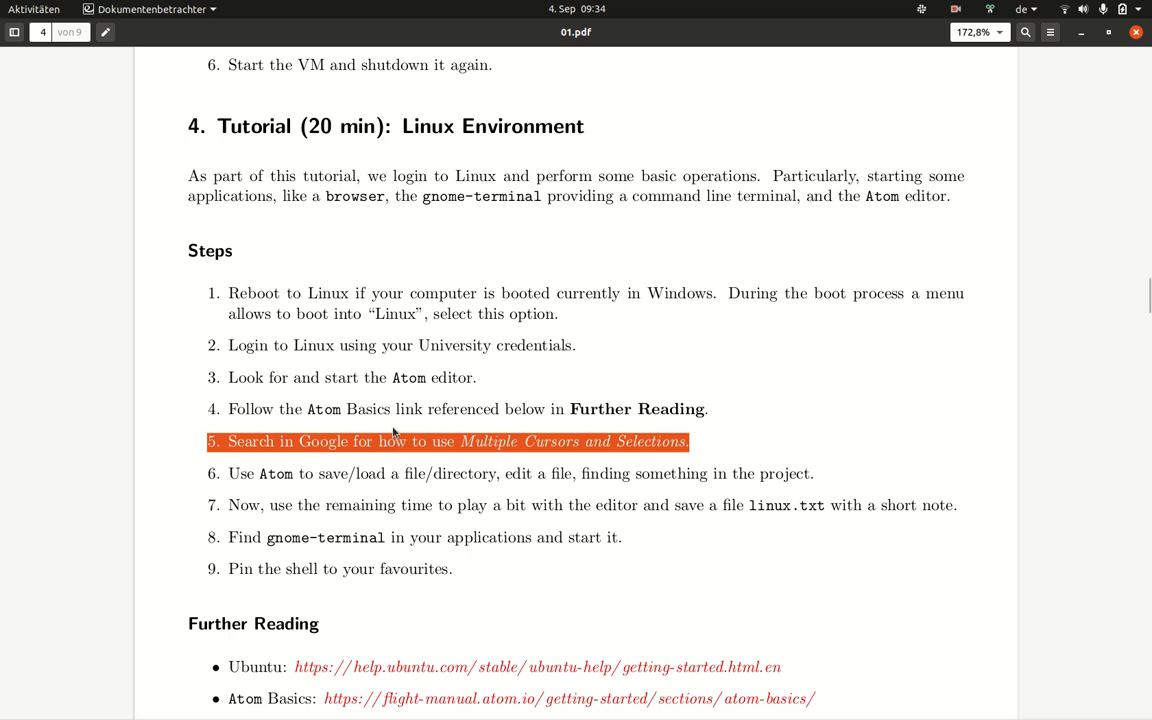
# Step: Switch from the PDF viewer back to the VirtualBox window through the Activities overview
pyautogui.click(33, 9)
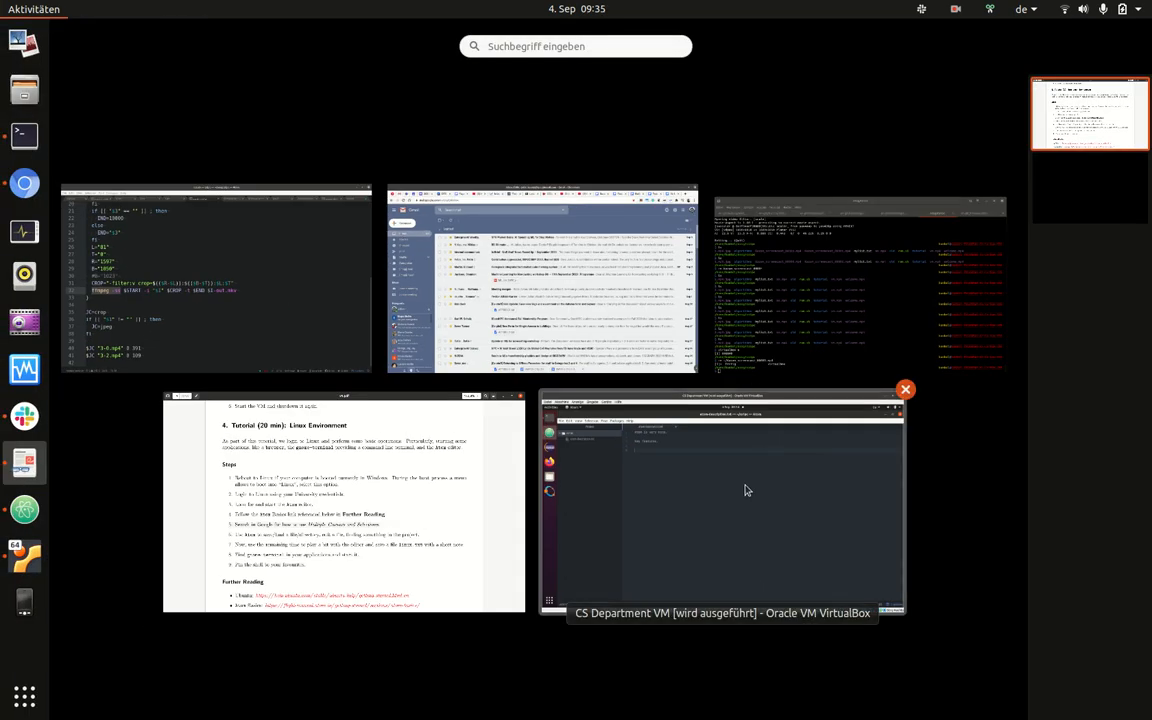
pyautogui.click(722, 500)
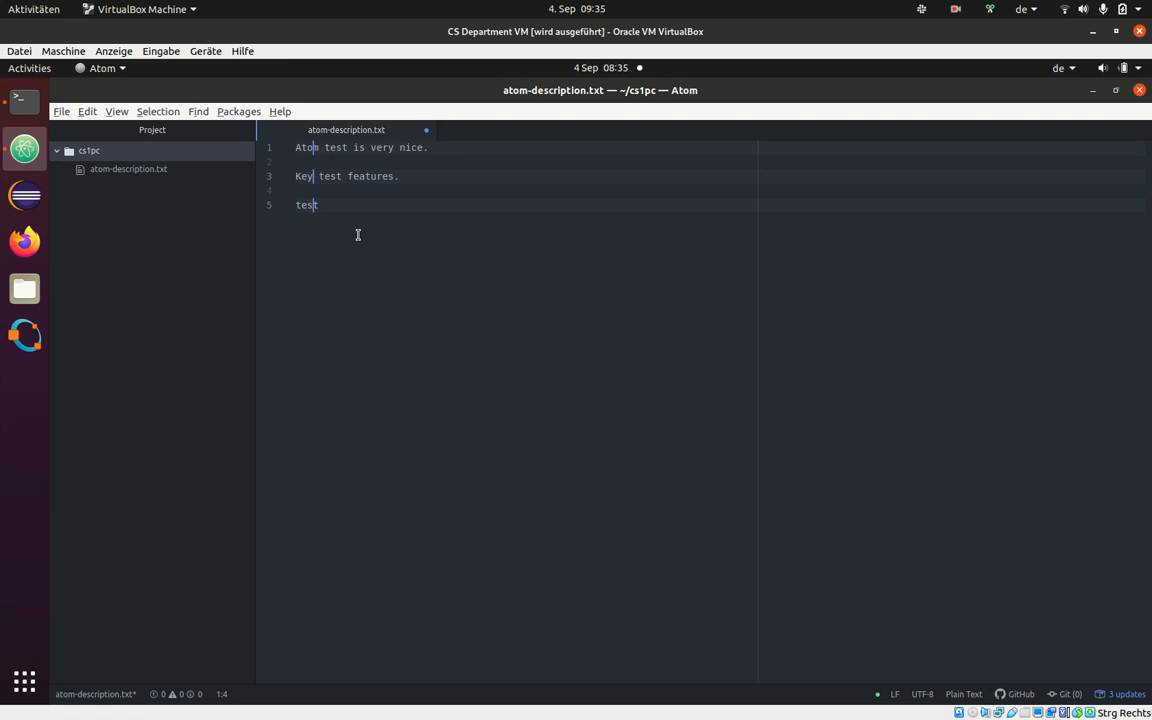
# Step: Collapse to one cursor and add a new line of numbers, 354345534, below the text
pyautogui.click(318, 205)
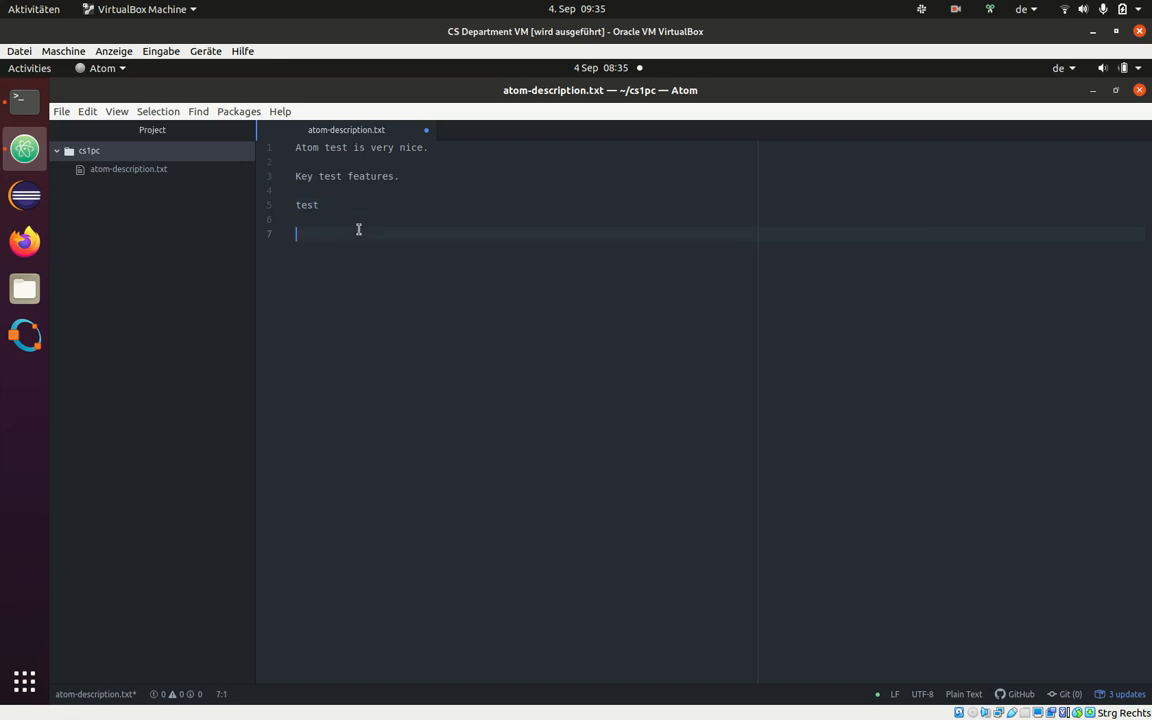
pyautogui.press('Return')
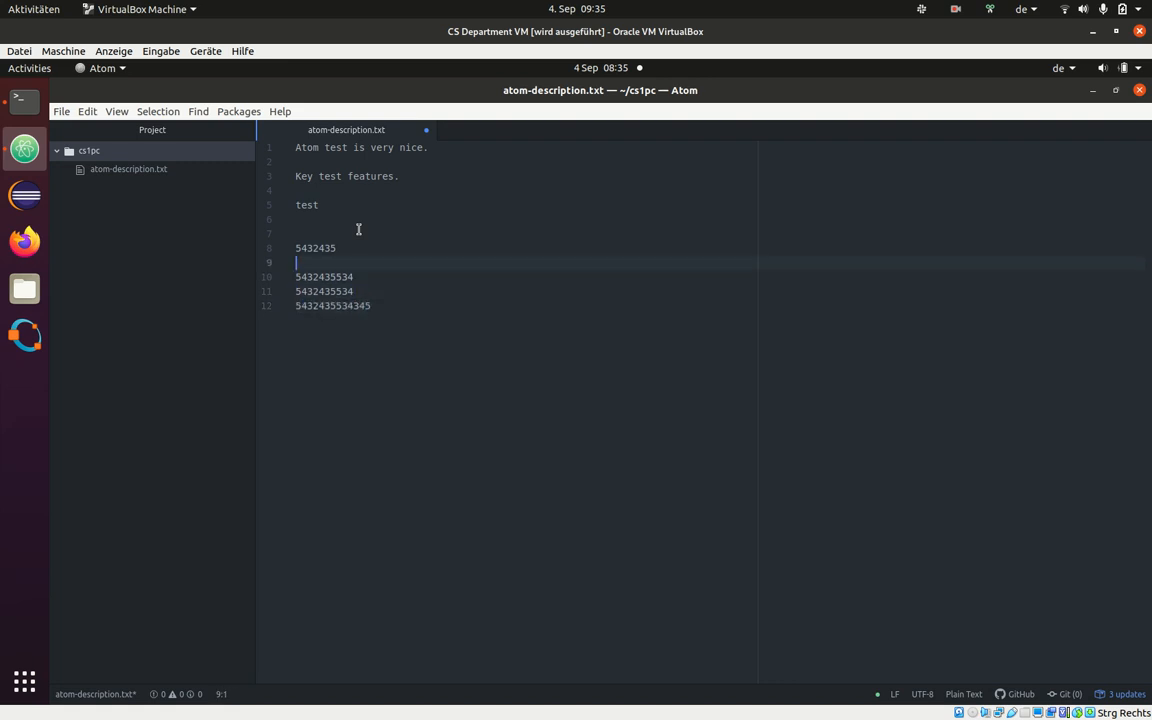
pyautogui.write('354345534')
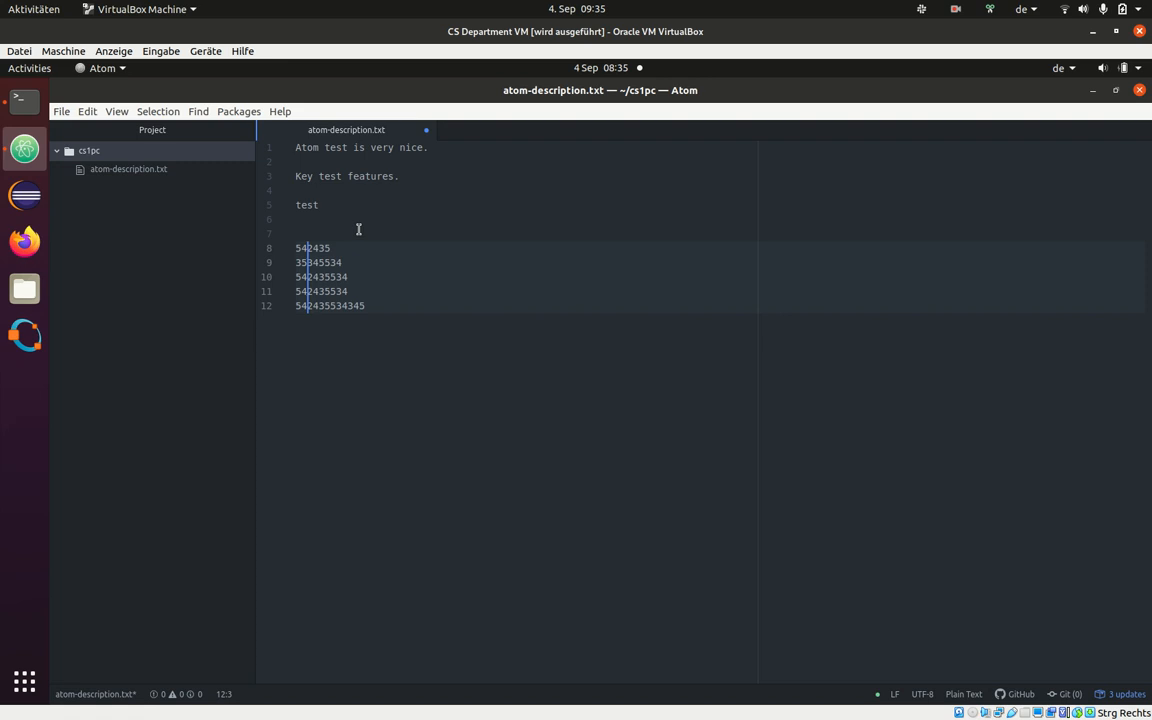
pyautogui.click(310, 233)
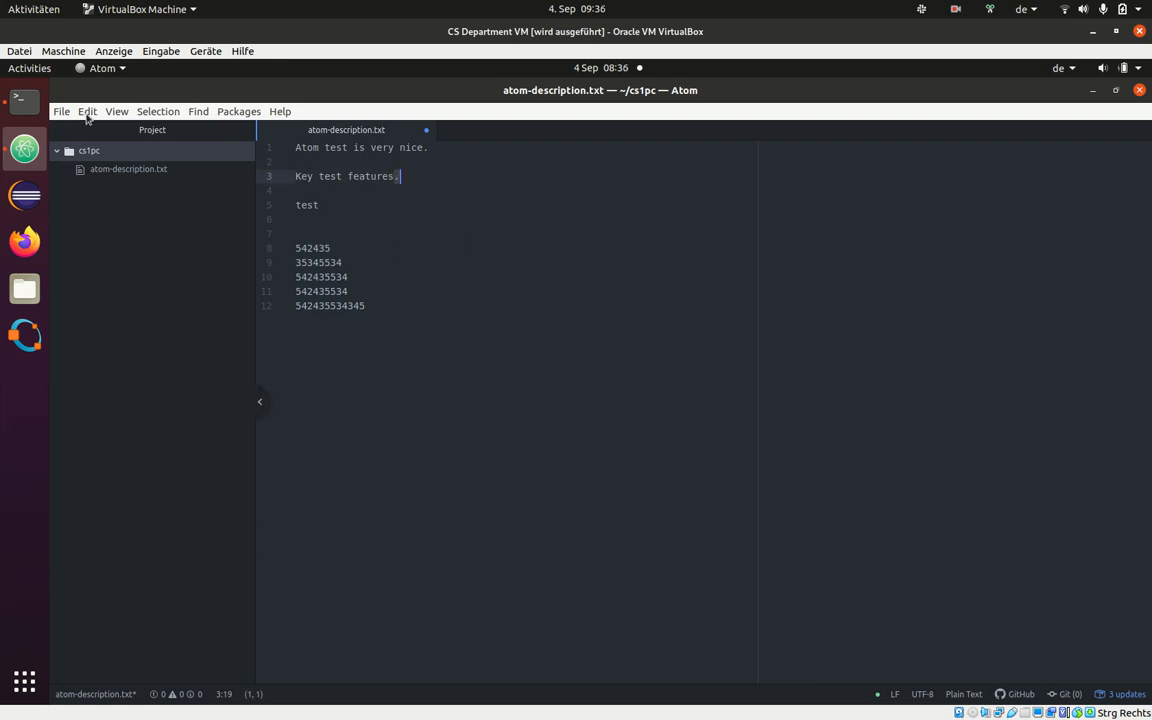
# Step: Use Find in Buffer to locate both full stops and replace them with semicolons
pyautogui.click(87, 111)
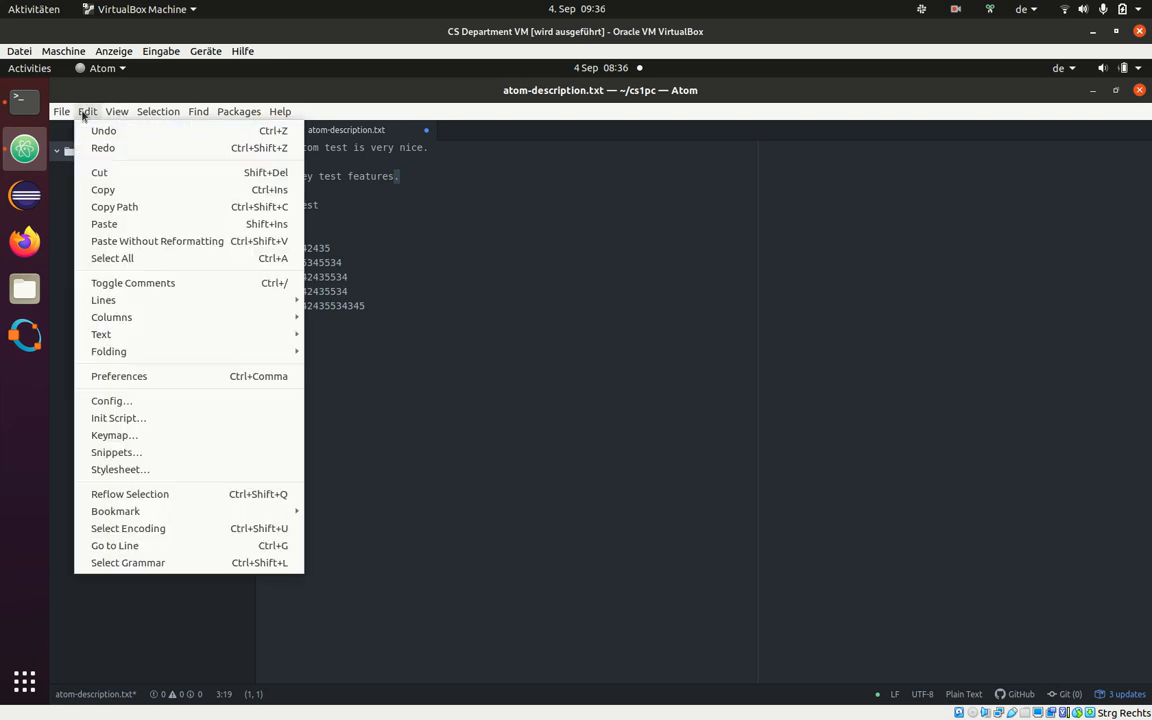
pyautogui.click(198, 111)
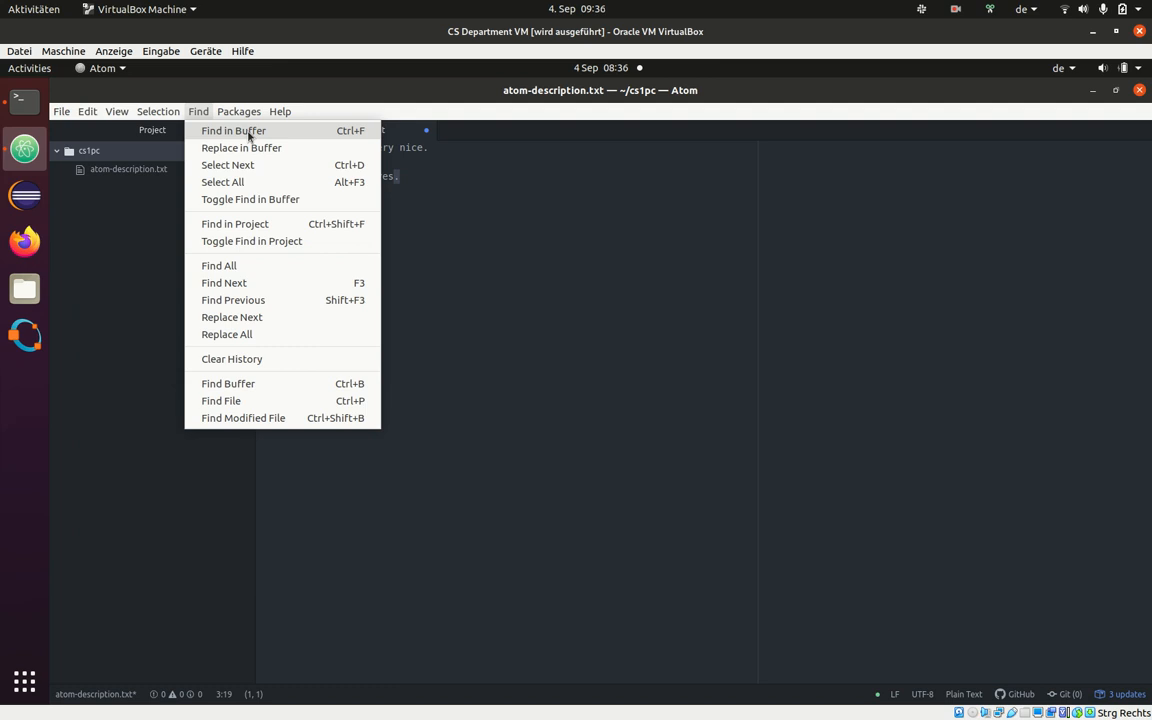
pyautogui.moveTo(350, 138)
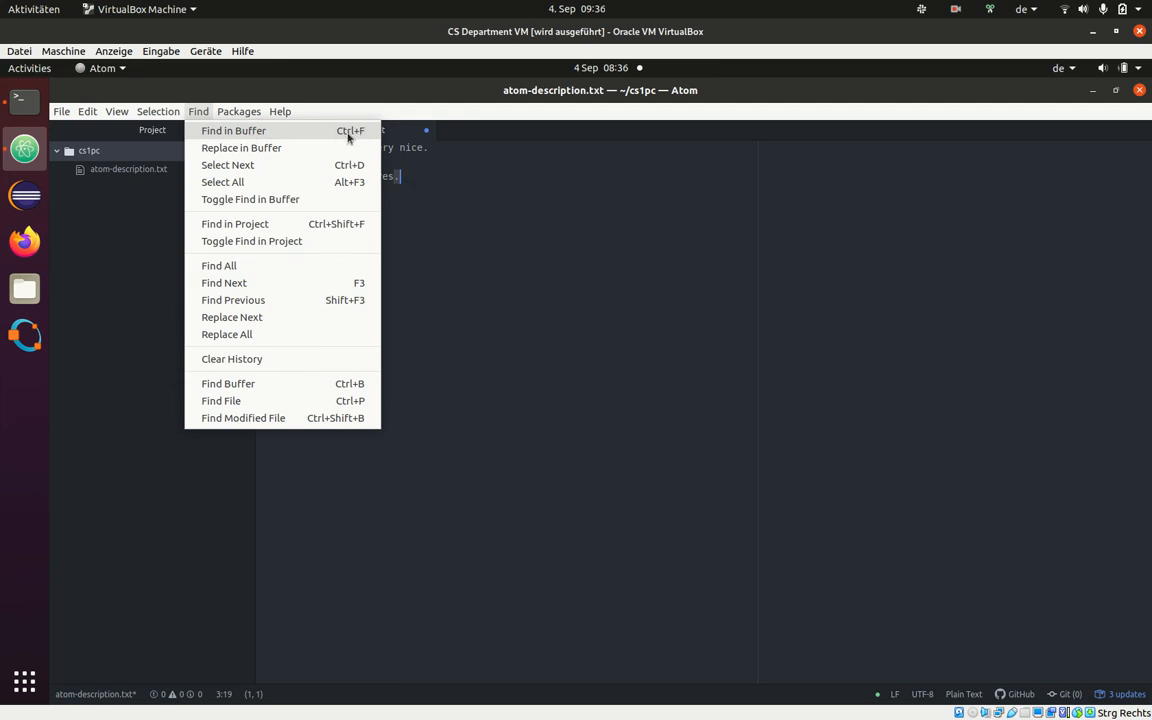
pyautogui.click(233, 130)
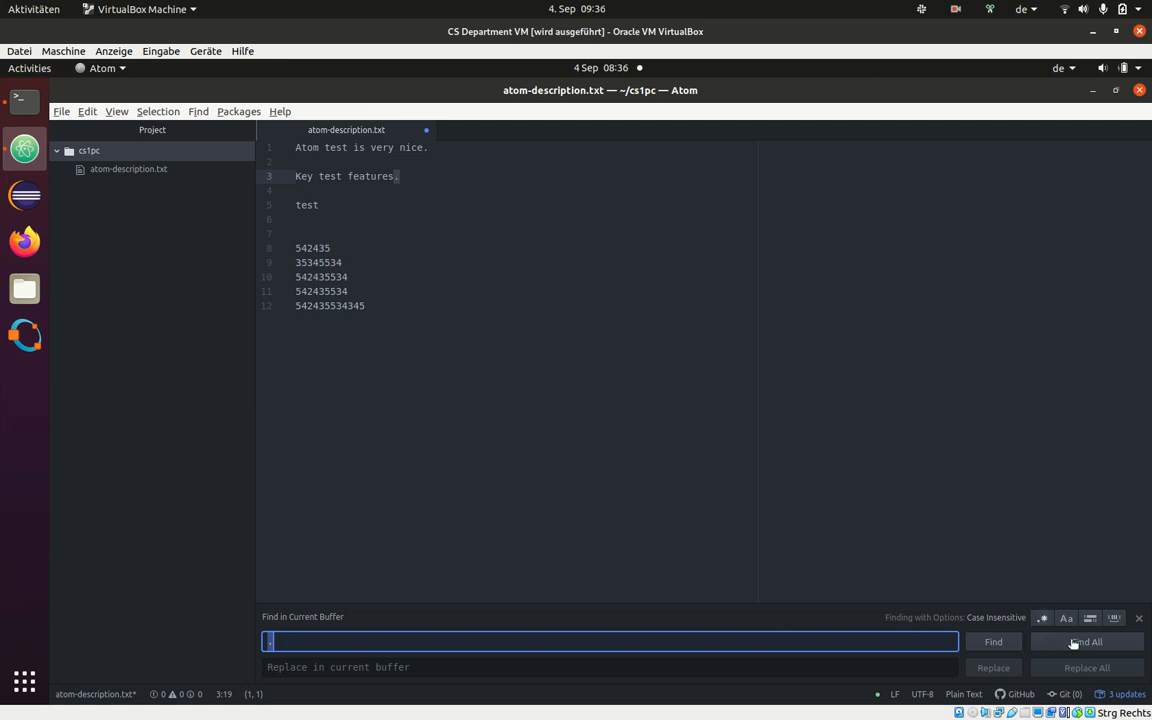
pyautogui.click(993, 641)
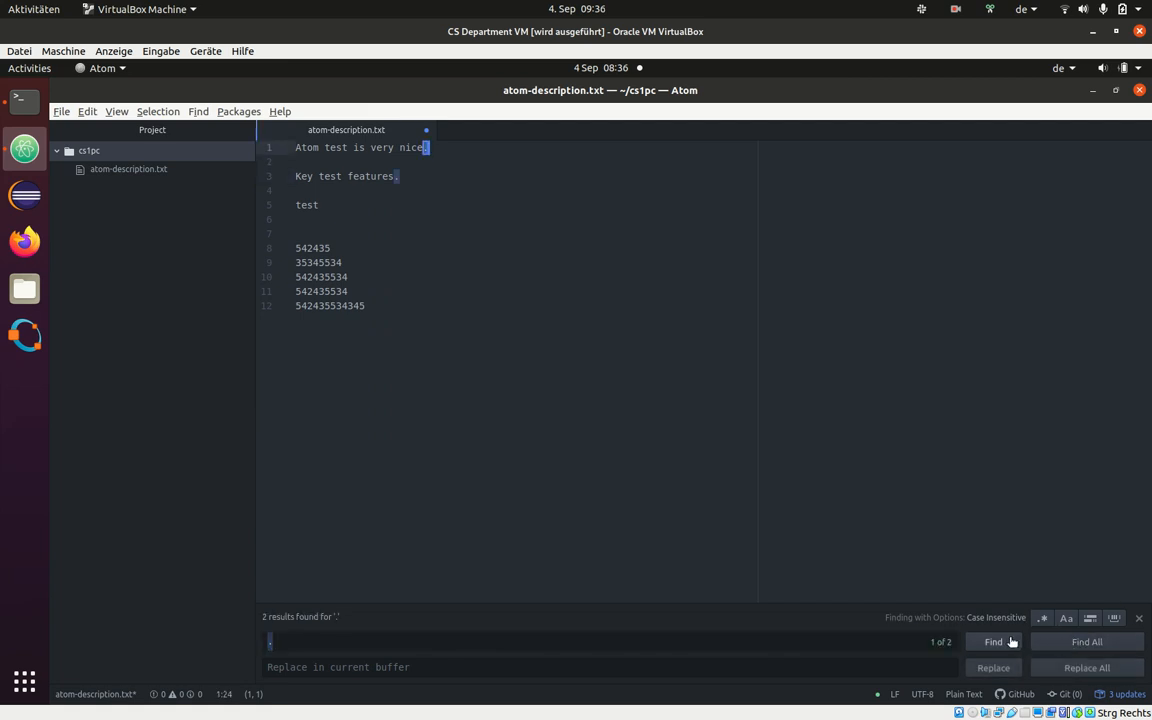
pyautogui.click(992, 641)
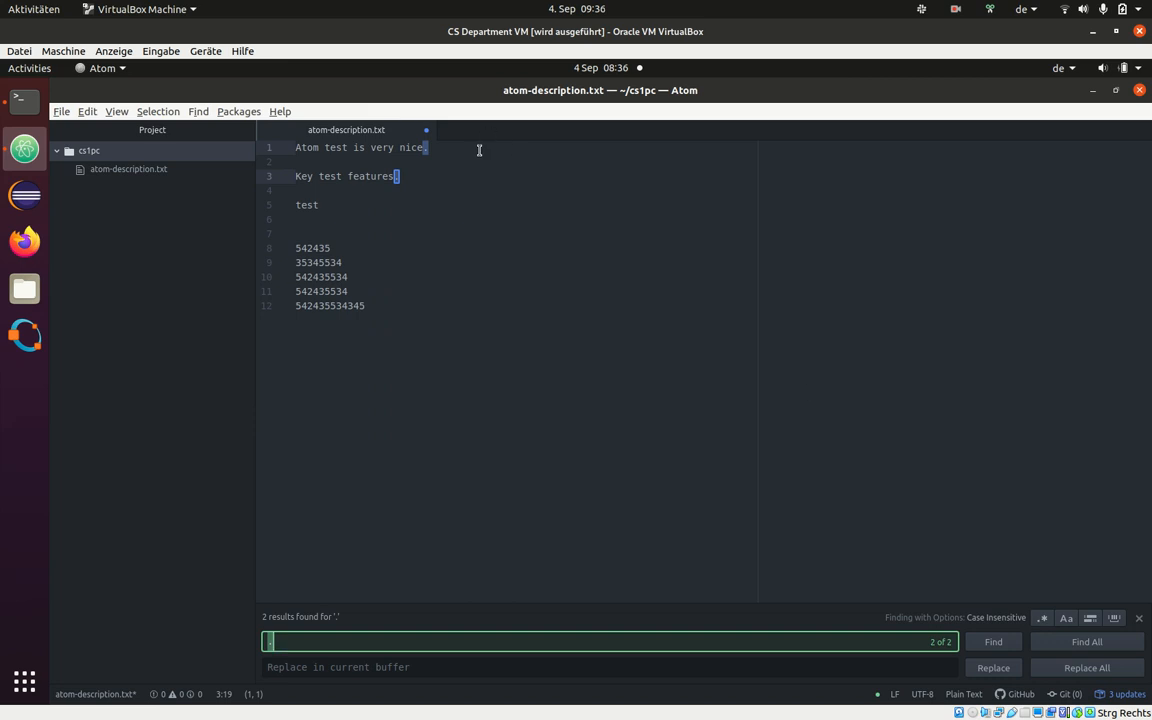
pyautogui.moveTo(1085, 641)
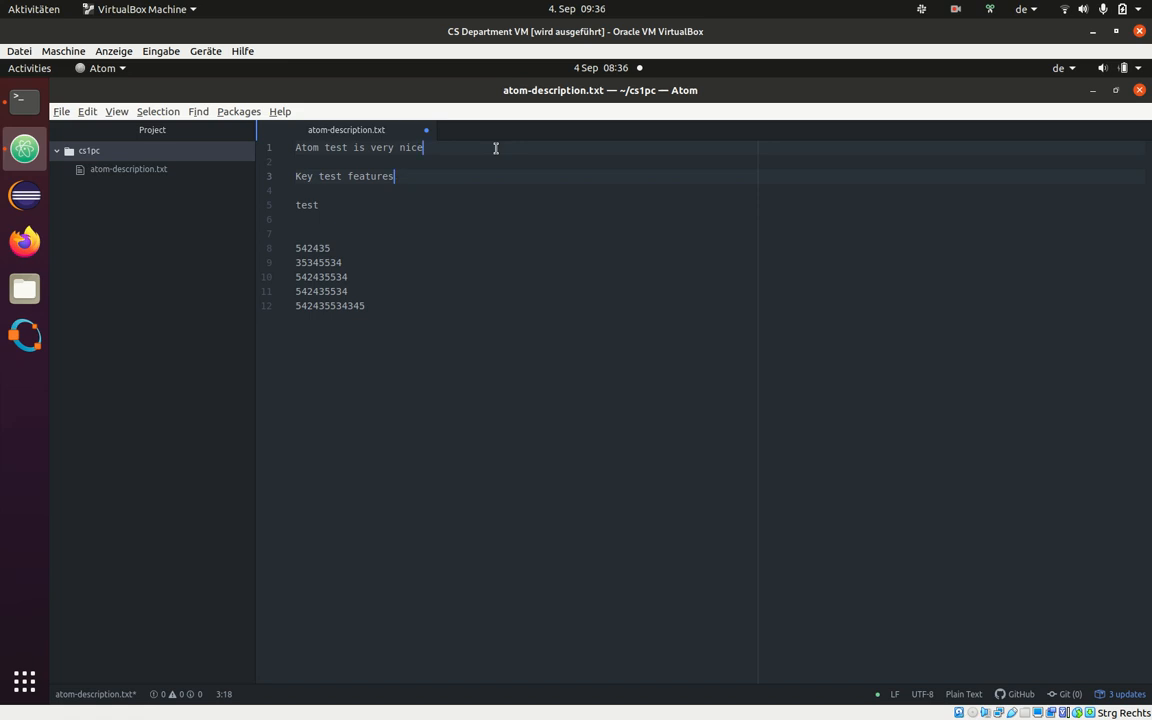
pyautogui.write(';')
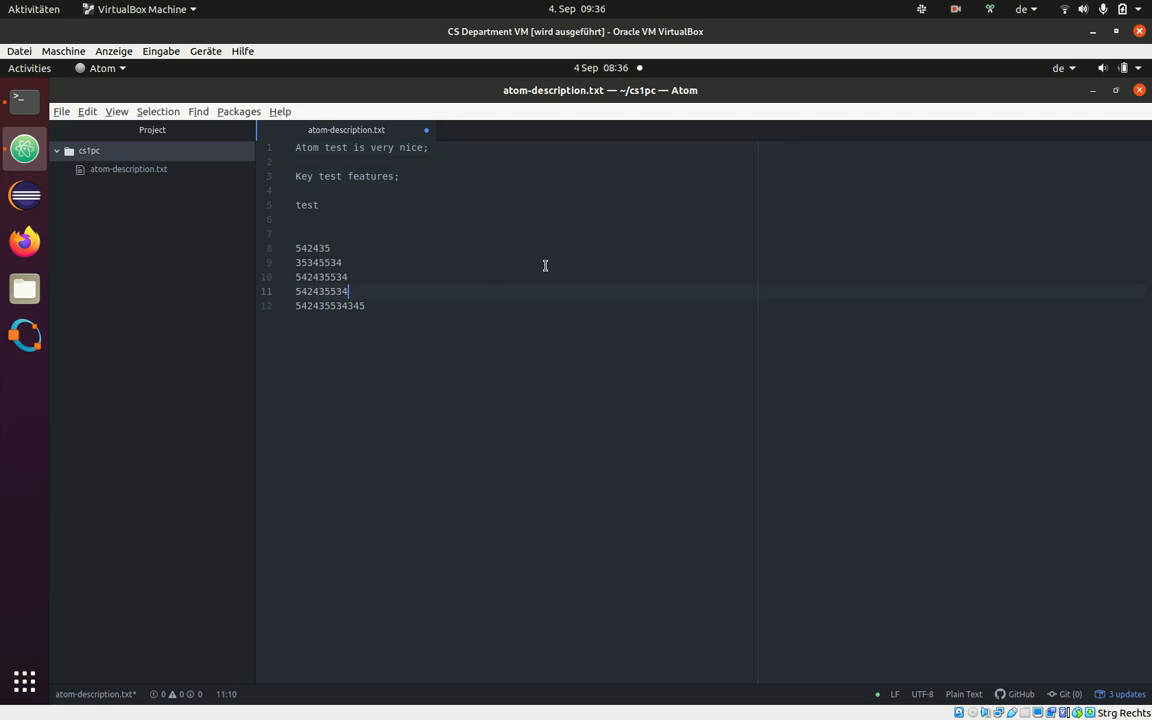
pyautogui.moveTo(570, 198)
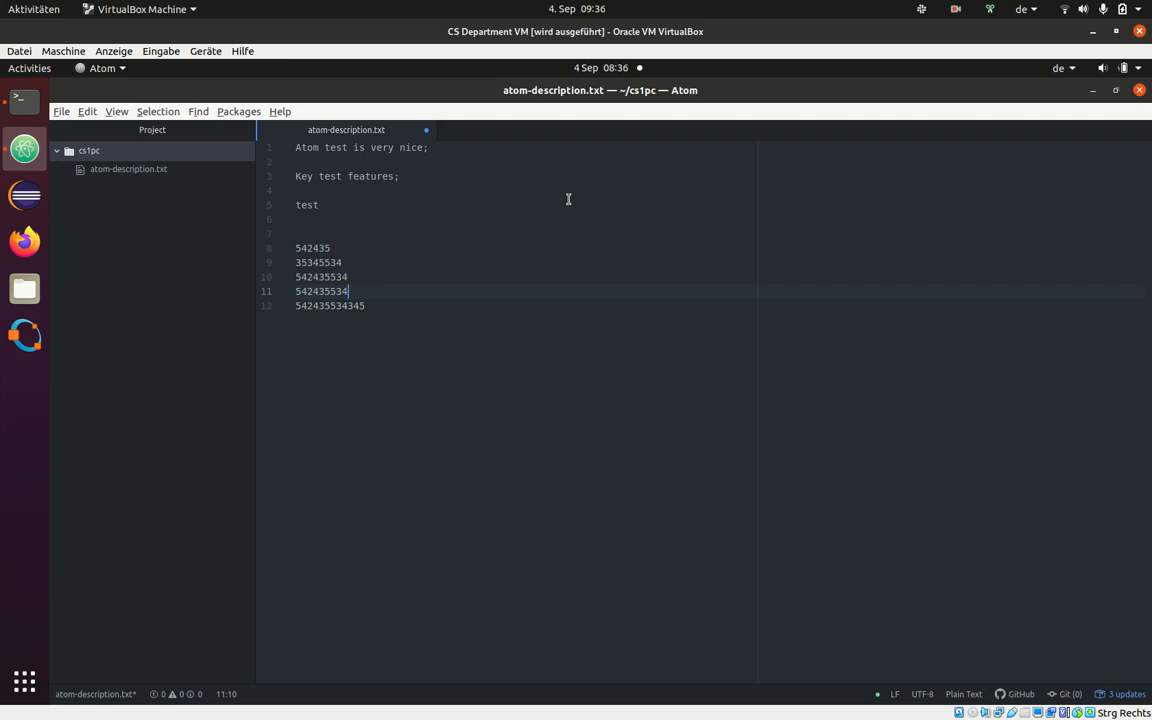
pyautogui.moveTo(495, 259)
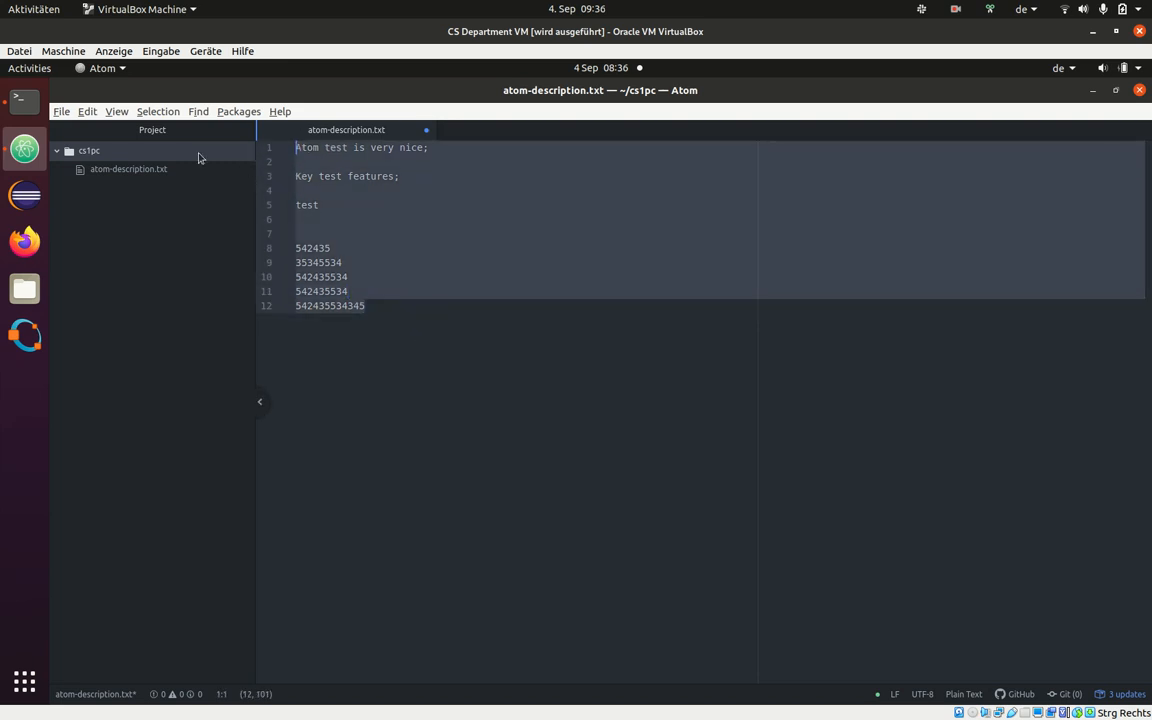
# Step: Append 'asdsadsad' to 'test' on line 5 and bring up the File menu
pyautogui.click(61, 111)
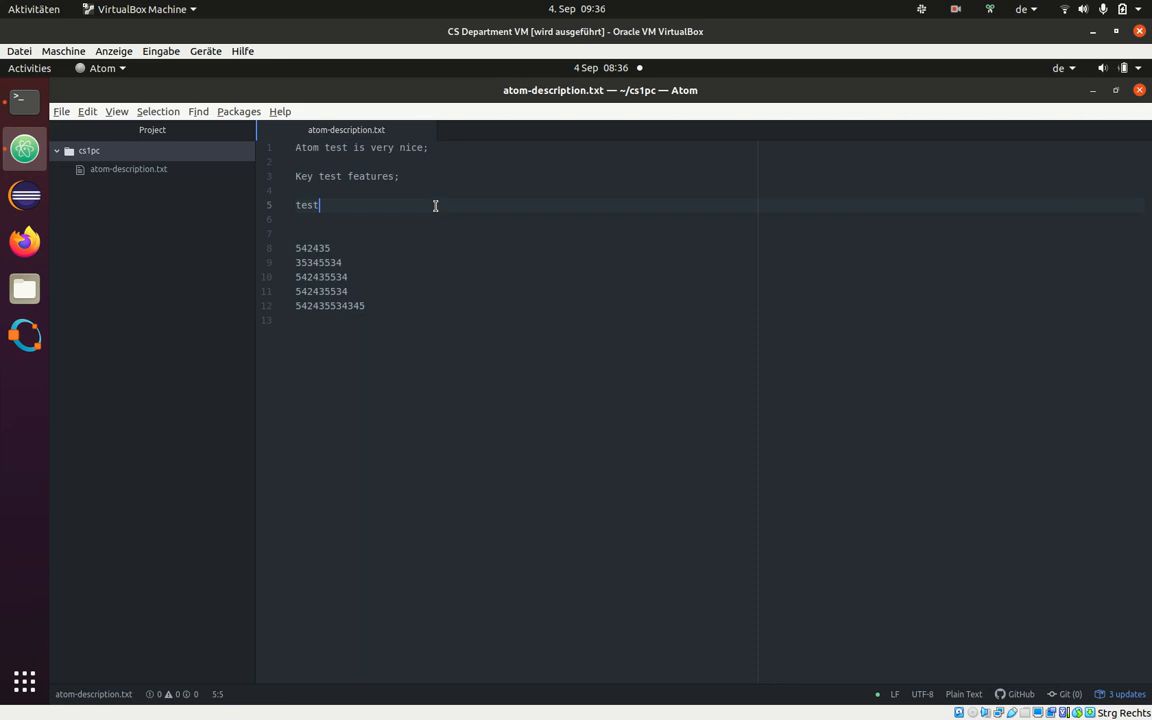
pyautogui.write('asdsadsad')
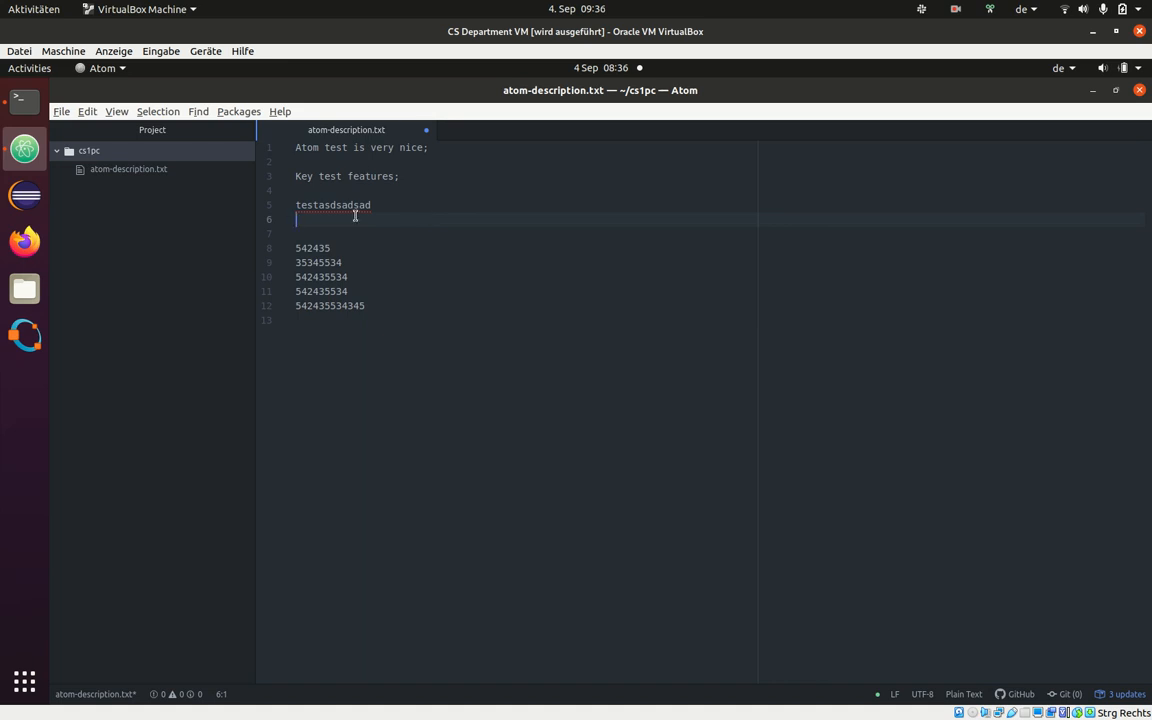
pyautogui.moveTo(452, 145)
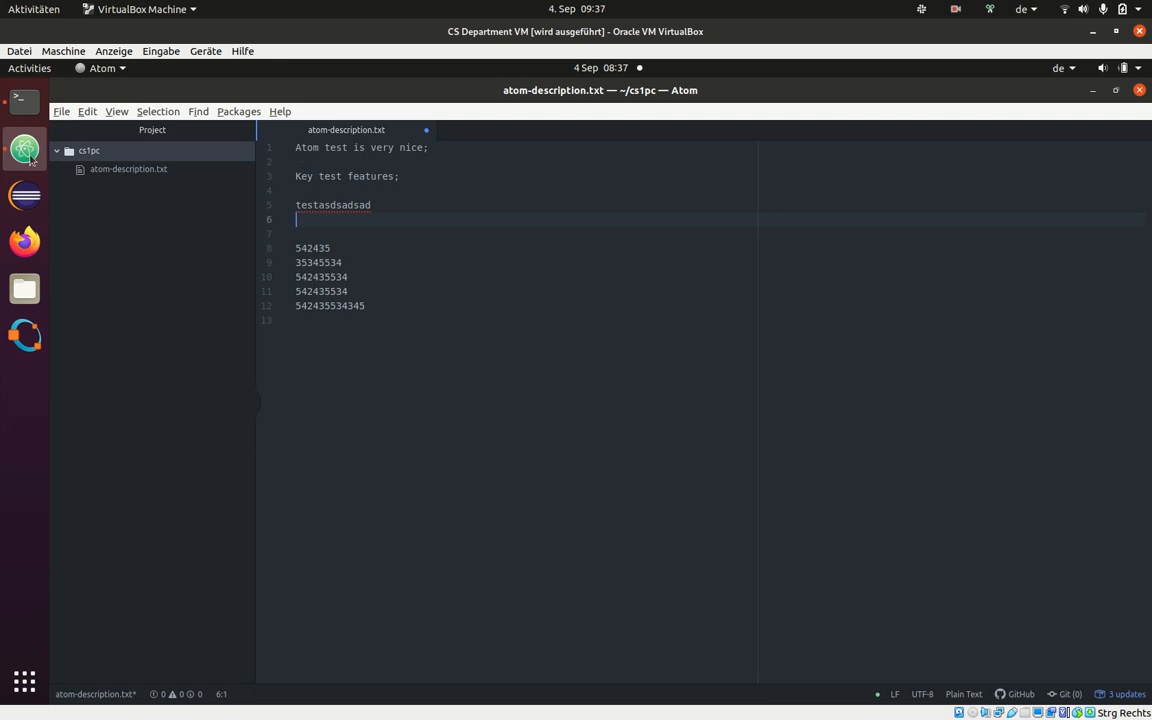
pyautogui.click(61, 111)
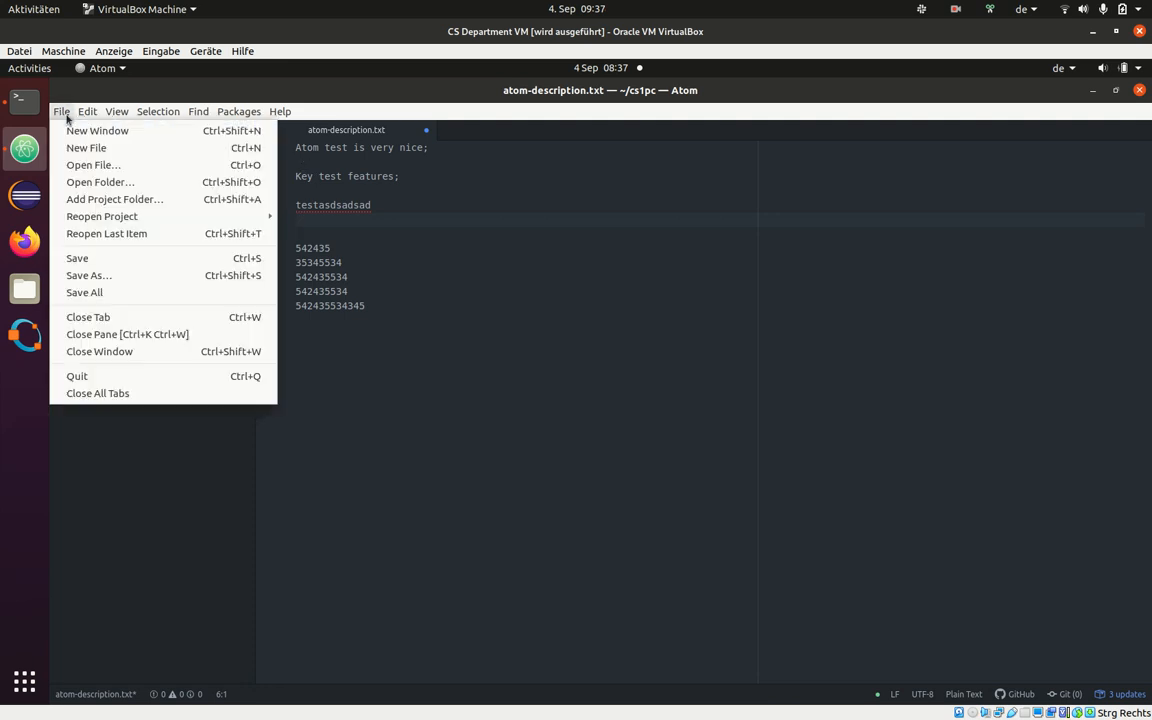
pyautogui.moveTo(156, 258)
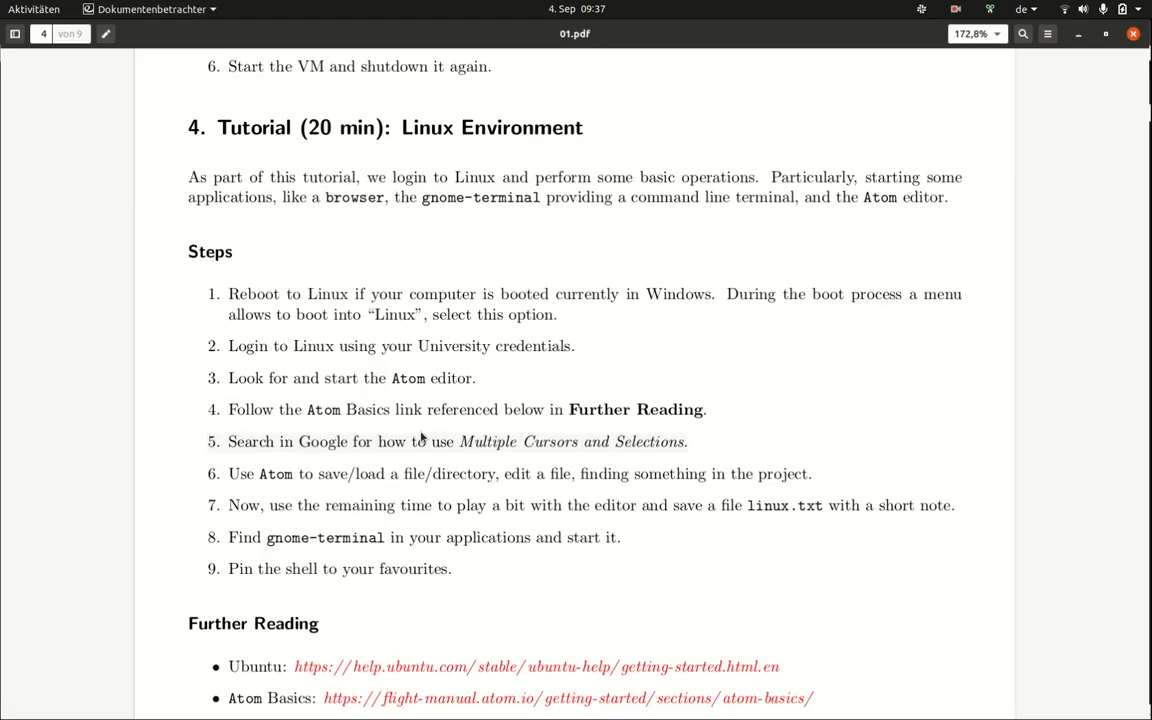
# Step: Scroll the PDF down to the Atom Basics link, then return to the Atom window
pyautogui.scroll(-3)
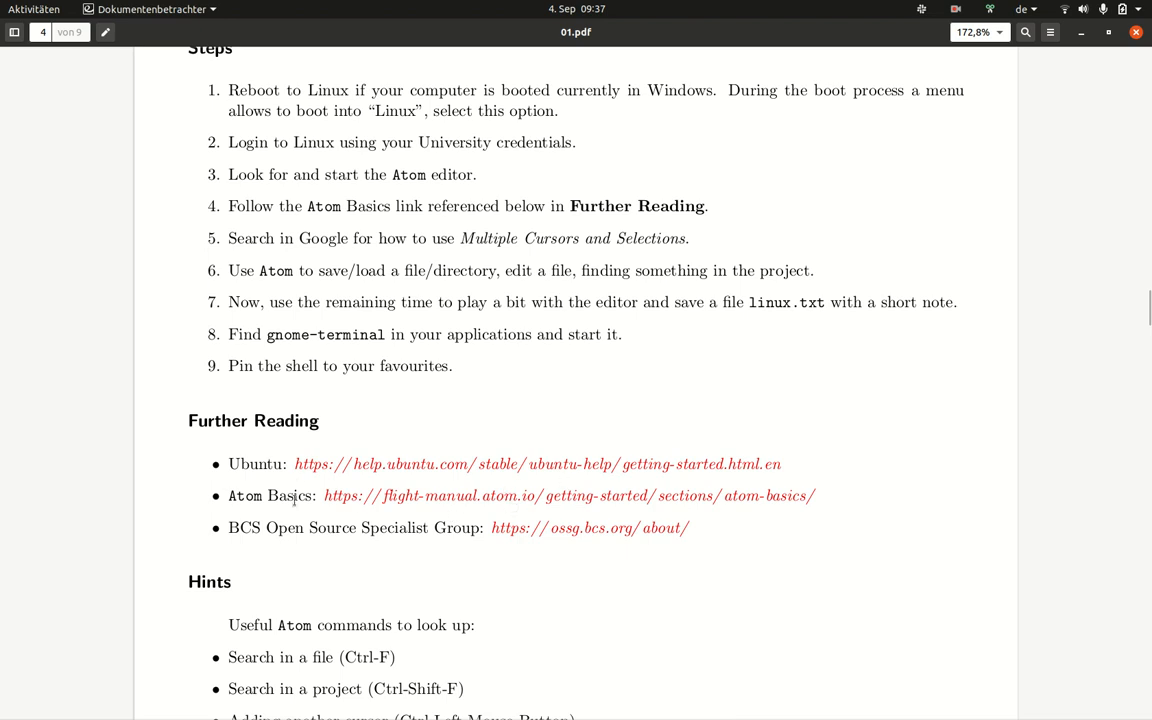
pyautogui.moveTo(348, 495)
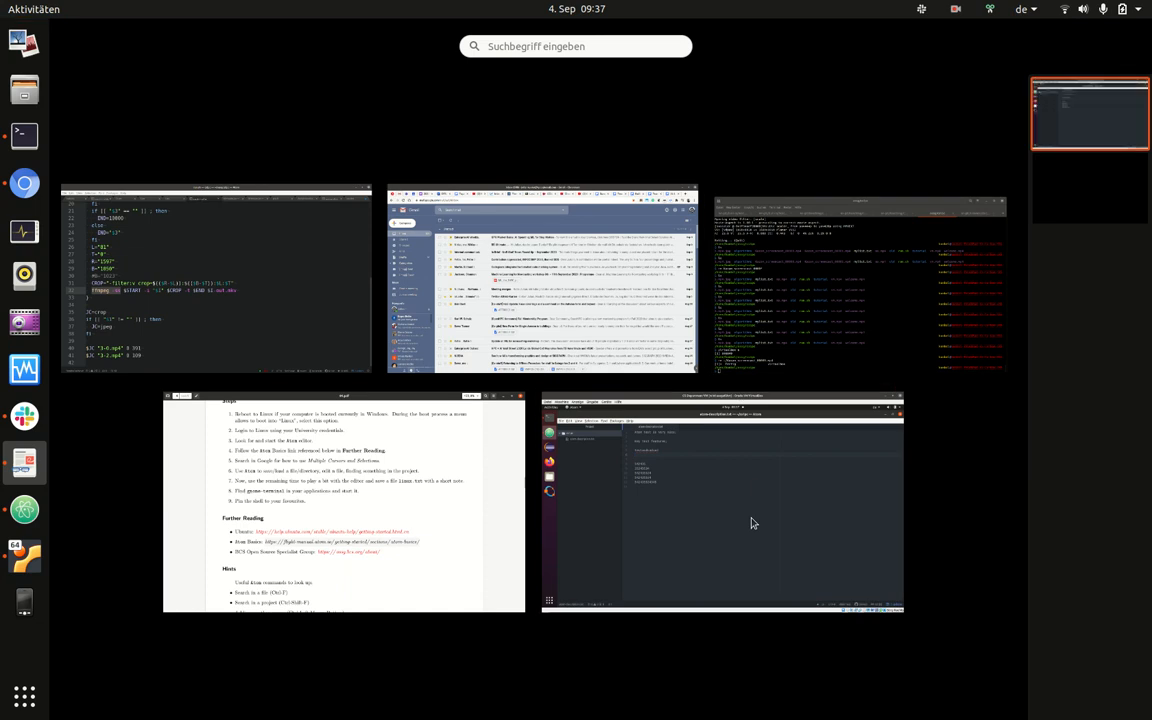
pyautogui.click(722, 500)
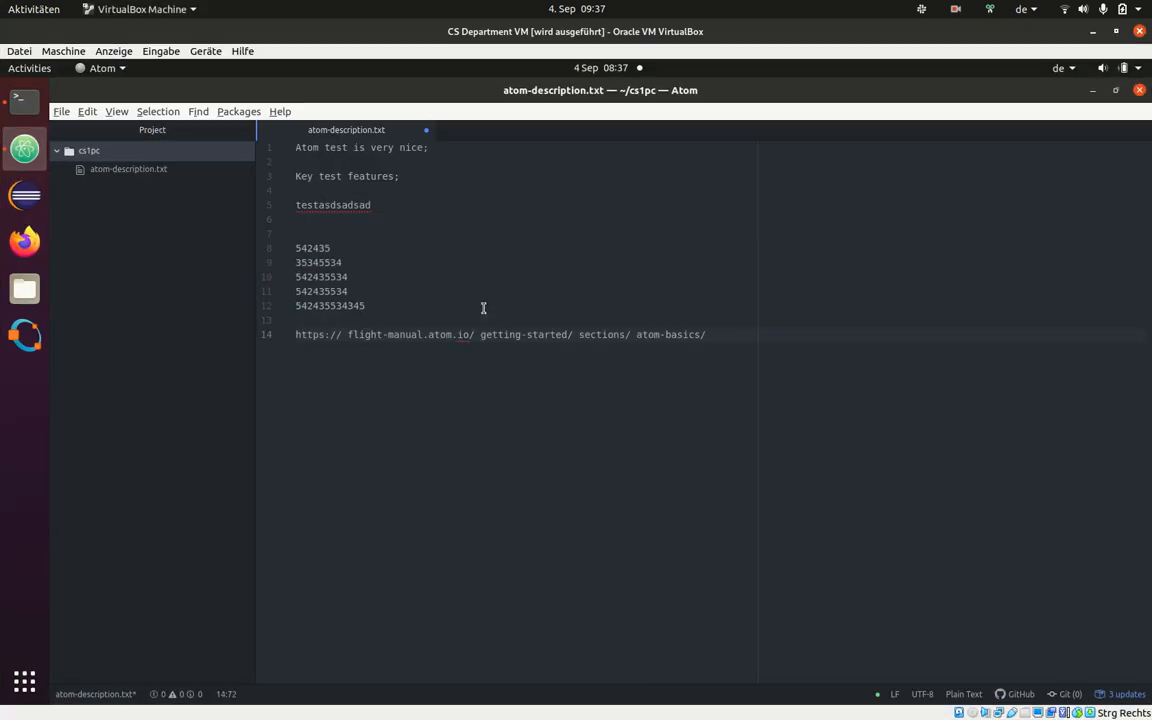
# Step: Remove the spaces from the pasted Atom Basics URL on line 14, then show all windows
pyautogui.click(705, 334)
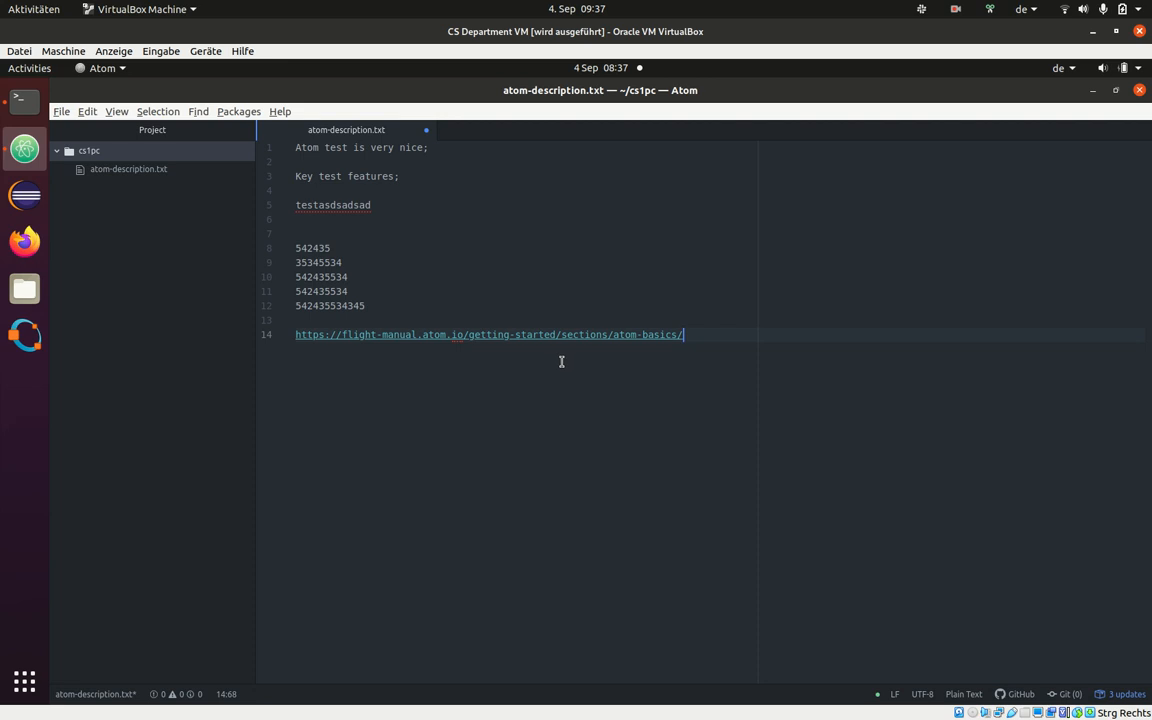
pyautogui.click(29, 9)
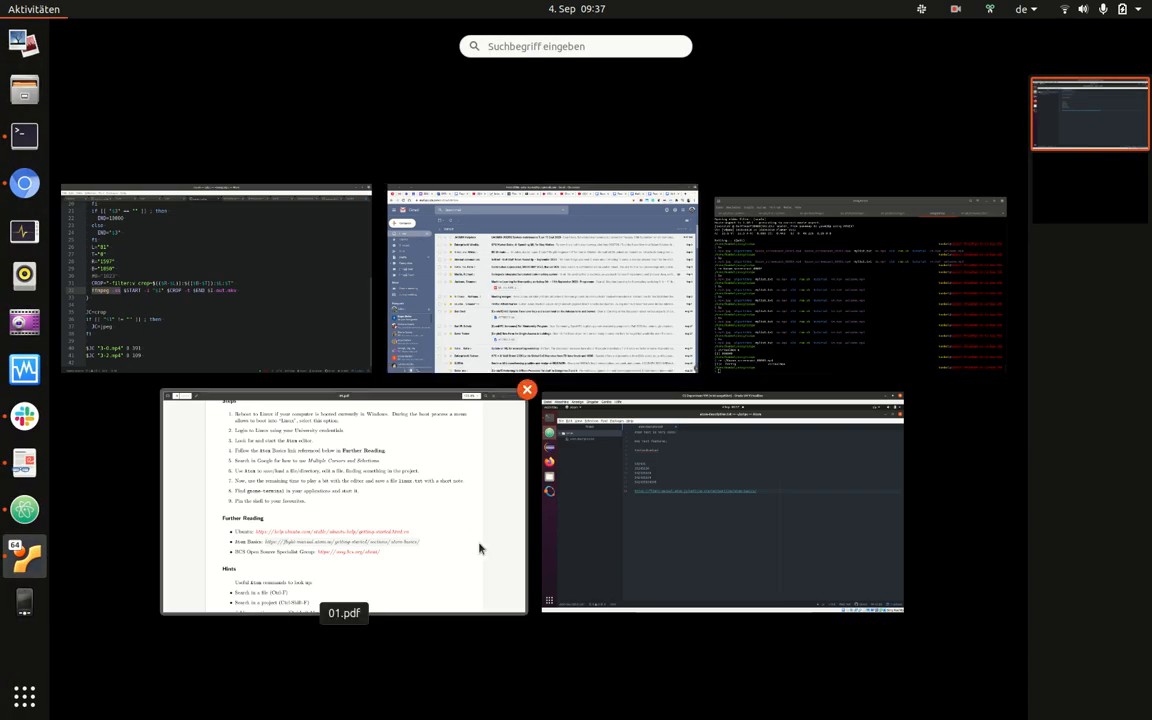
# Step: Bring the tutorial PDF forward and scroll through the Hints, then back up to the Steps
pyautogui.click(343, 500)
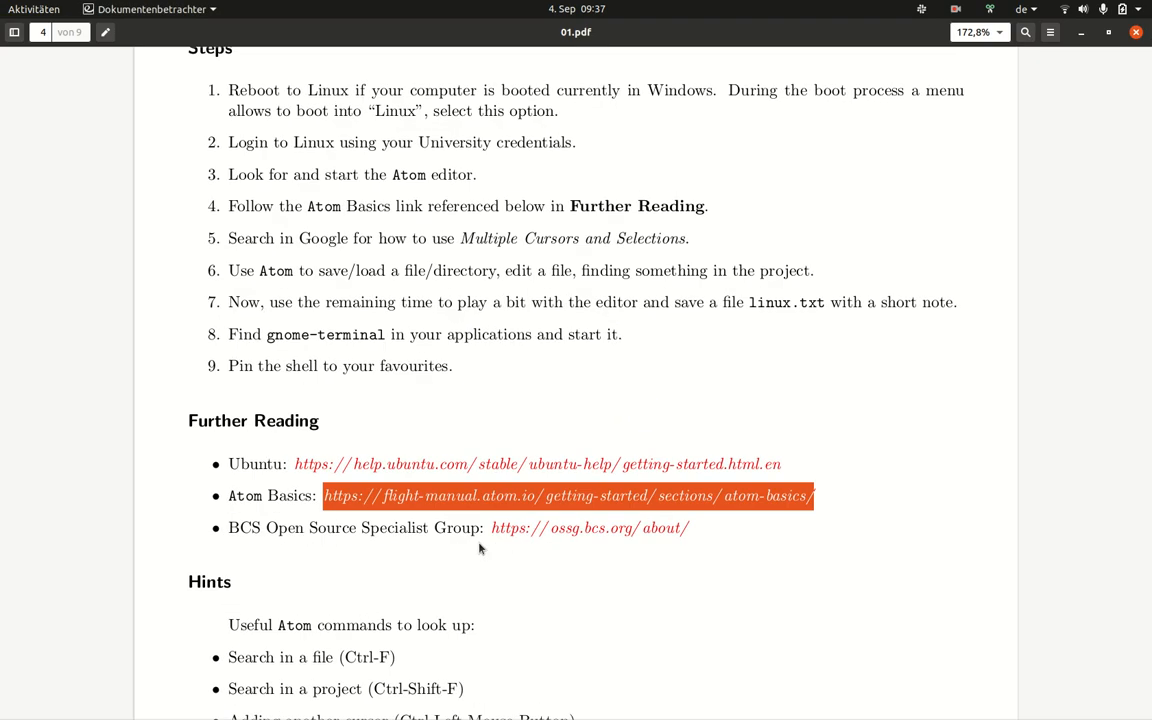
pyautogui.scroll(-3)
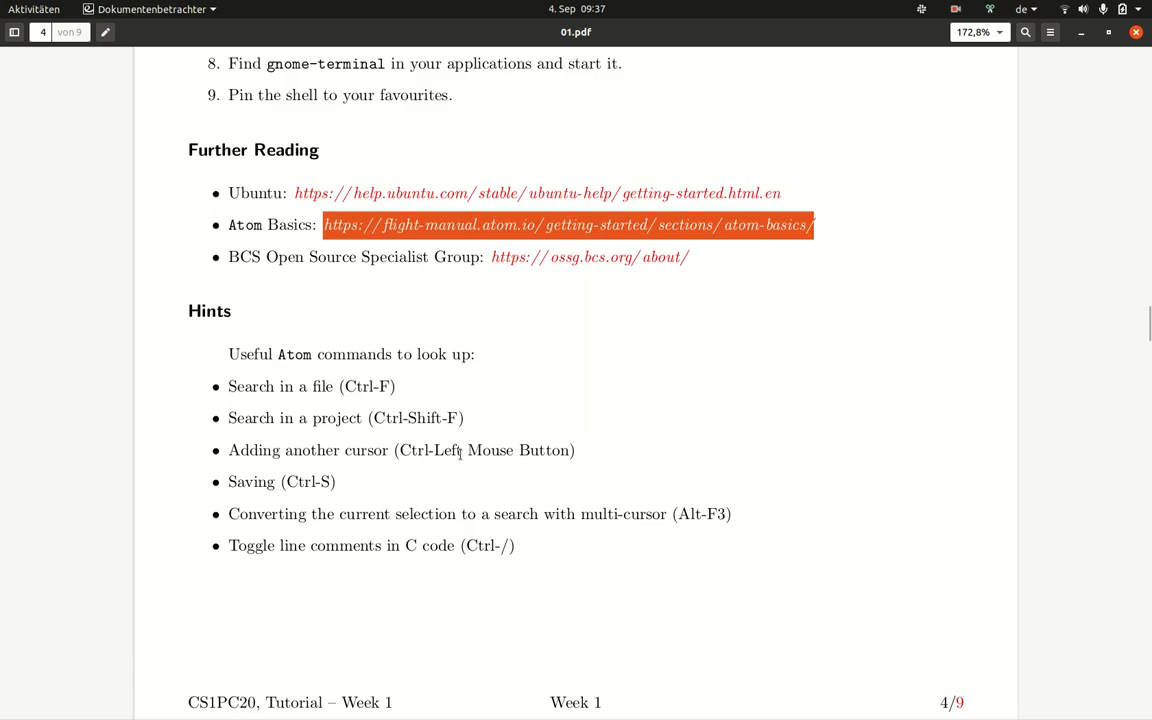
pyautogui.moveTo(350, 505)
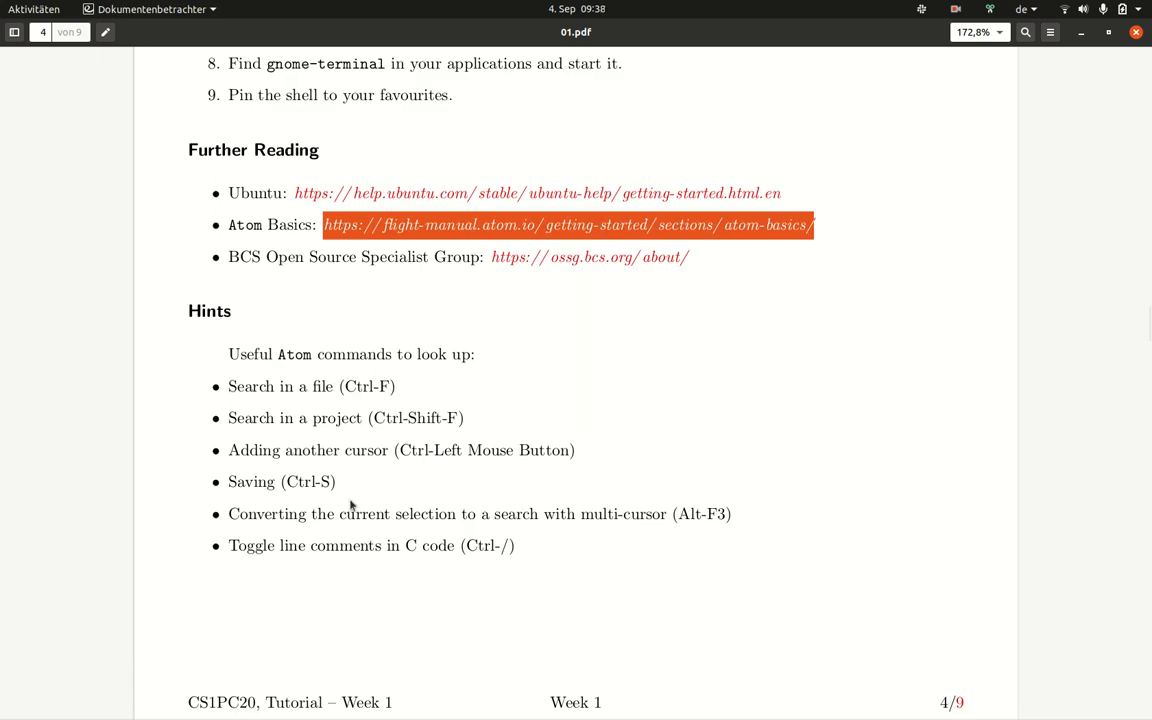
pyautogui.scroll(3)
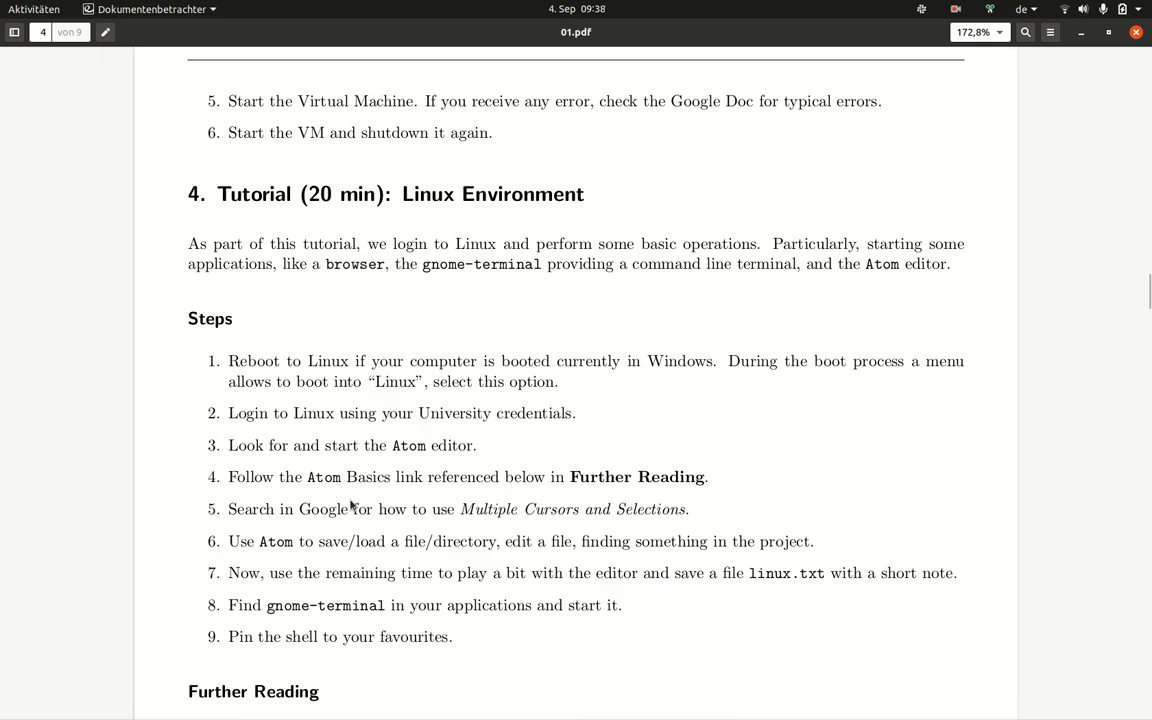
pyautogui.moveTo(297, 228)
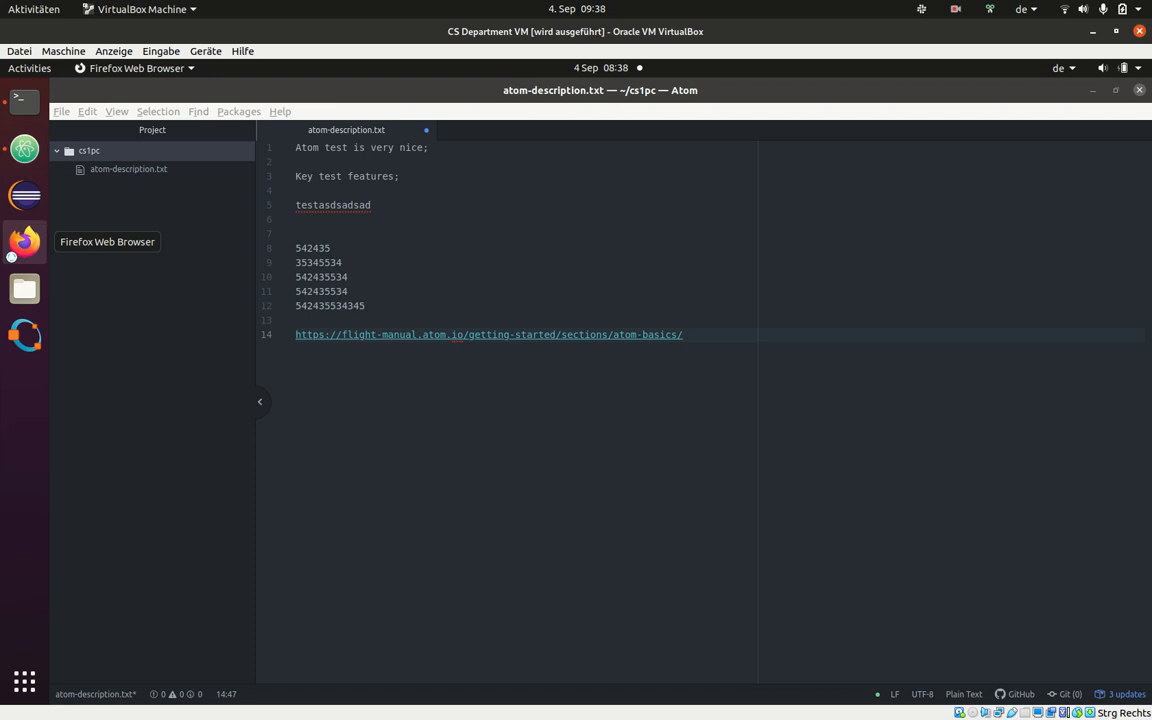
# Step: Launch and close Firefox, then close Atom choosing Don't Save
pyautogui.click(24, 241)
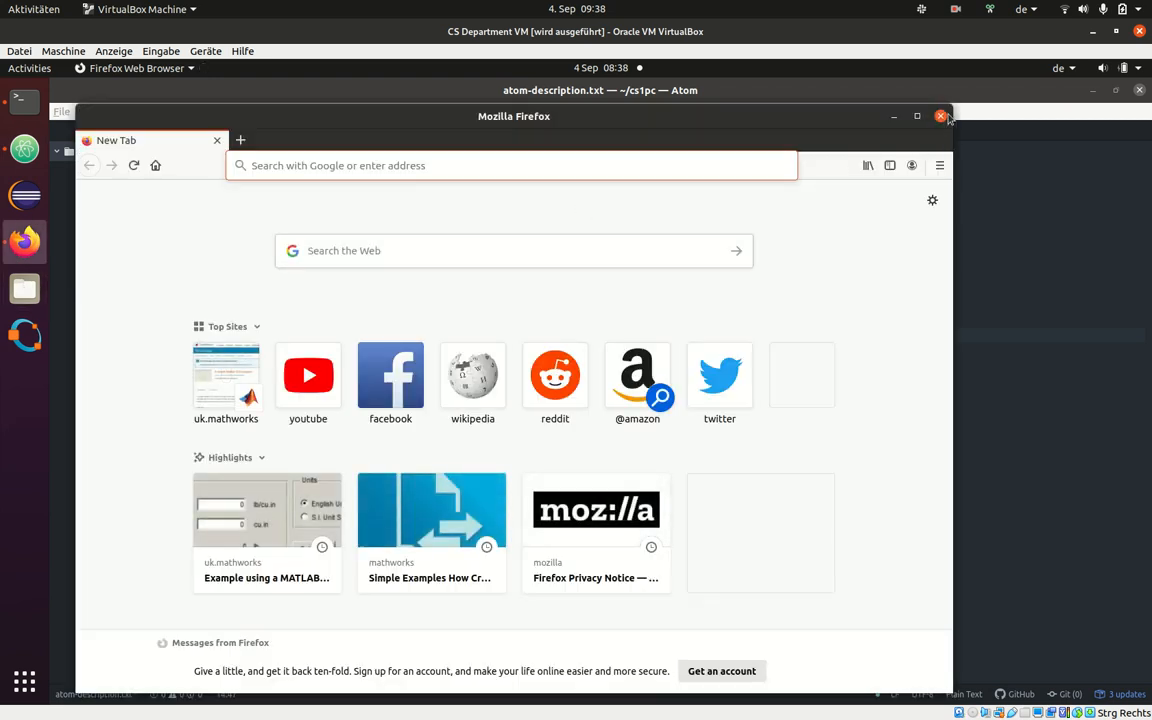
pyautogui.click(940, 116)
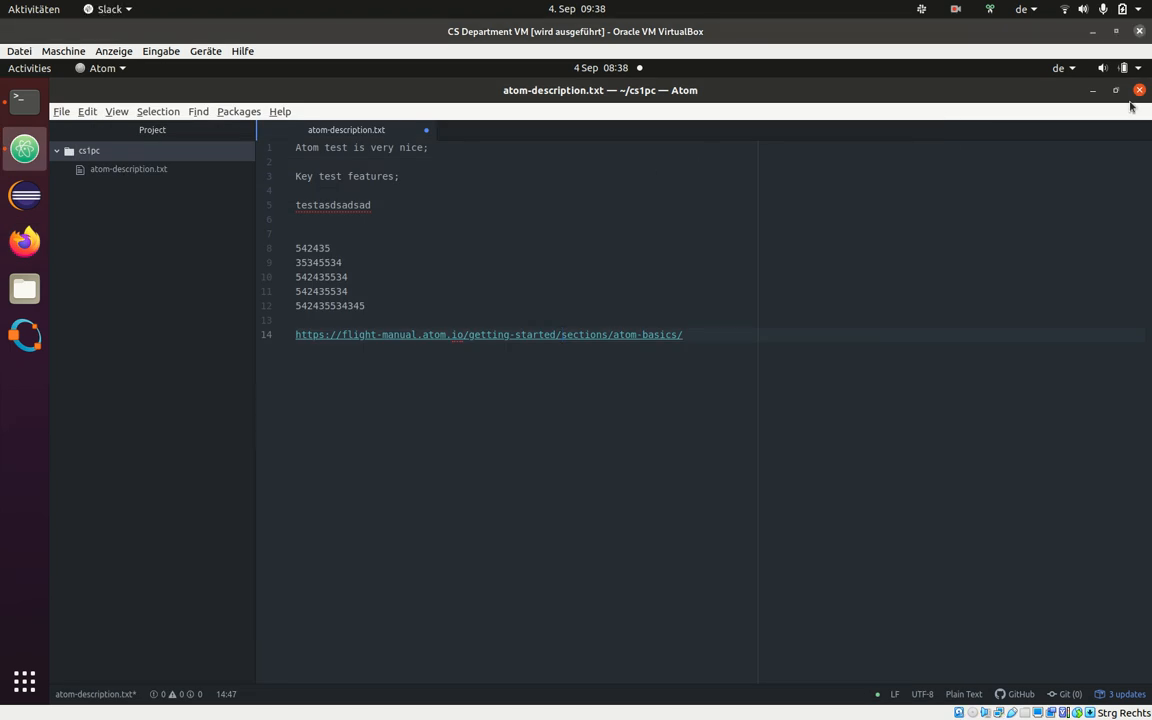
pyautogui.click(1139, 90)
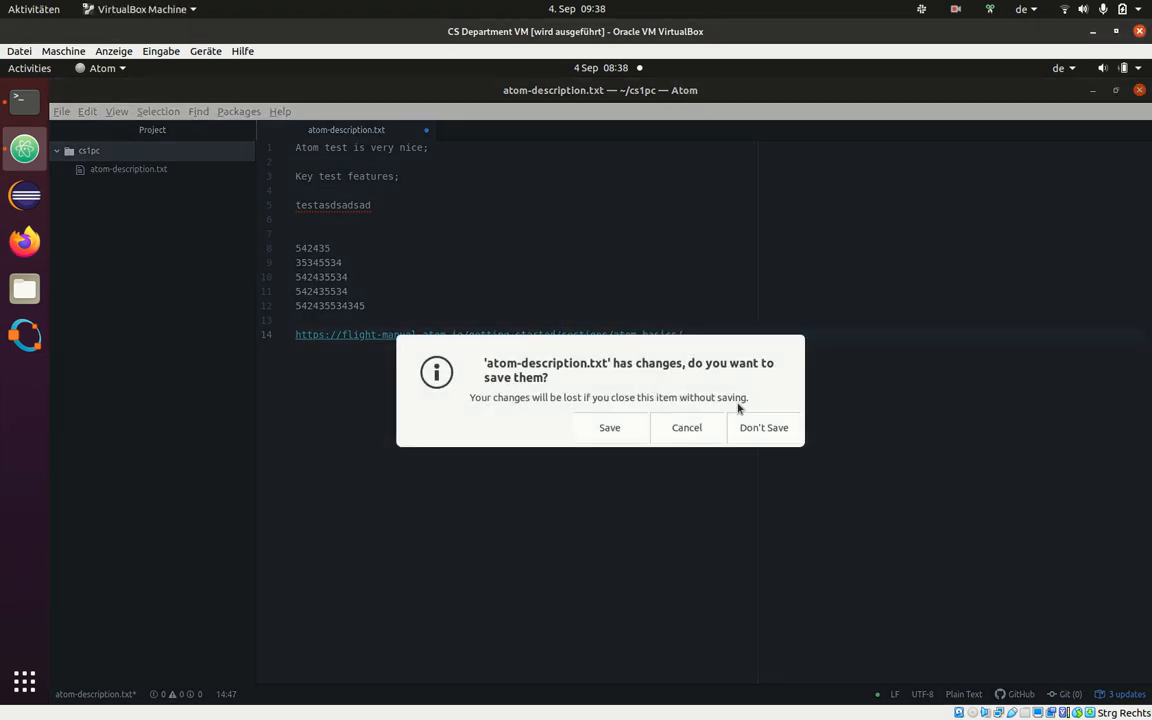
pyautogui.click(763, 427)
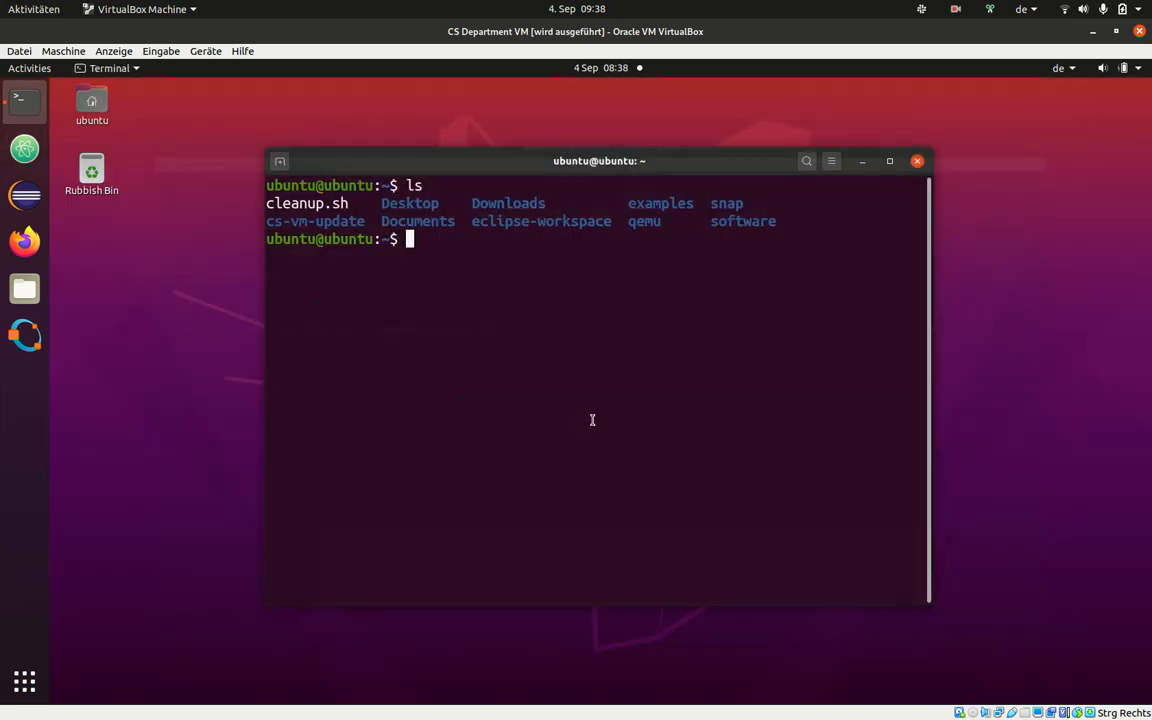